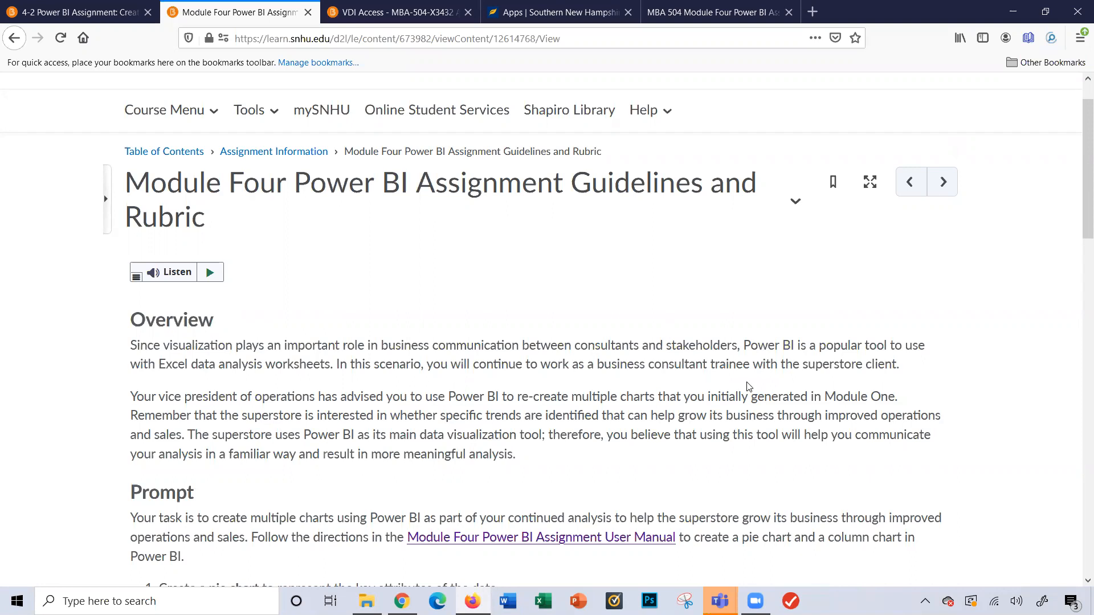
Scroll the Module Four assignment guidelines down to the Prompt section's chart requirements.
scroll("down", 3)
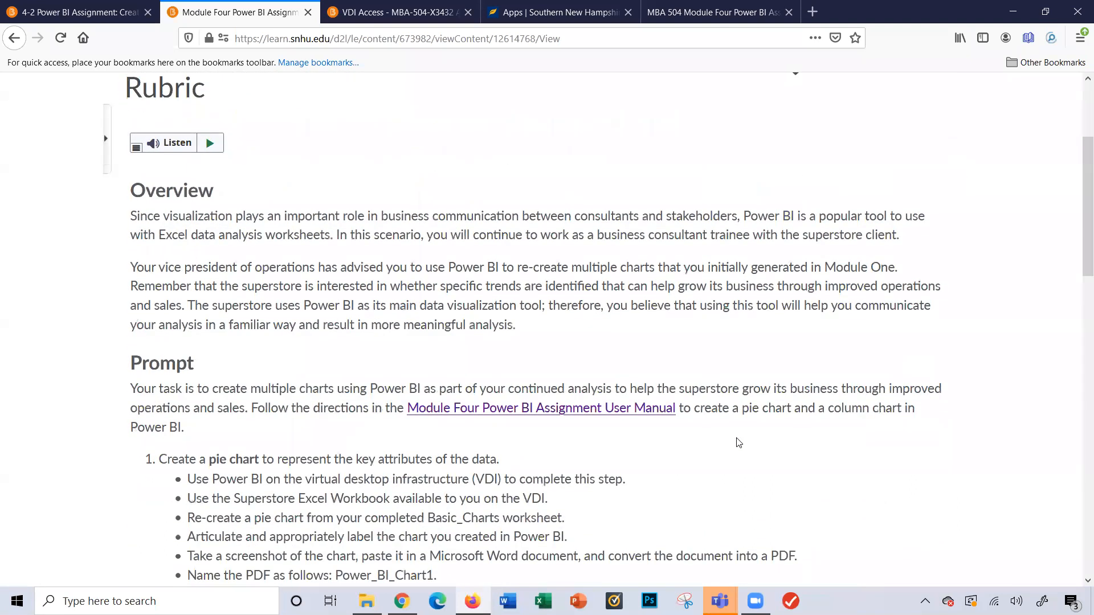
scroll("down", 3)
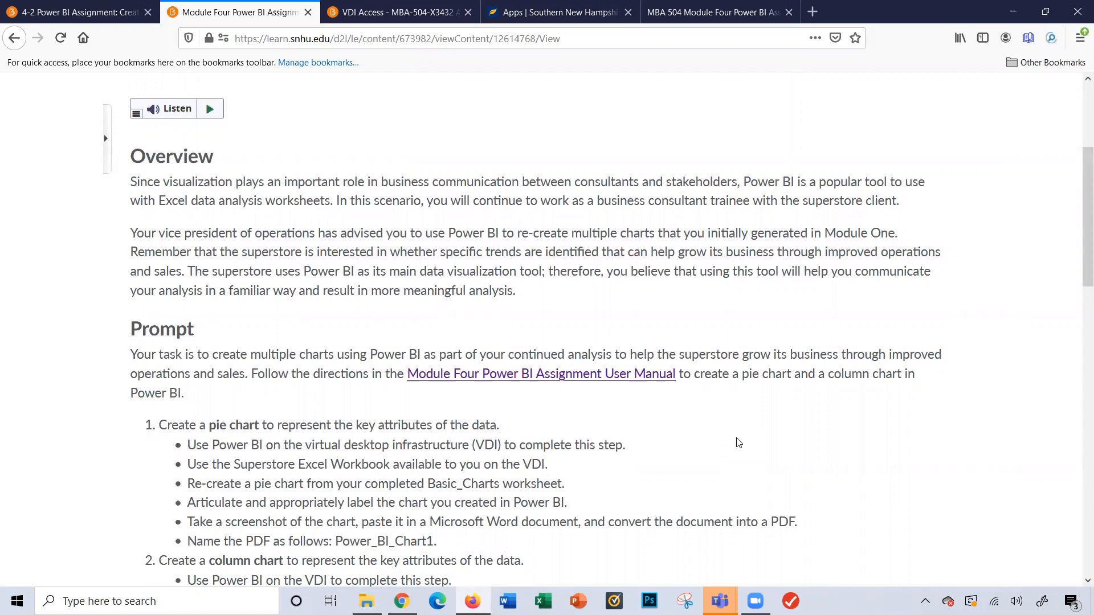
mouse_move(555, 503)
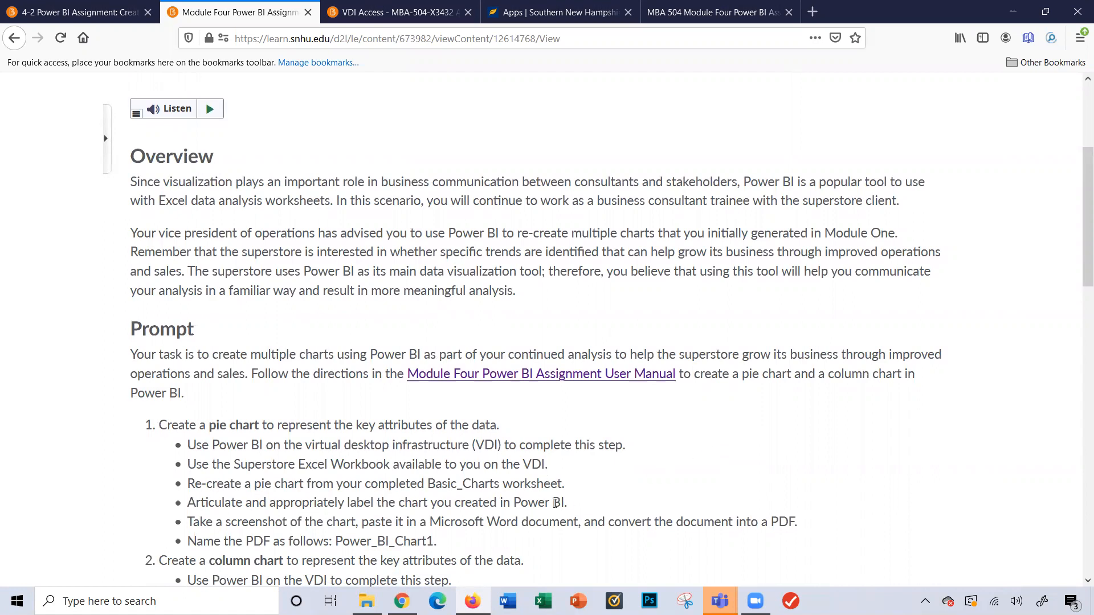
mouse_move(404, 564)
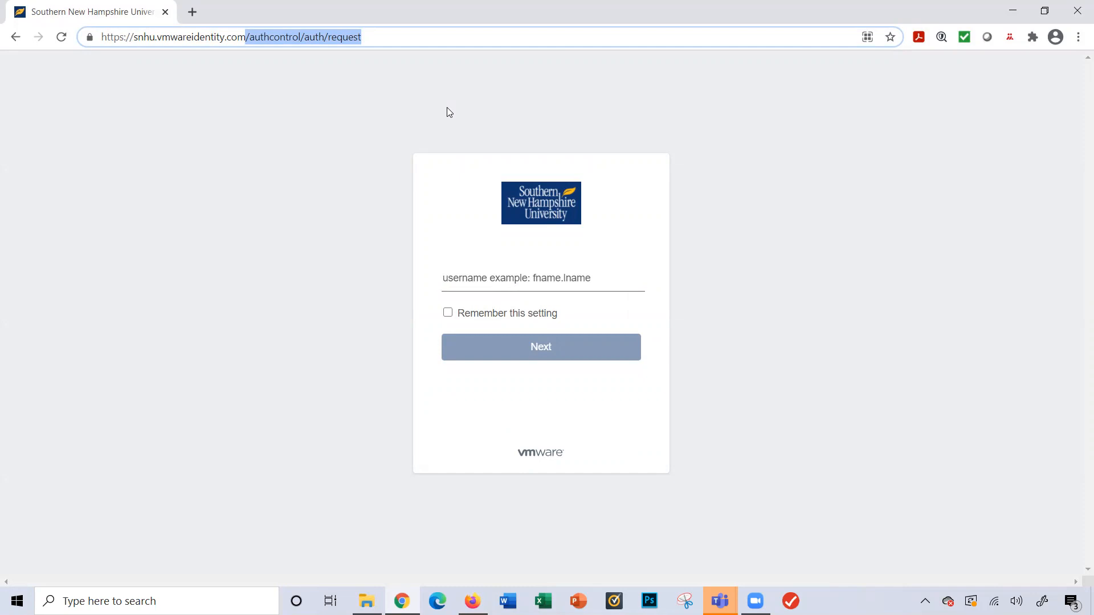
Leave the VMware sign-in username field and return to the Firefox assignment window.
left_click(540, 346)
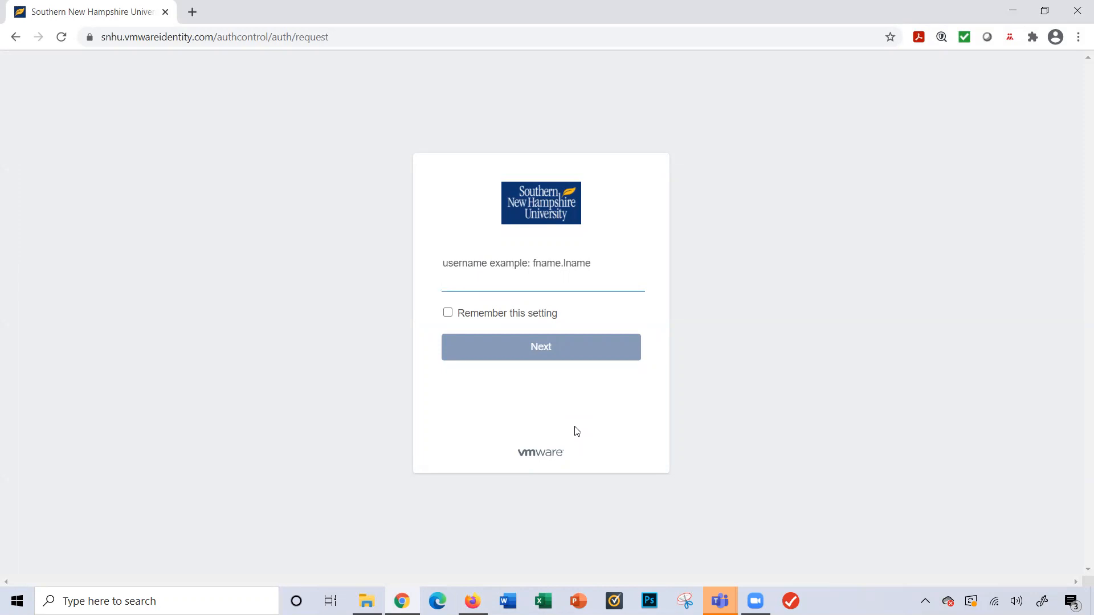
left_click(542, 281)
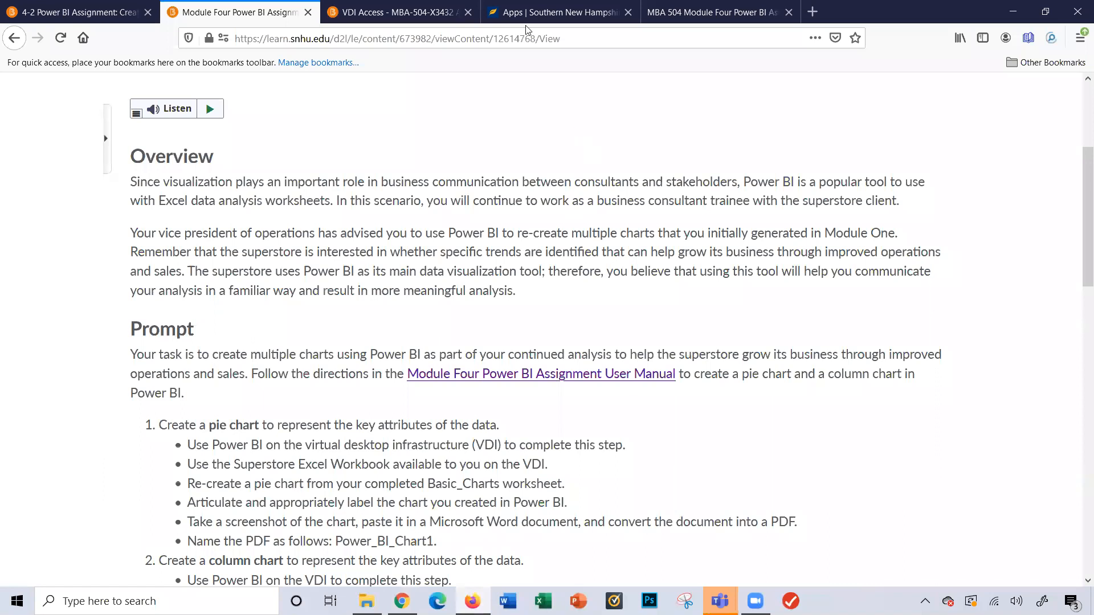
Switch to the apps catalog and scroll to the Business-Analytics Horizon desktop.
left_click(558, 11)
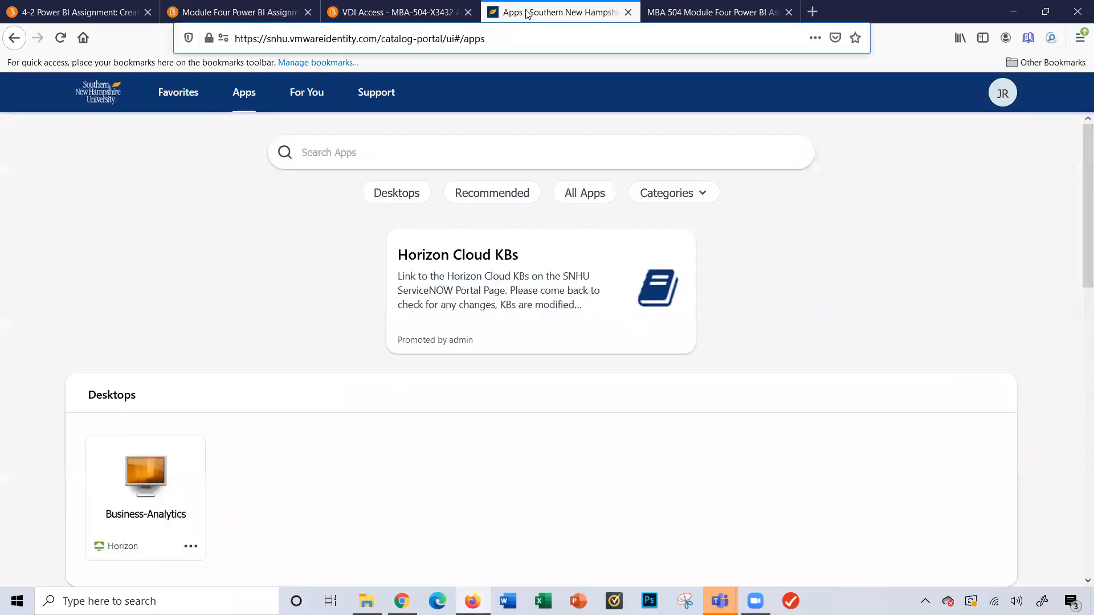
mouse_move(533, 233)
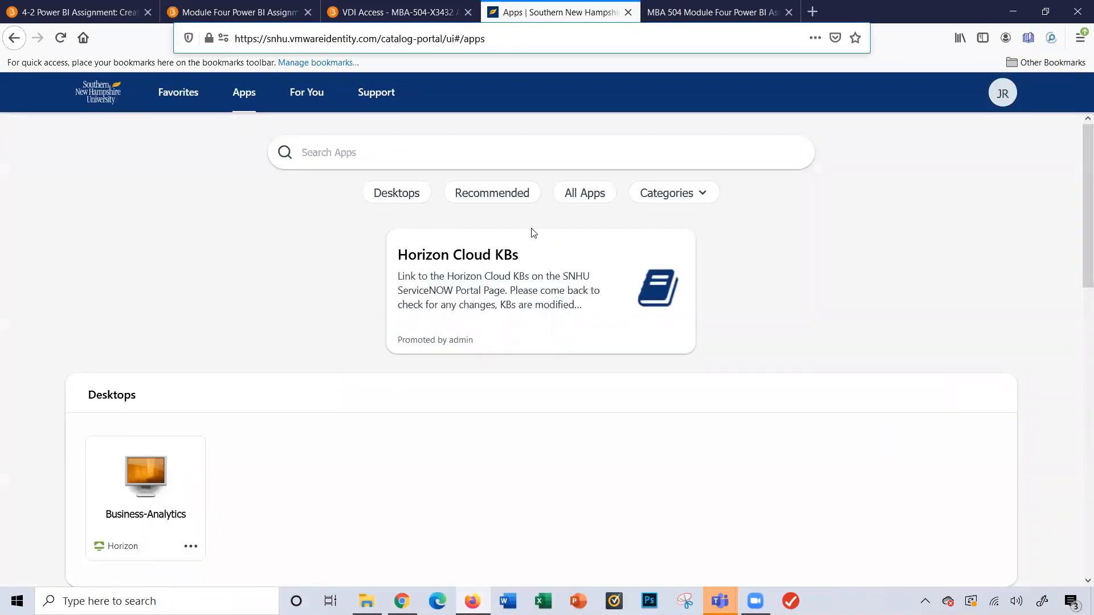
scroll("down", 3)
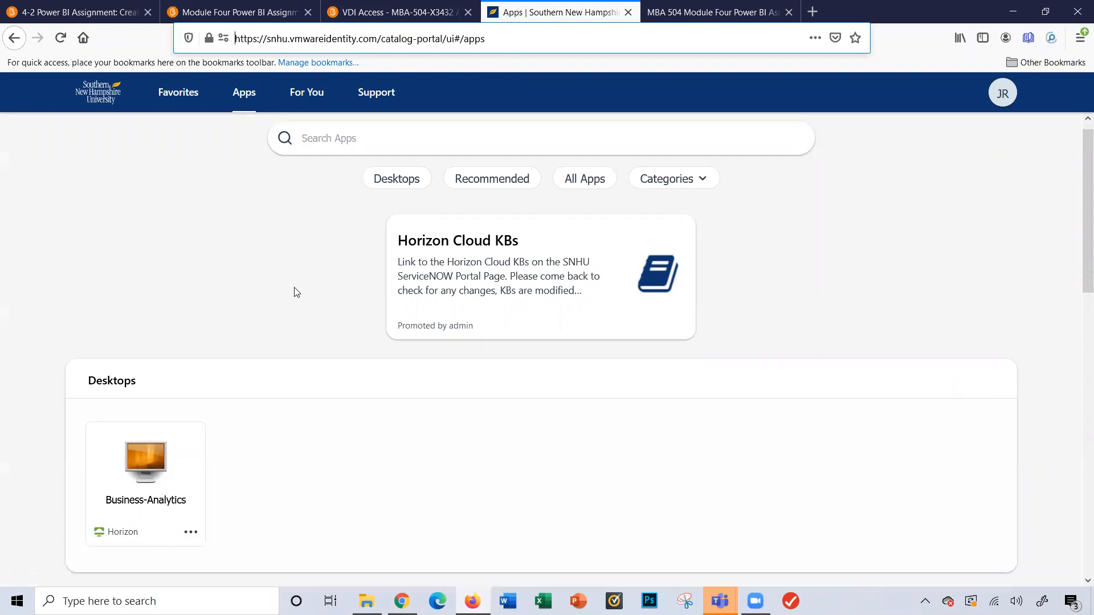
scroll("down", 3)
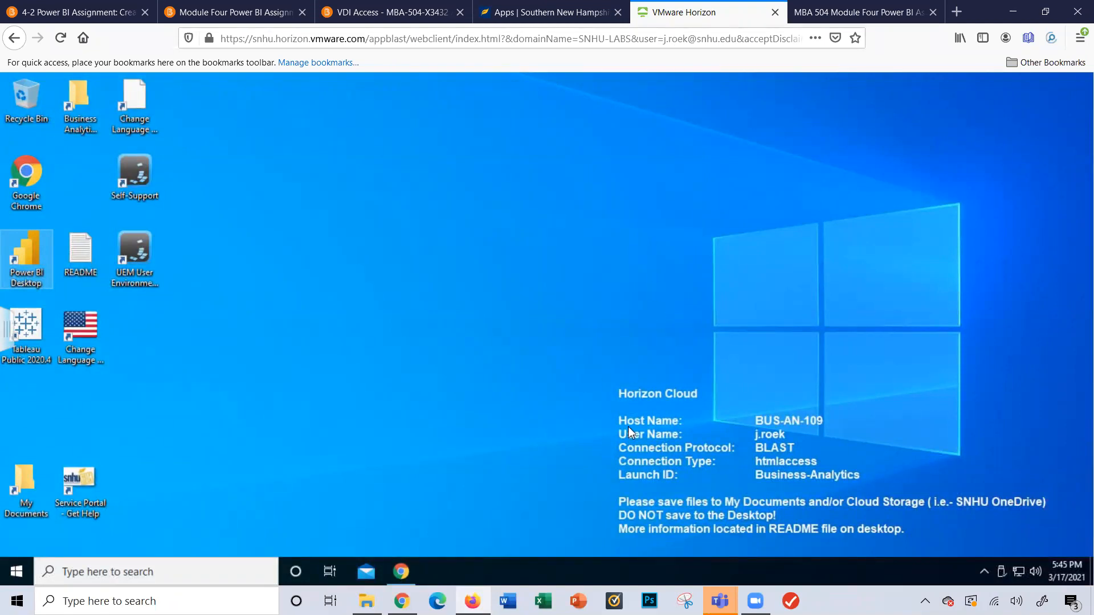
mouse_move(782, 445)
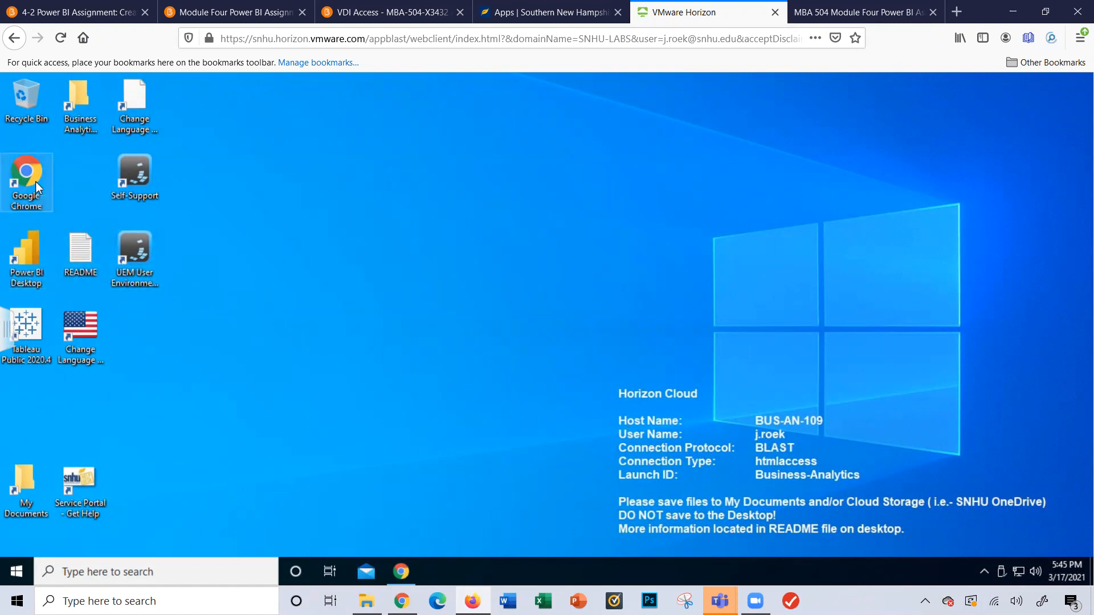
mouse_move(26, 181)
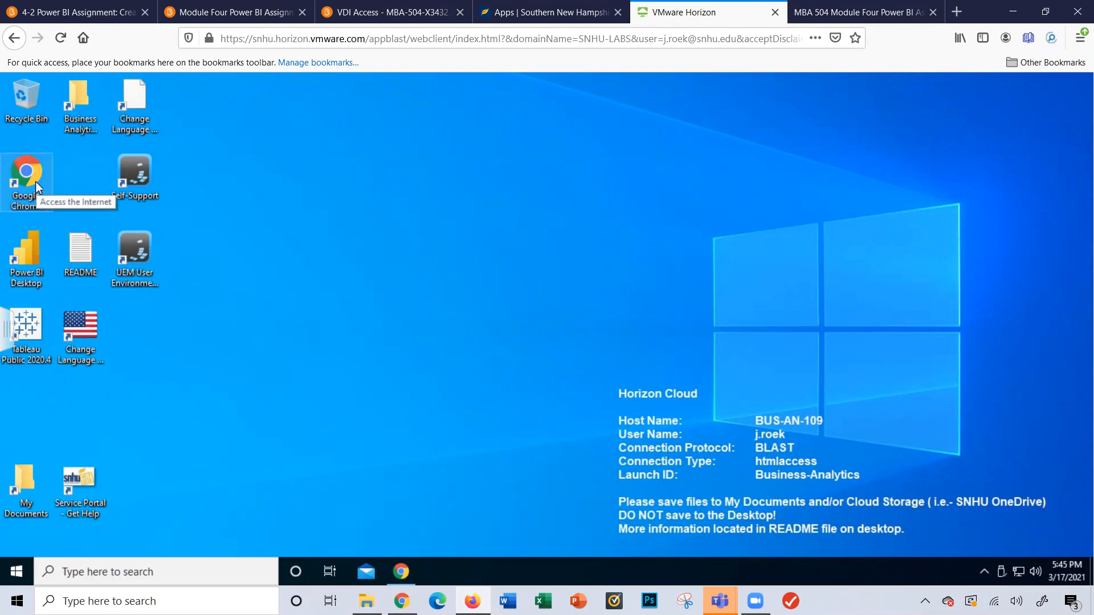
double_click(26, 176)
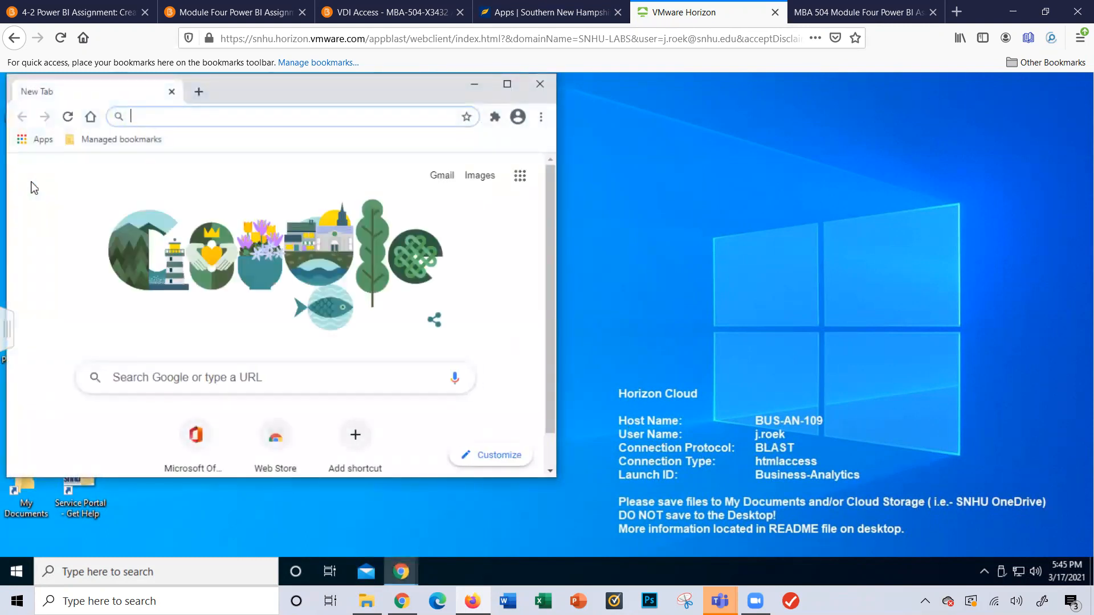
type("www.office.com")
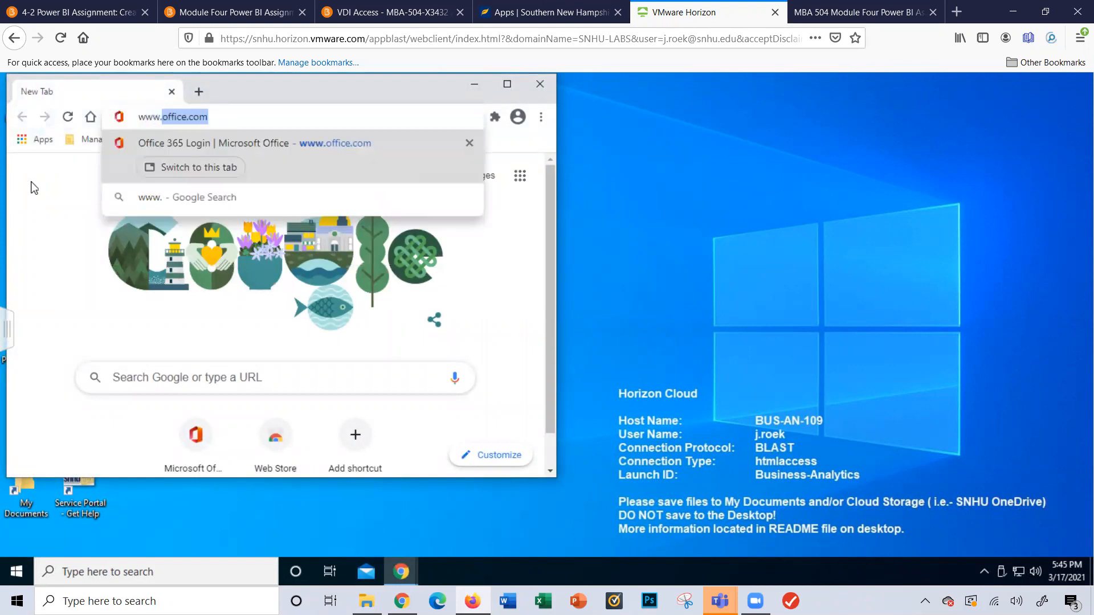
type("off")
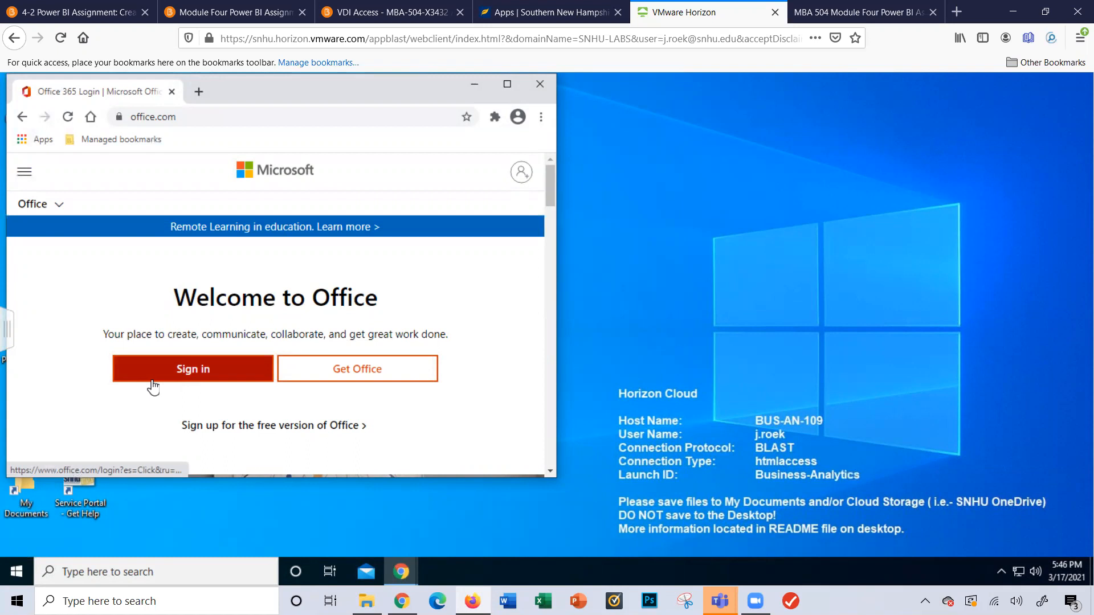
mouse_move(453, 320)
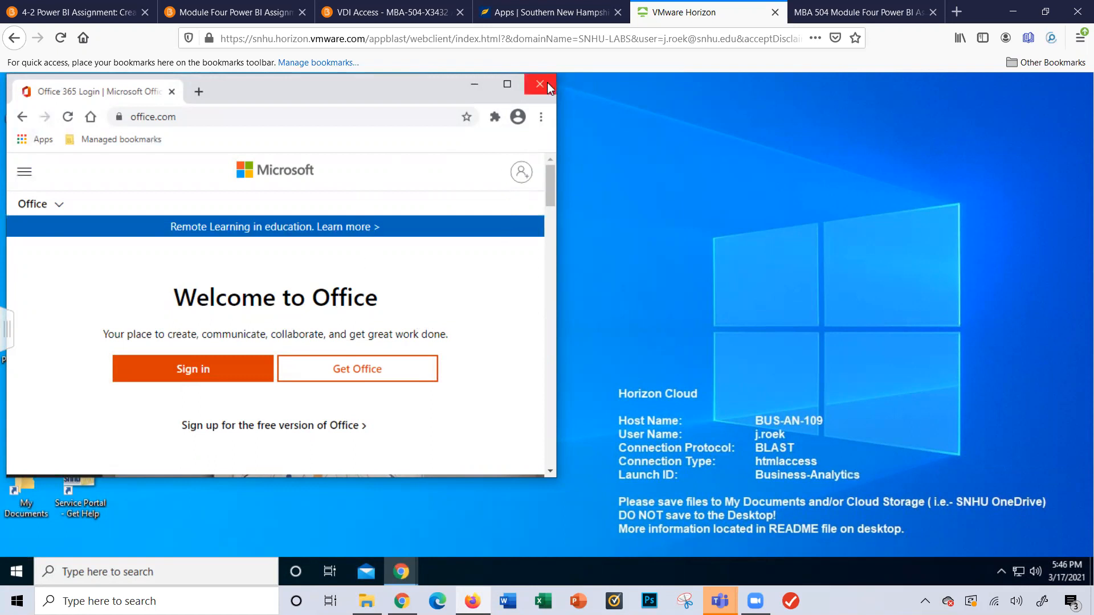
mouse_move(474, 83)
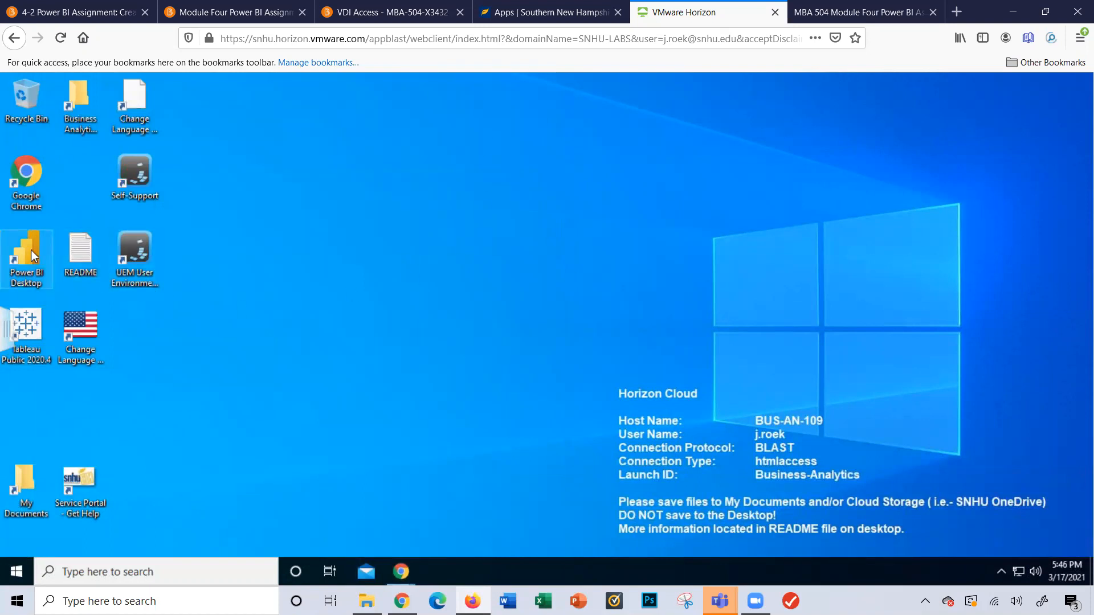
Launch Power BI Desktop, dismiss its welcome screen and bring up the File menu.
double_click(26, 254)
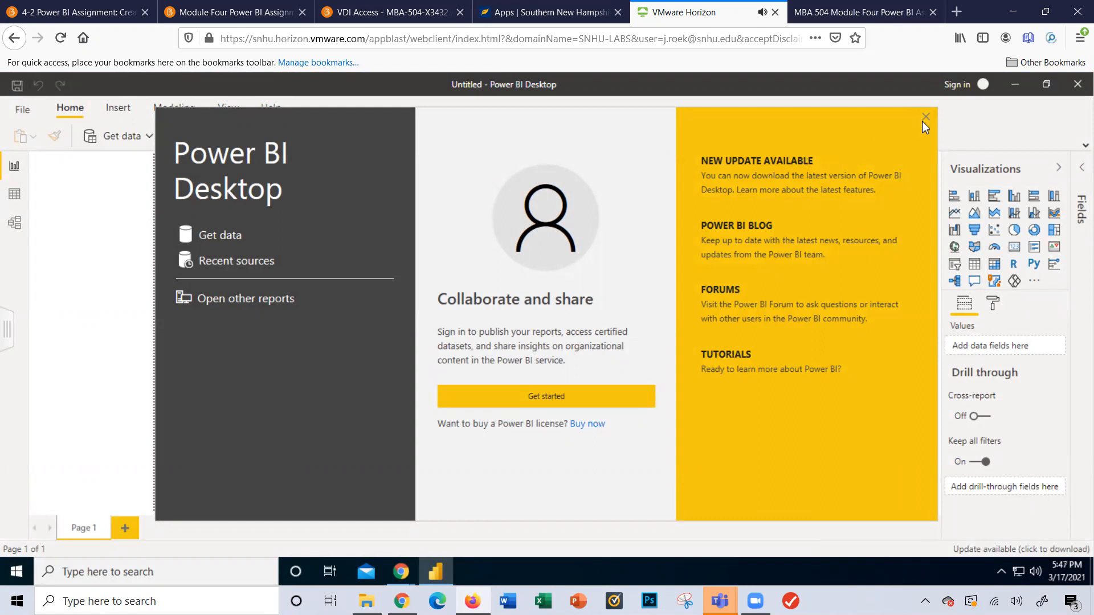
left_click(925, 116)
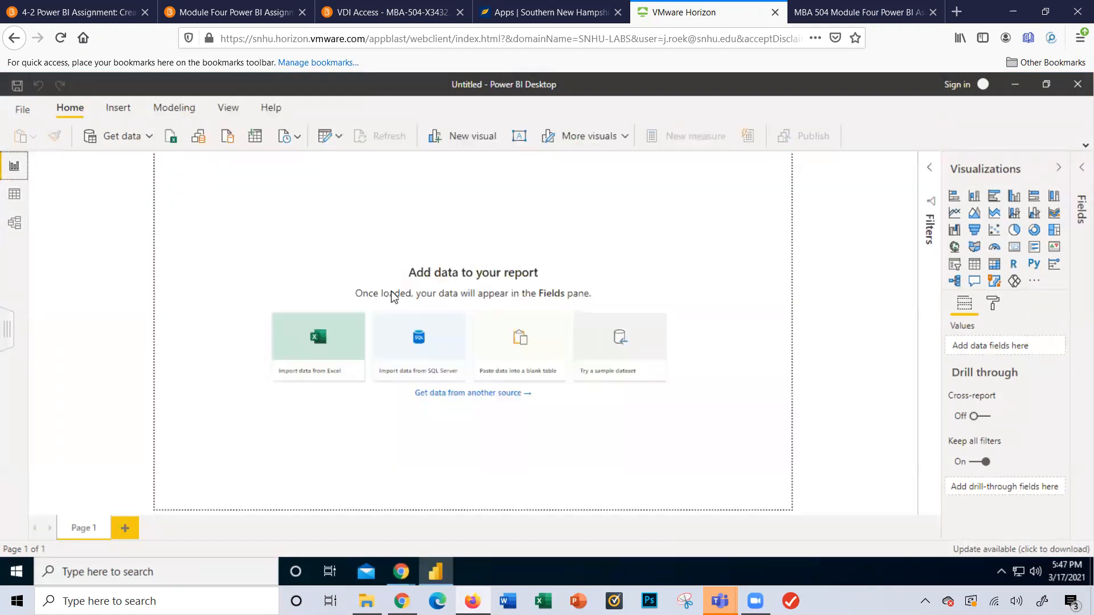
left_click(21, 110)
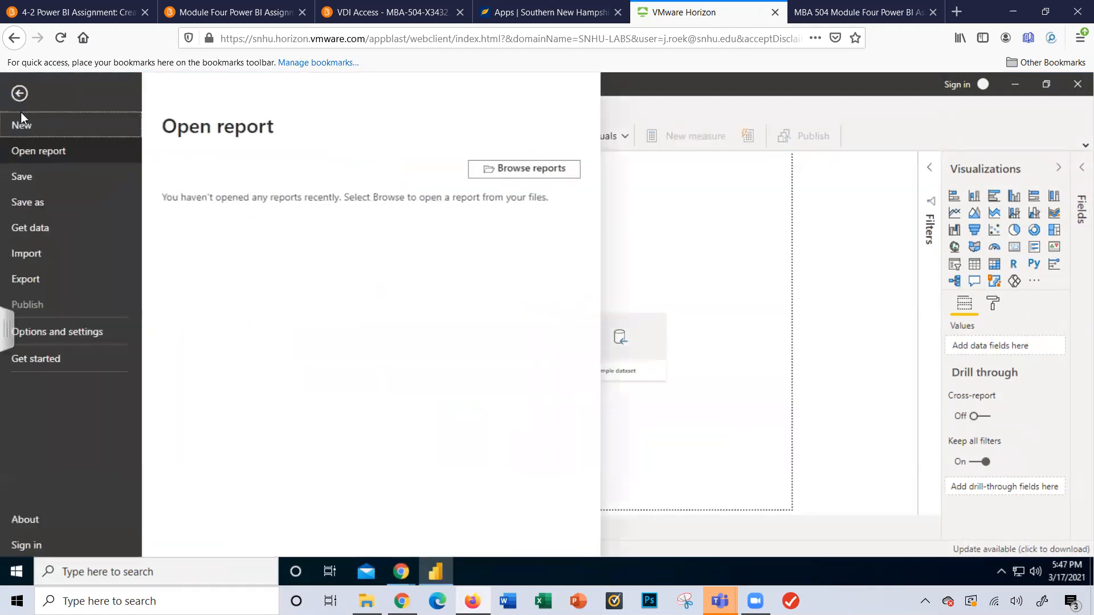
Start a Text/CSV data import and browse to the Desktop files.
left_click(30, 228)
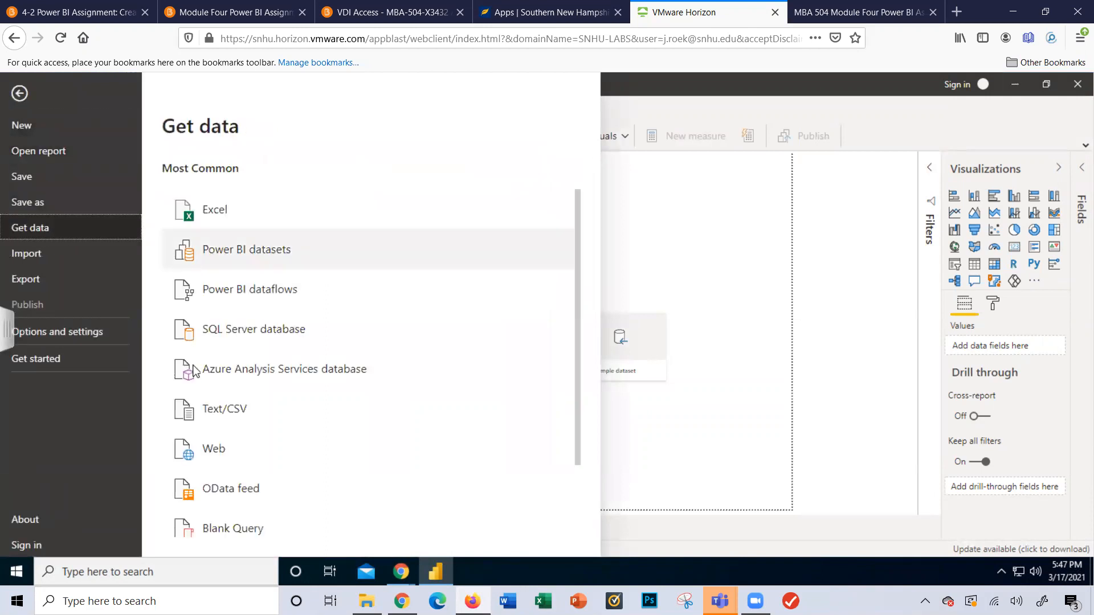
mouse_move(223, 409)
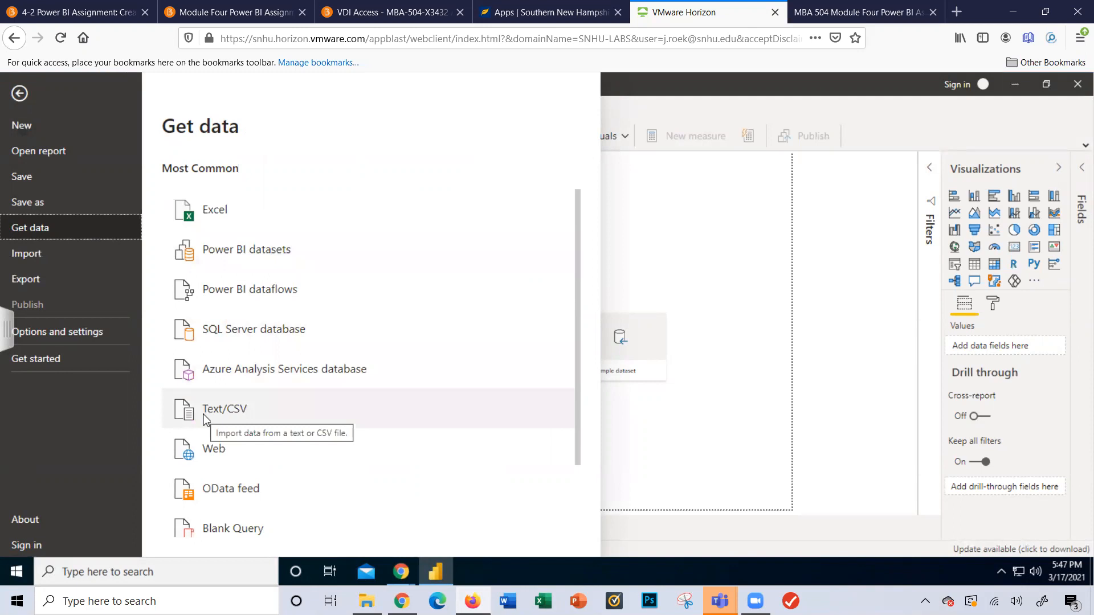
left_click(225, 410)
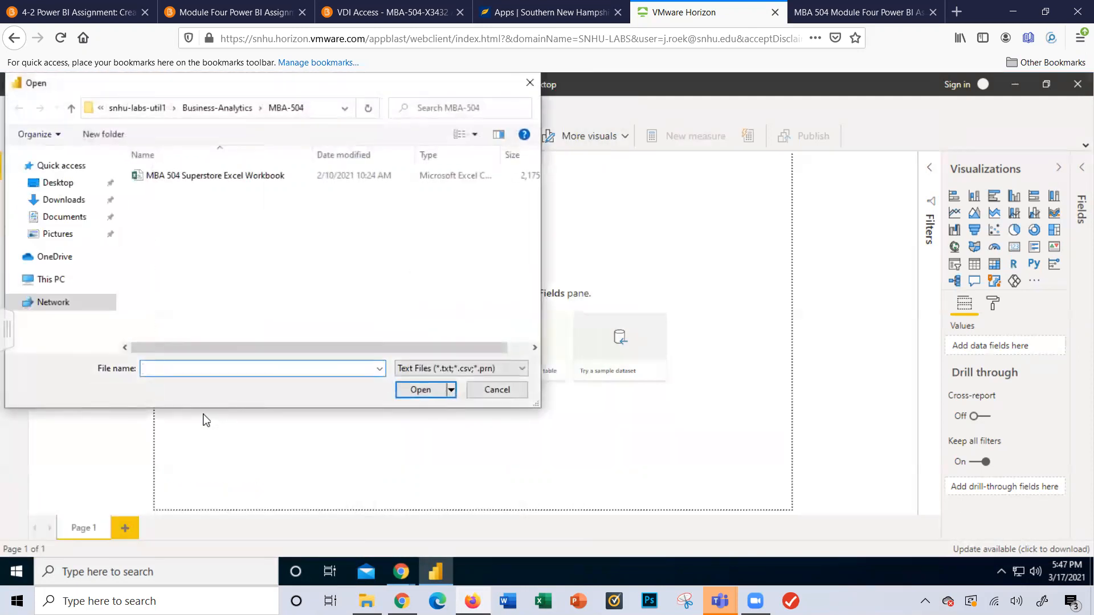
left_click(58, 182)
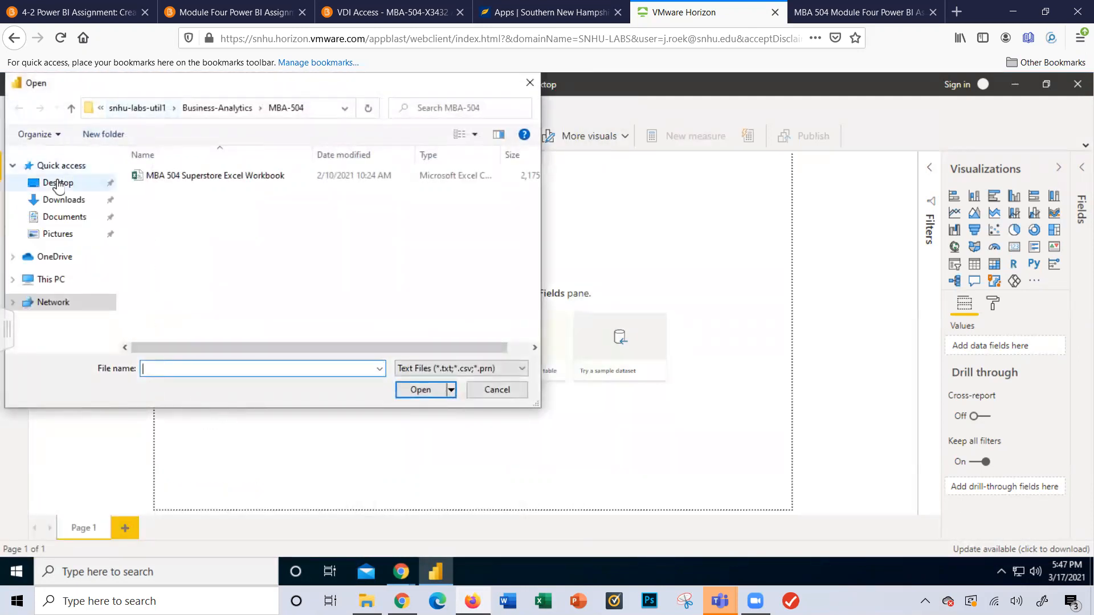
left_click(59, 183)
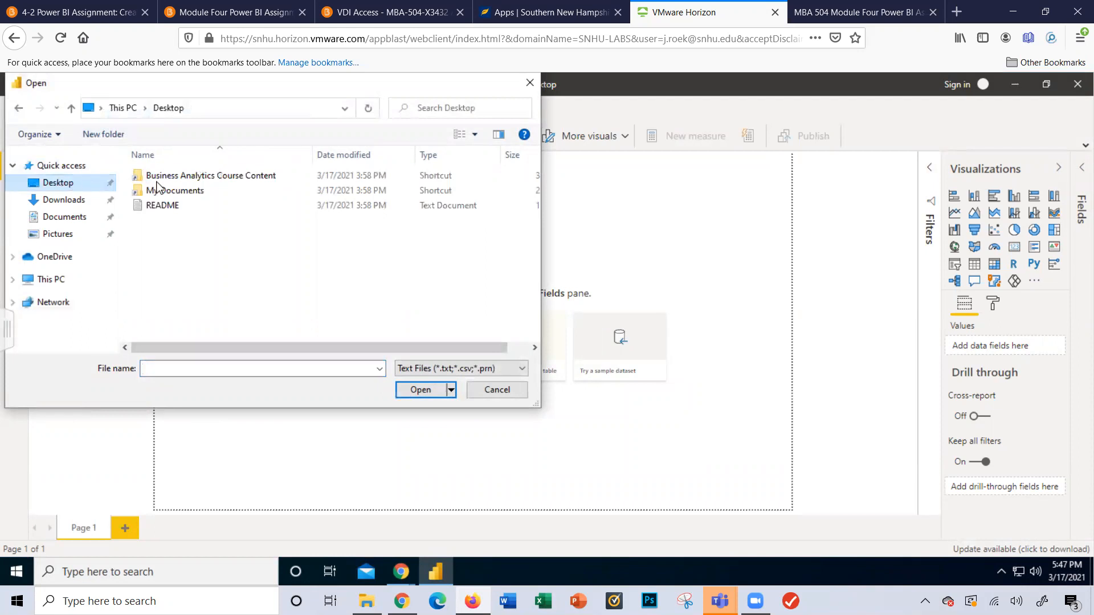
mouse_move(225, 183)
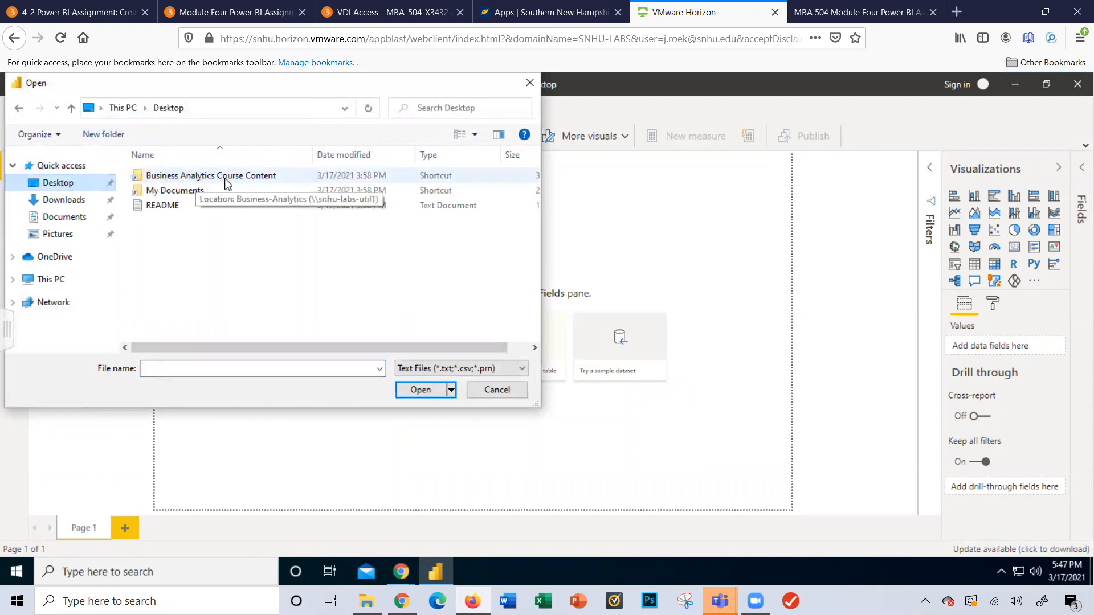
Navigate Business Analytics Course Content > MBA-504 and choose the MBA 504 Superstore workbook.
double_click(211, 175)
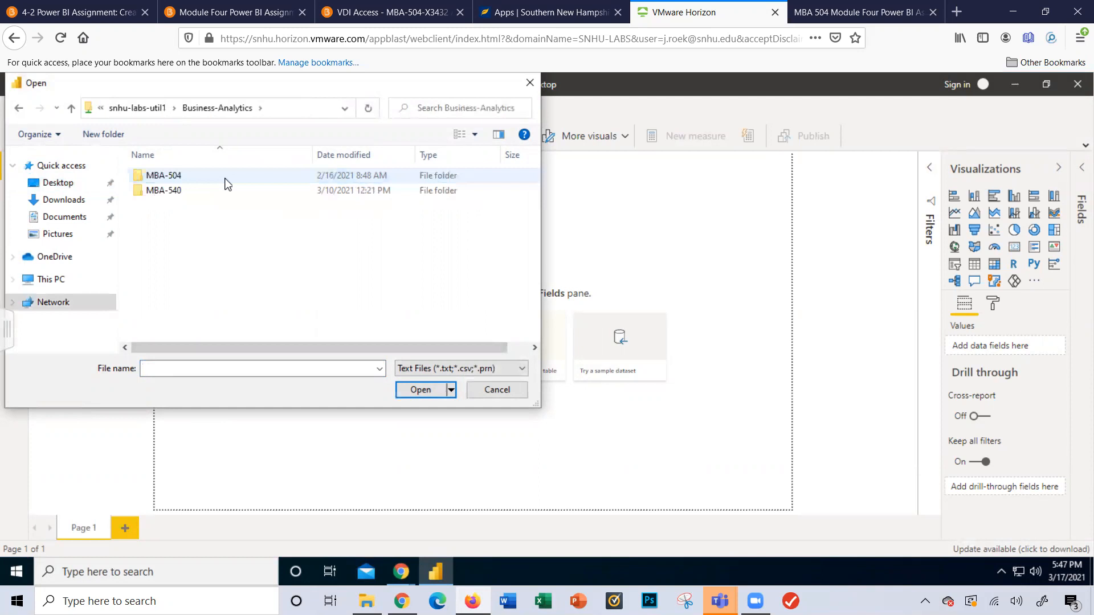
left_click(162, 191)
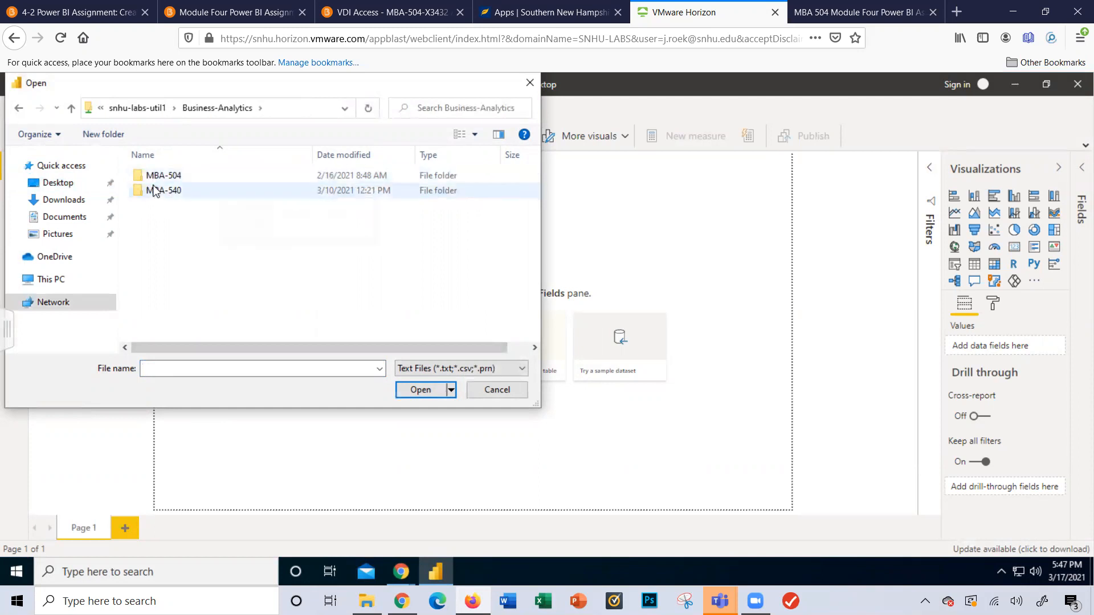
mouse_move(164, 190)
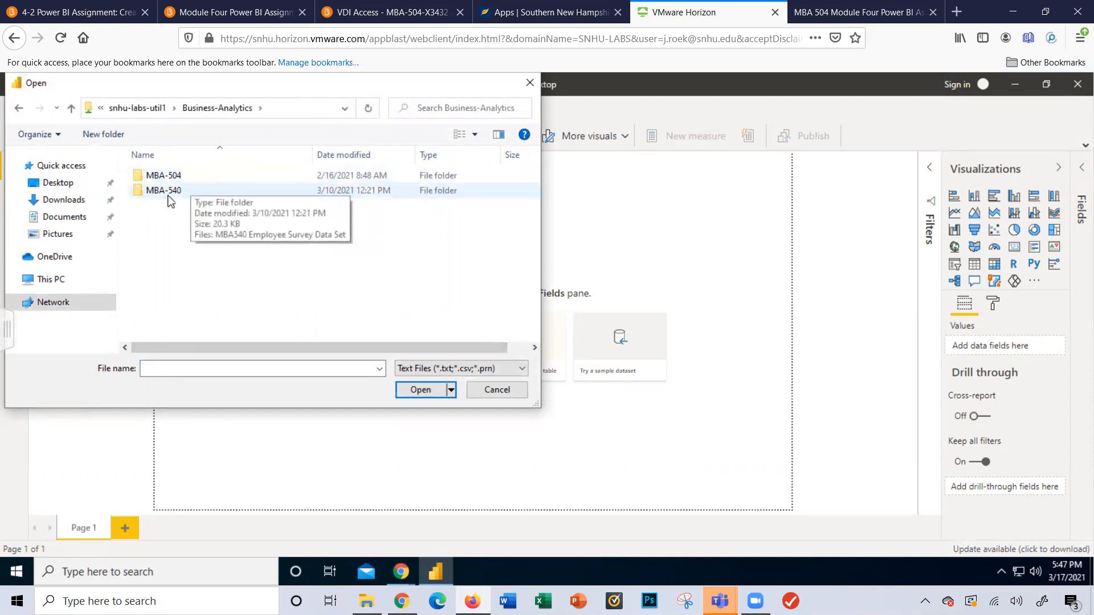
mouse_move(160, 176)
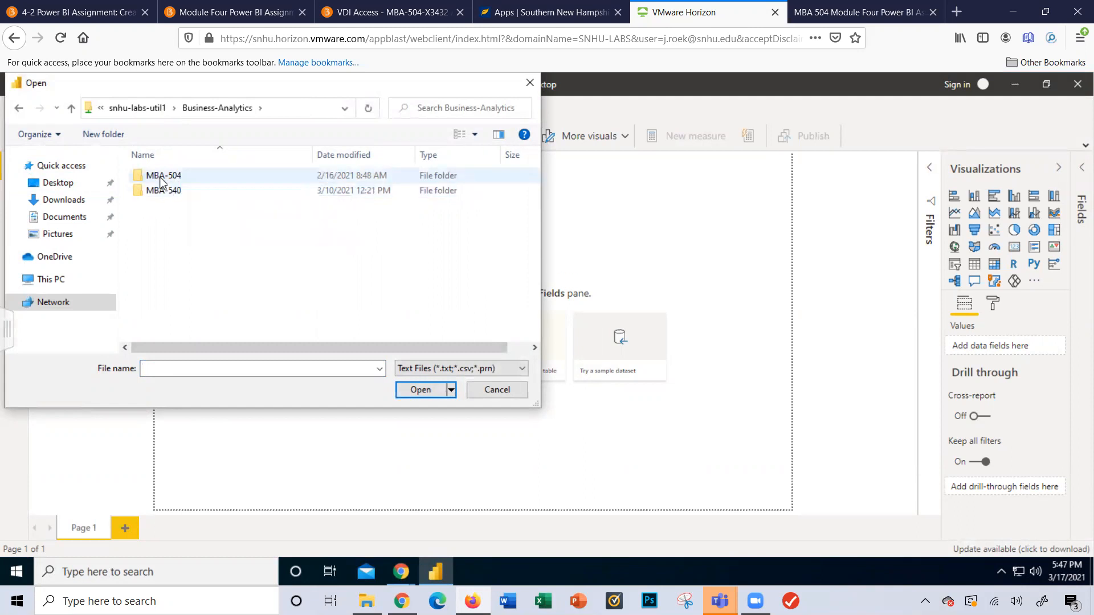
double_click(163, 176)
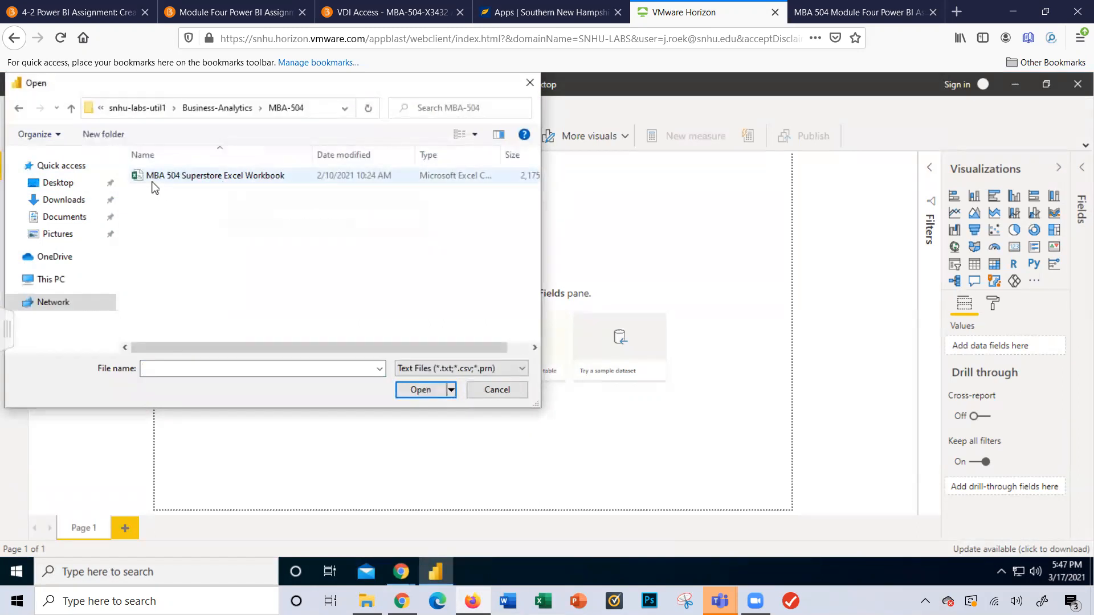
mouse_move(171, 184)
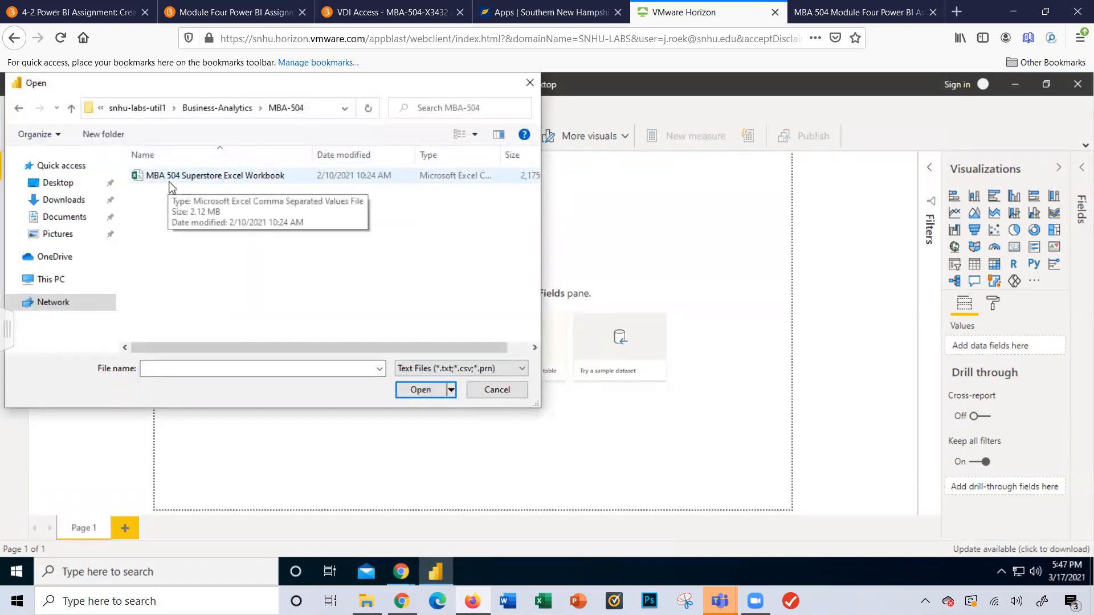
left_click(496, 390)
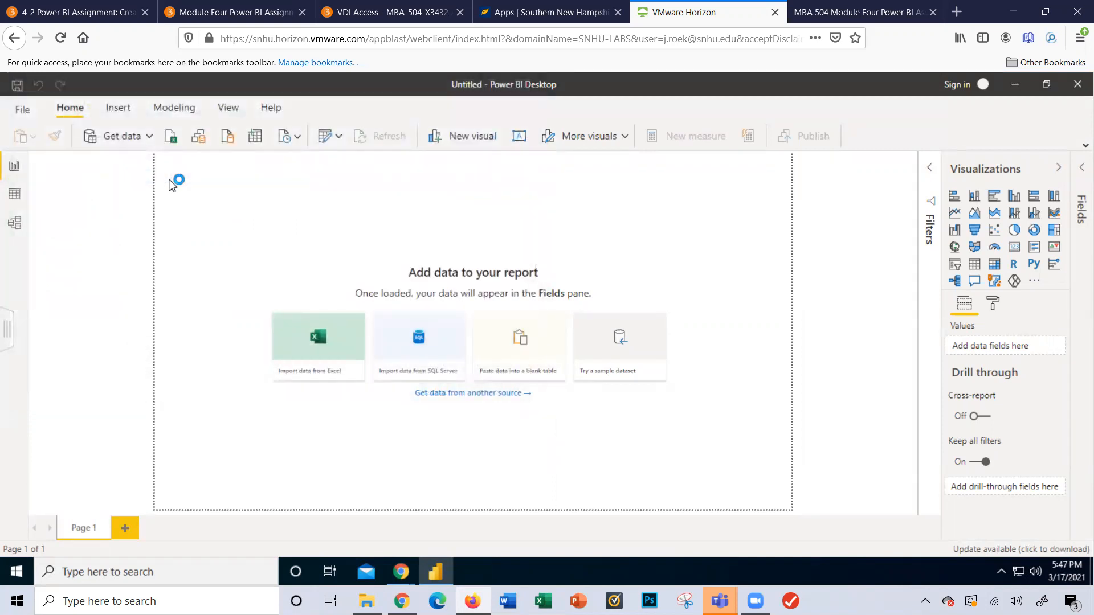
Review the CSV preview and load the Superstore data into the report as fields.
left_click(318, 337)
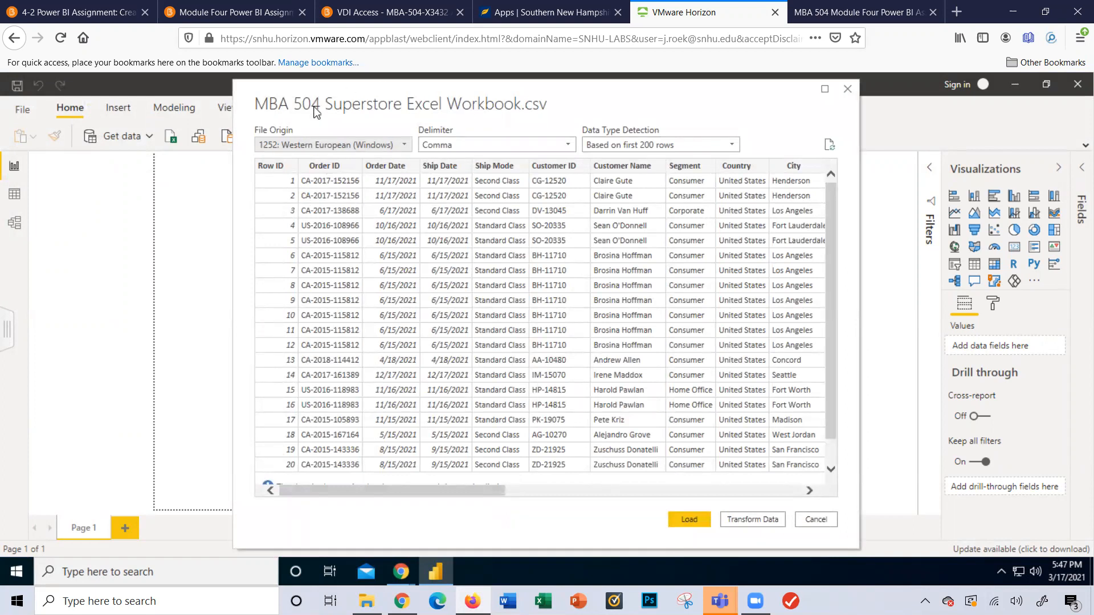
mouse_move(526, 119)
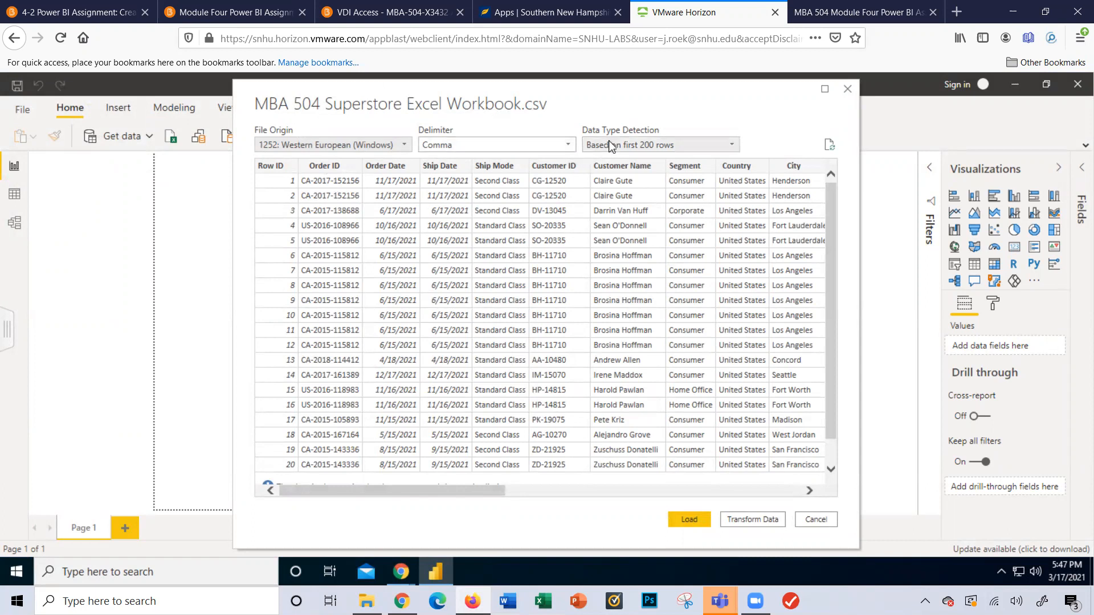
mouse_move(569, 145)
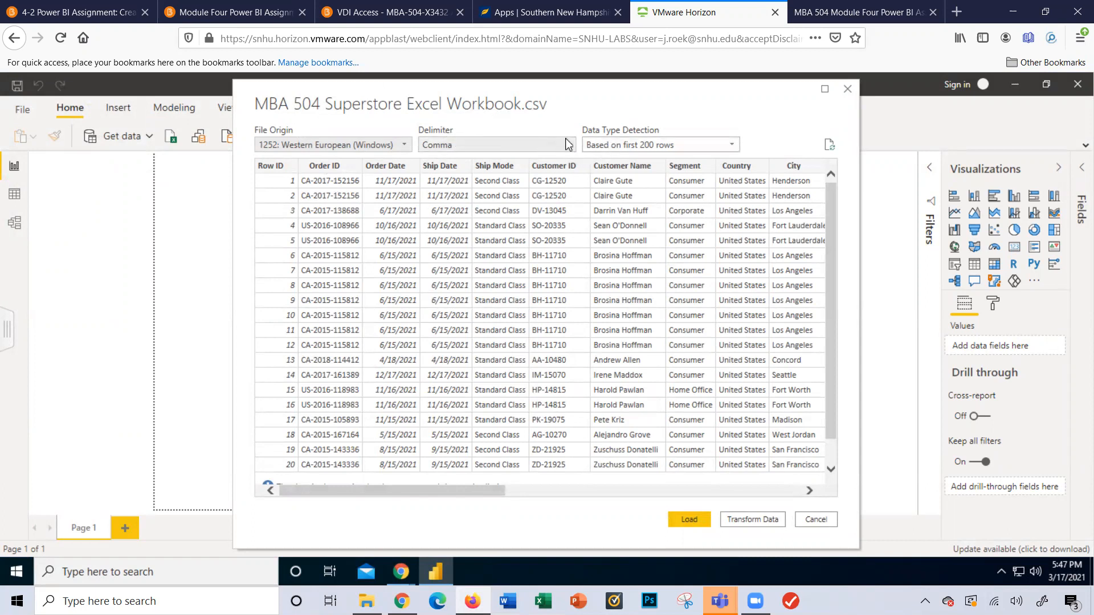
mouse_move(630, 147)
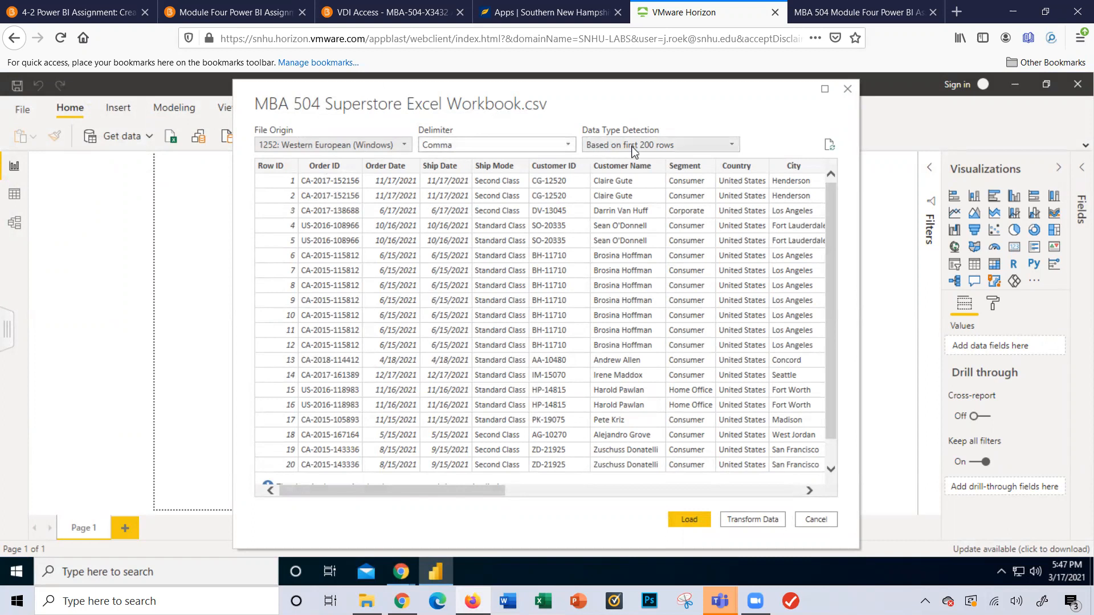
mouse_move(657, 341)
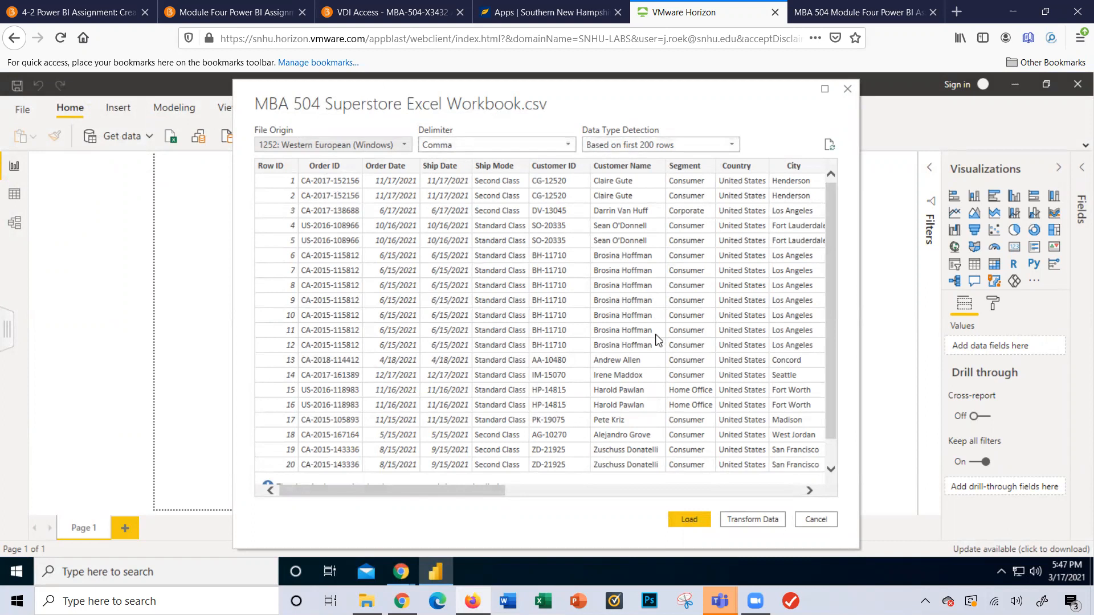
mouse_move(660, 352)
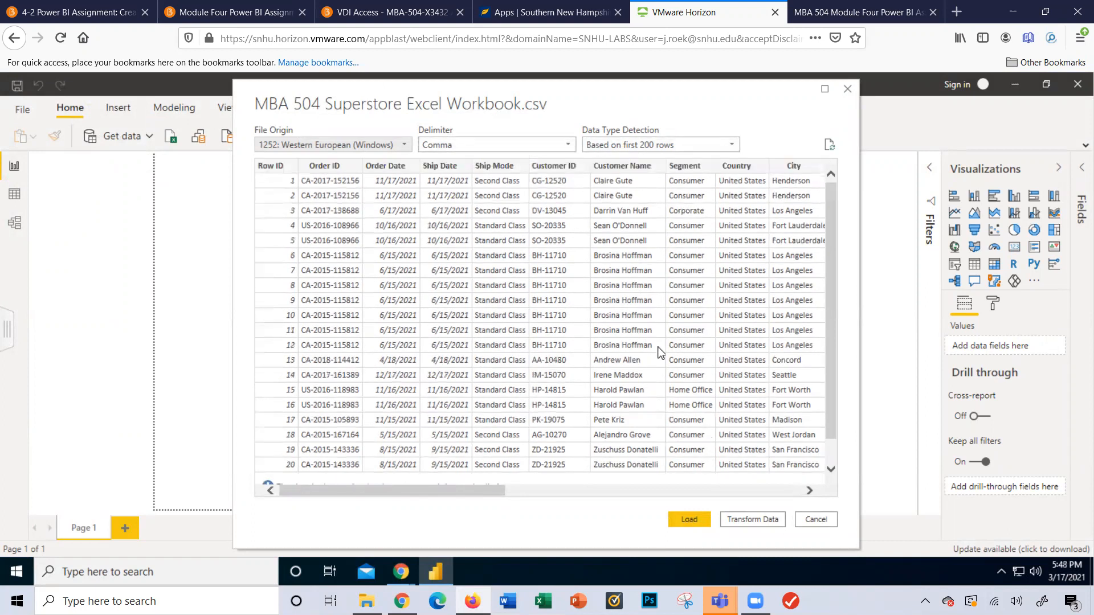
mouse_move(689, 520)
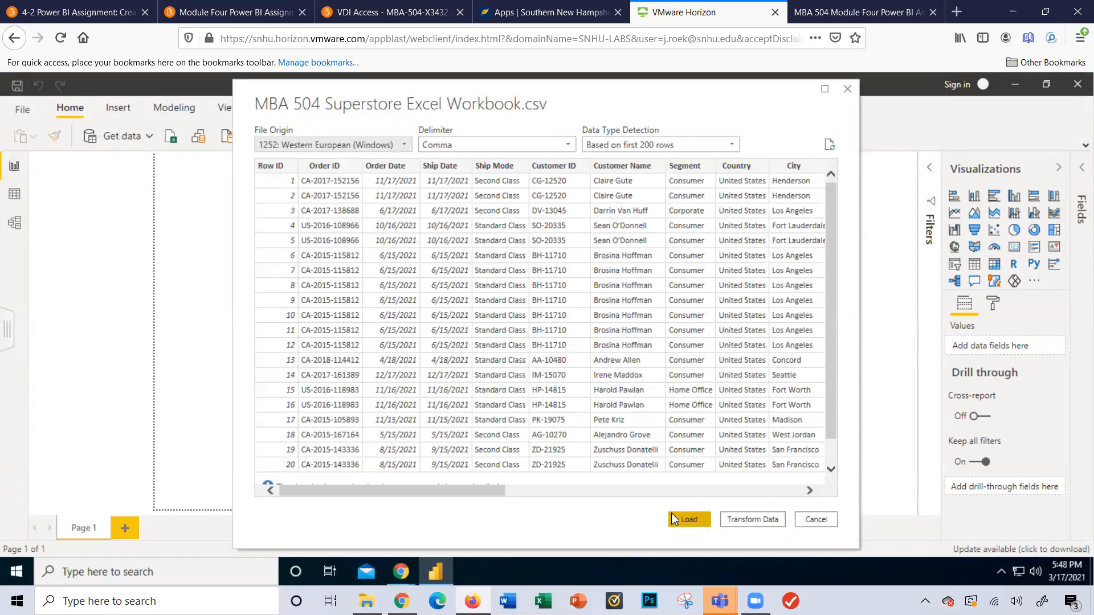
left_click(688, 519)
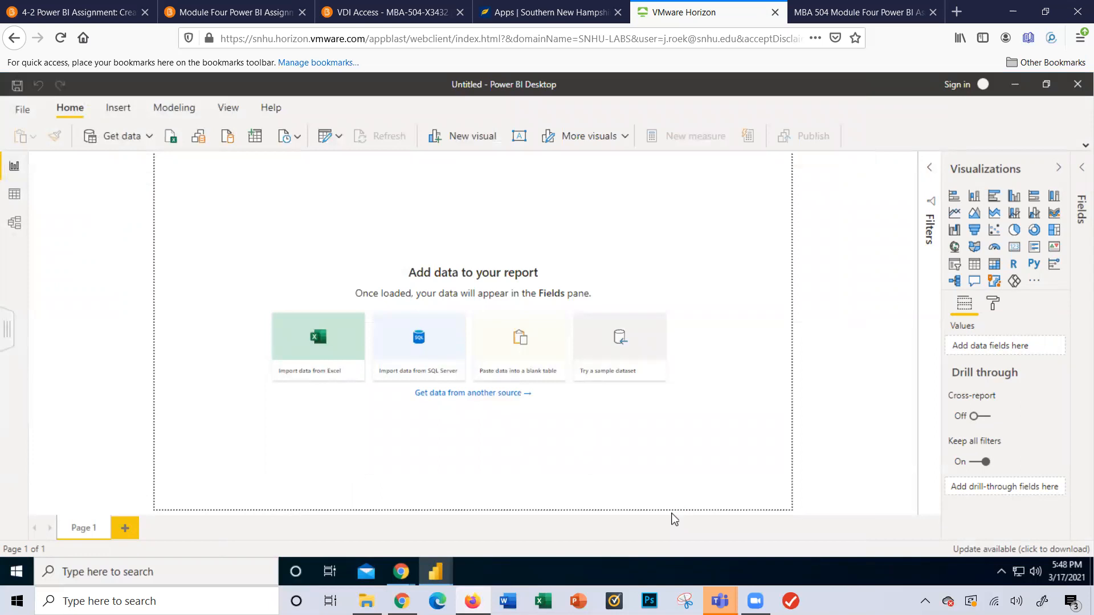
left_click(318, 345)
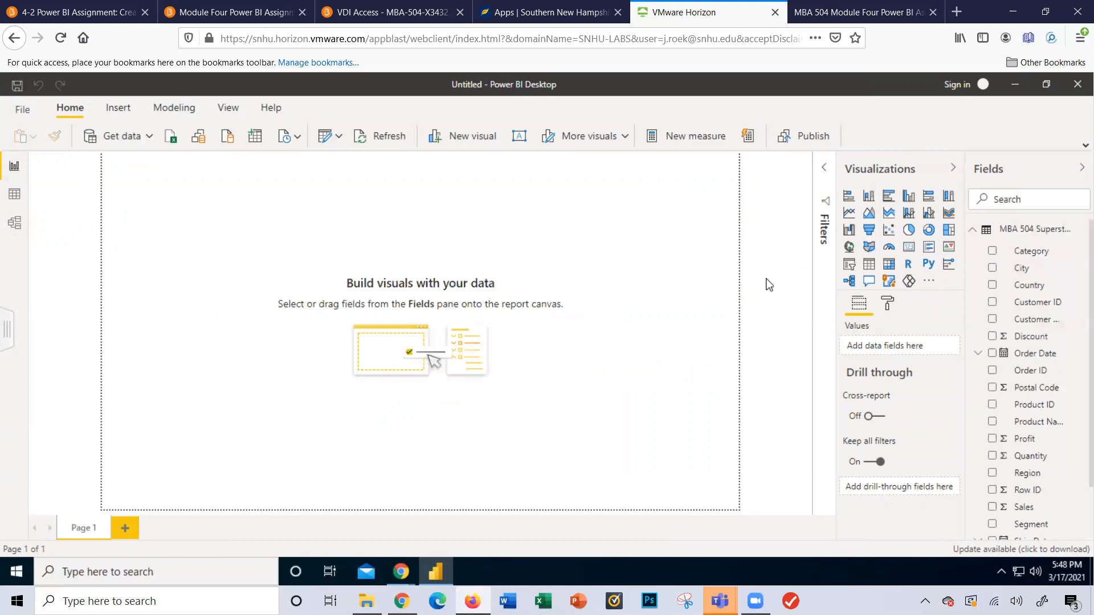
mouse_move(760, 273)
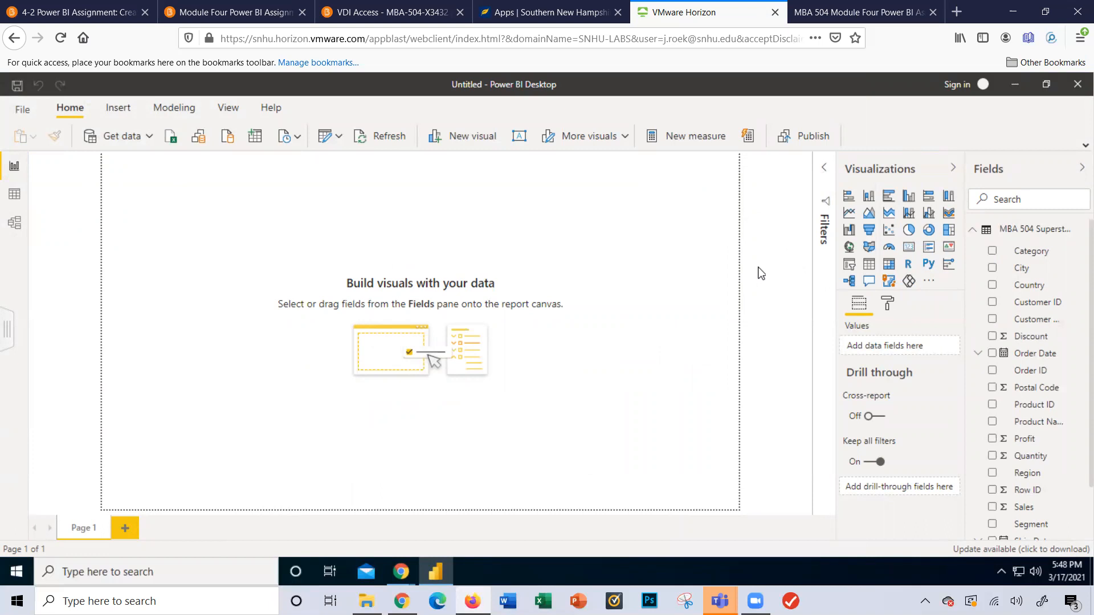
mouse_move(866, 145)
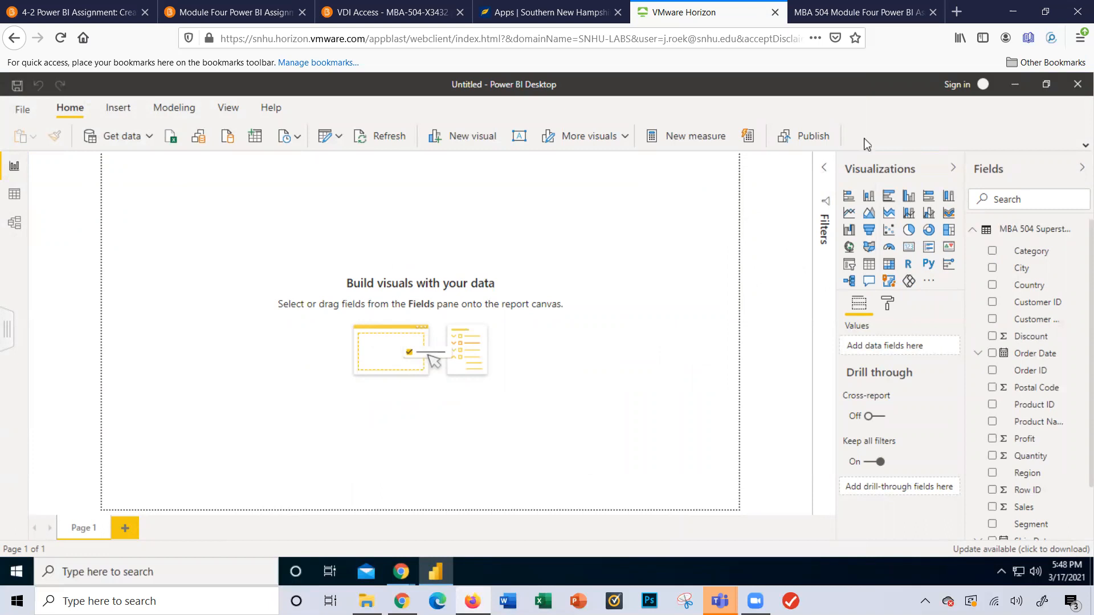
Review the manual's Creating a Pie Chart field placement steps, then return to the report.
left_click(862, 11)
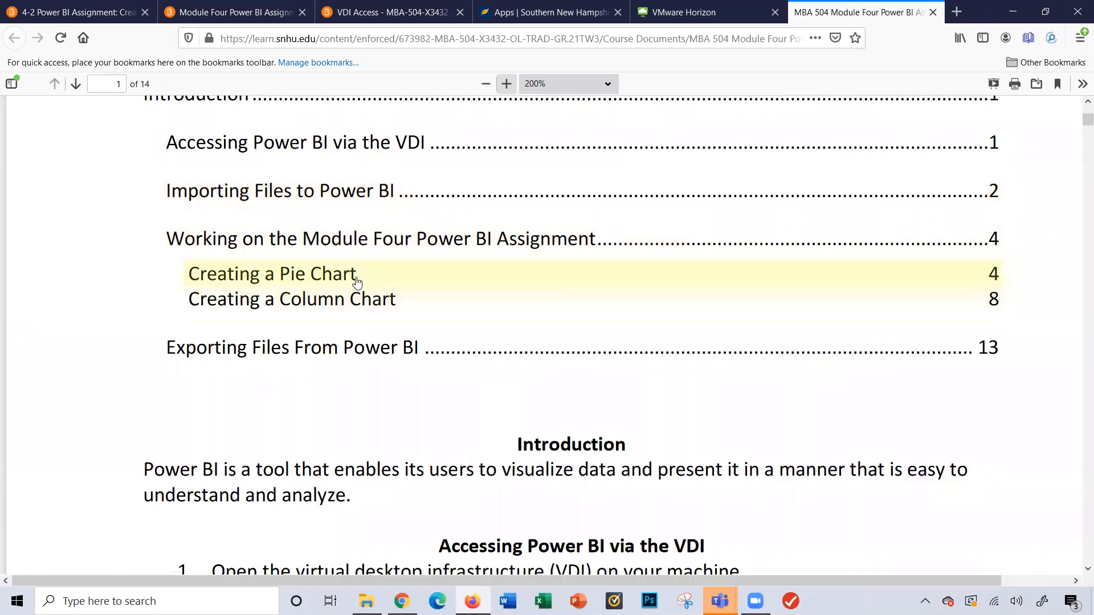
left_click(271, 273)
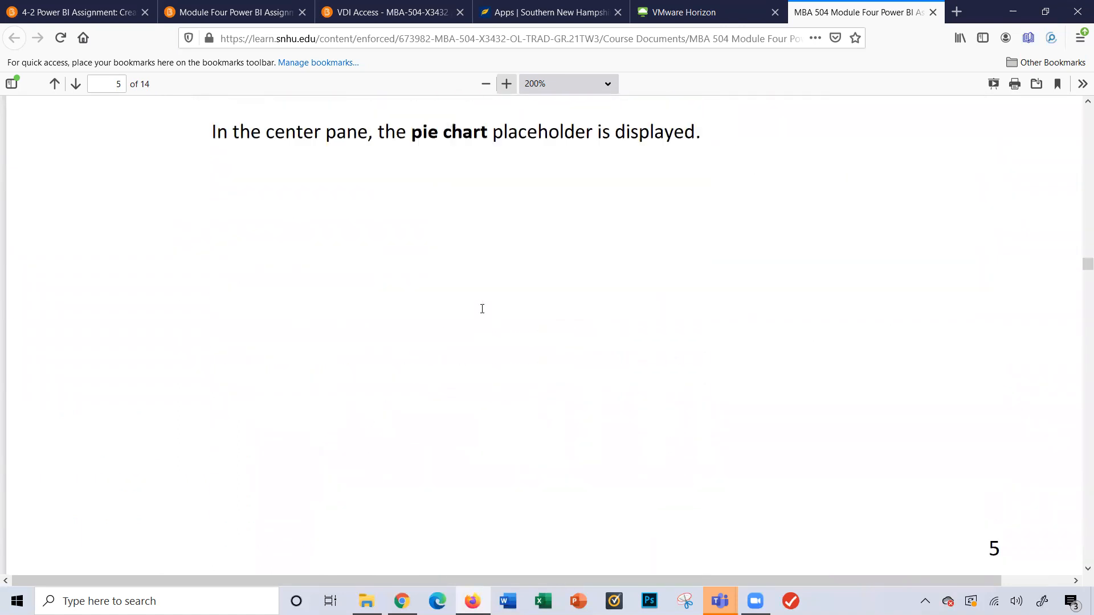
scroll("down", 3)
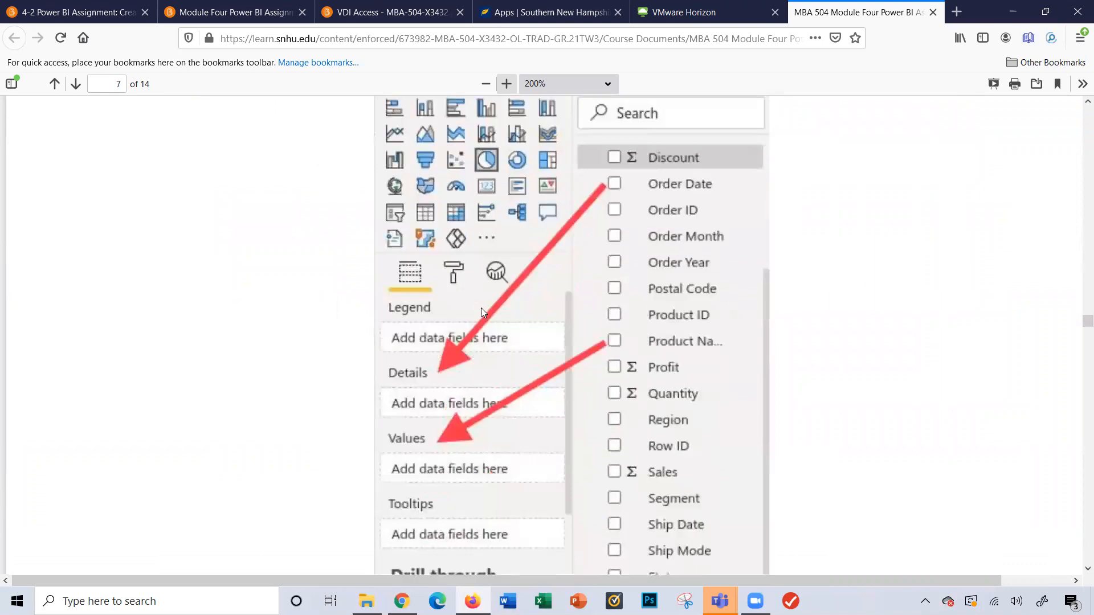
scroll("down", 3)
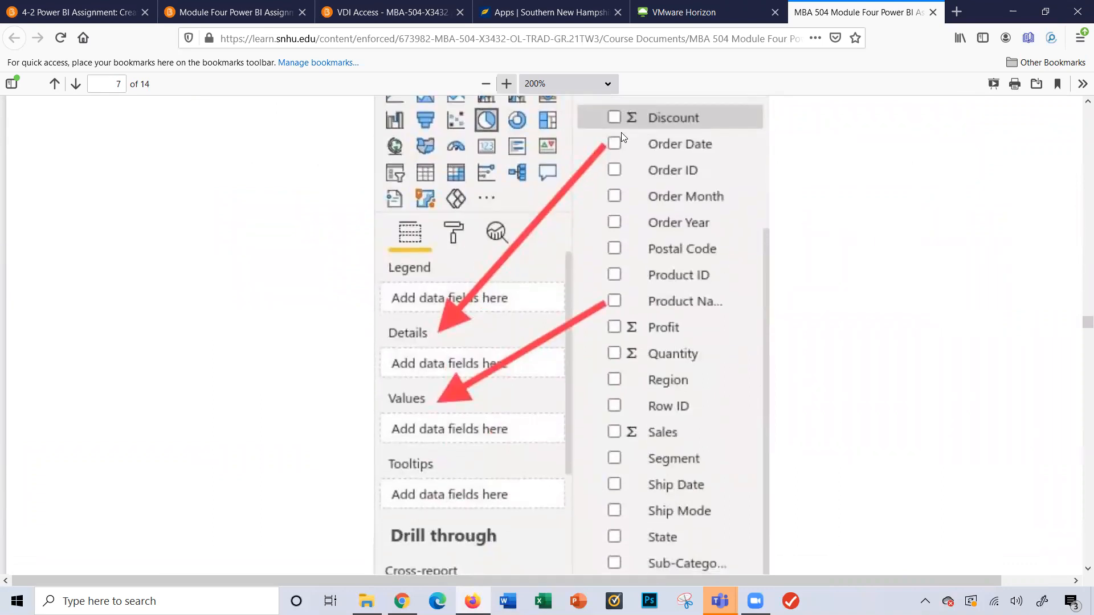
left_click(706, 13)
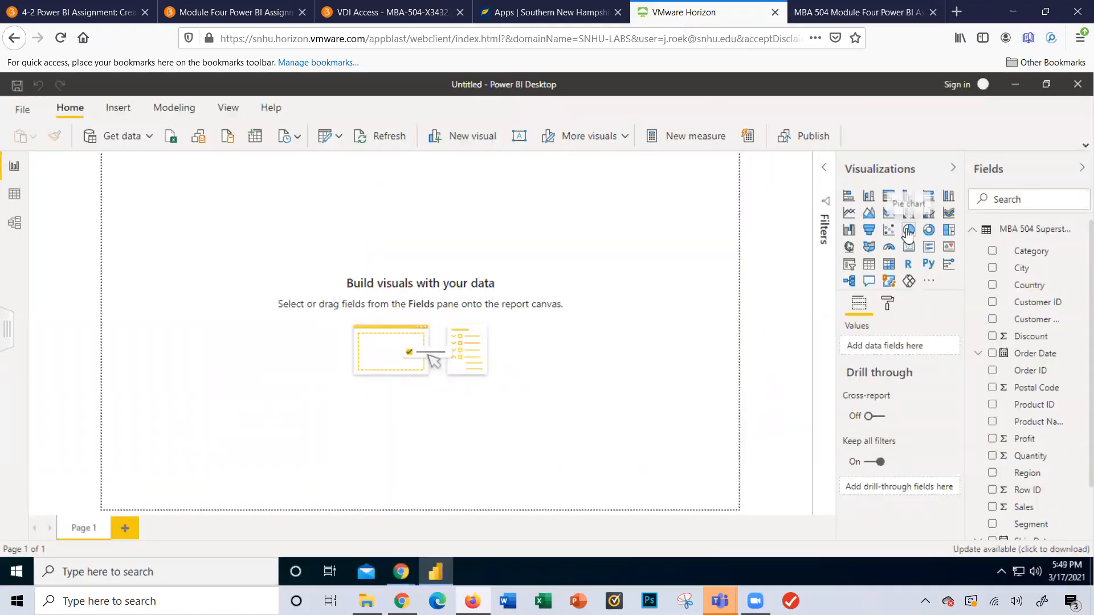
mouse_move(909, 230)
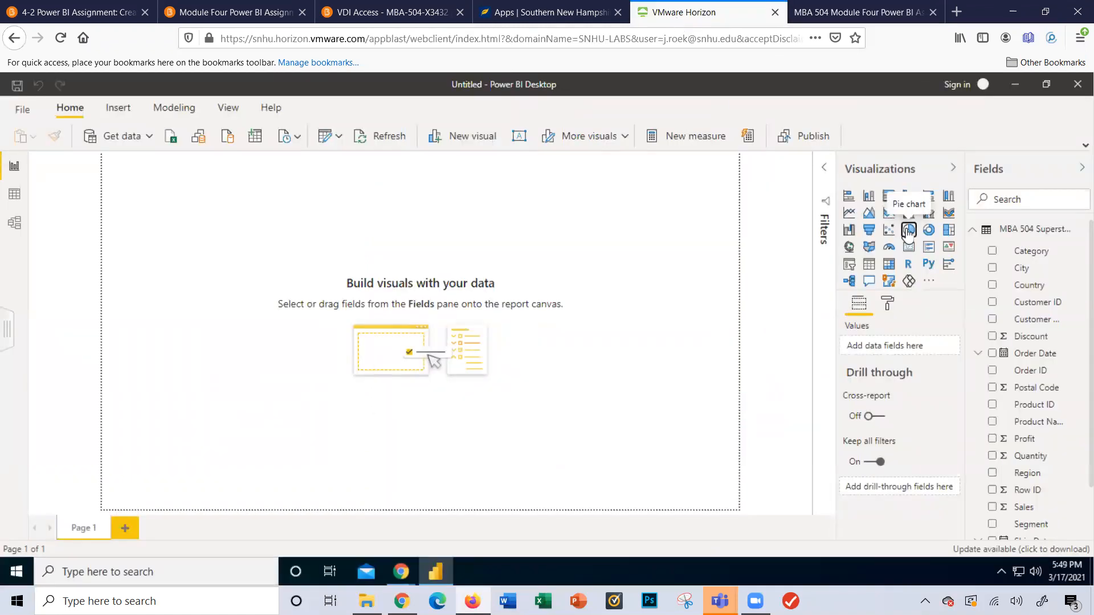
Add a pie chart visual and enlarge it on the report canvas, checking the manual.
left_click(908, 230)
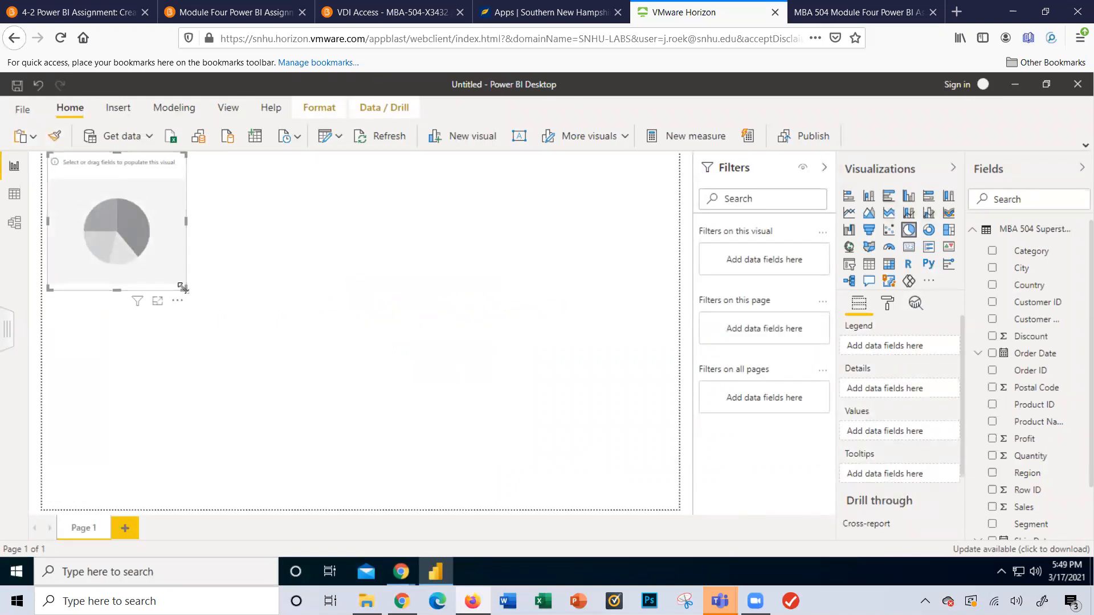
left_click_drag(180, 286, 613, 497)
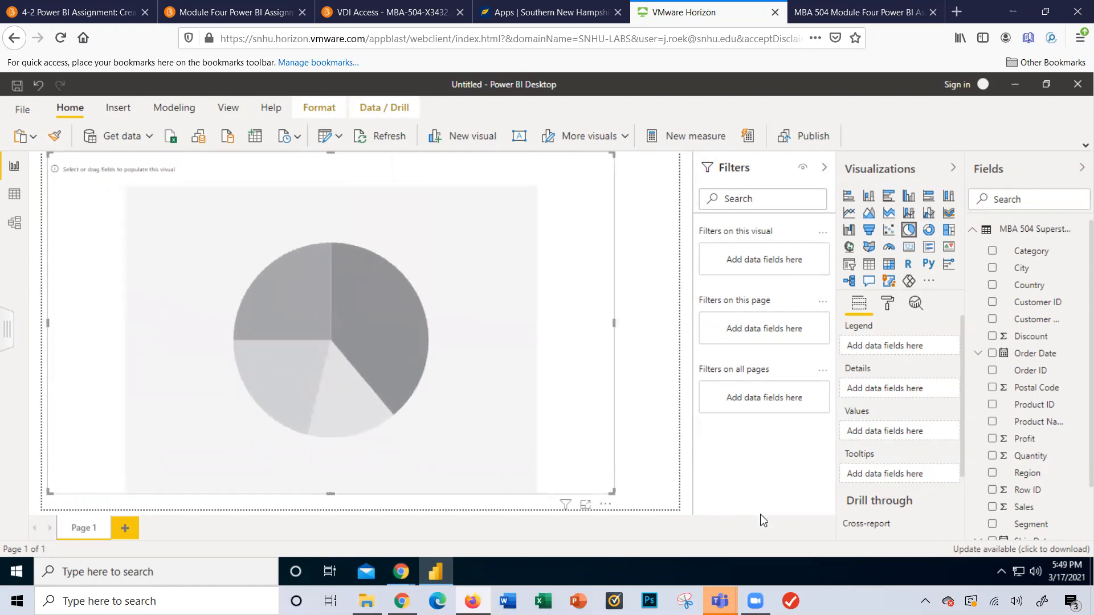
left_click(865, 11)
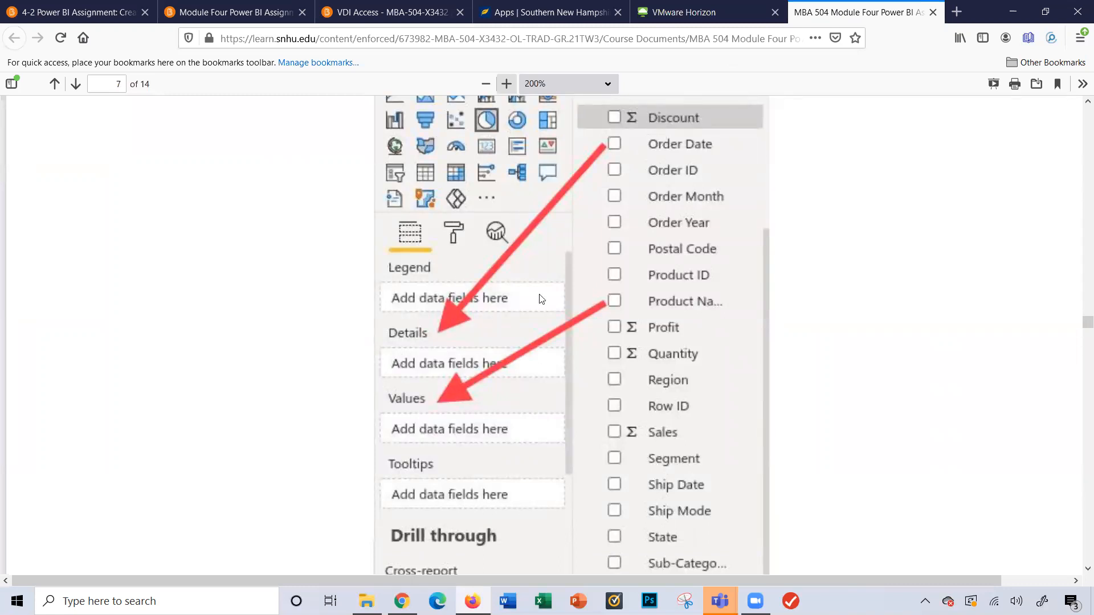
mouse_move(598, 96)
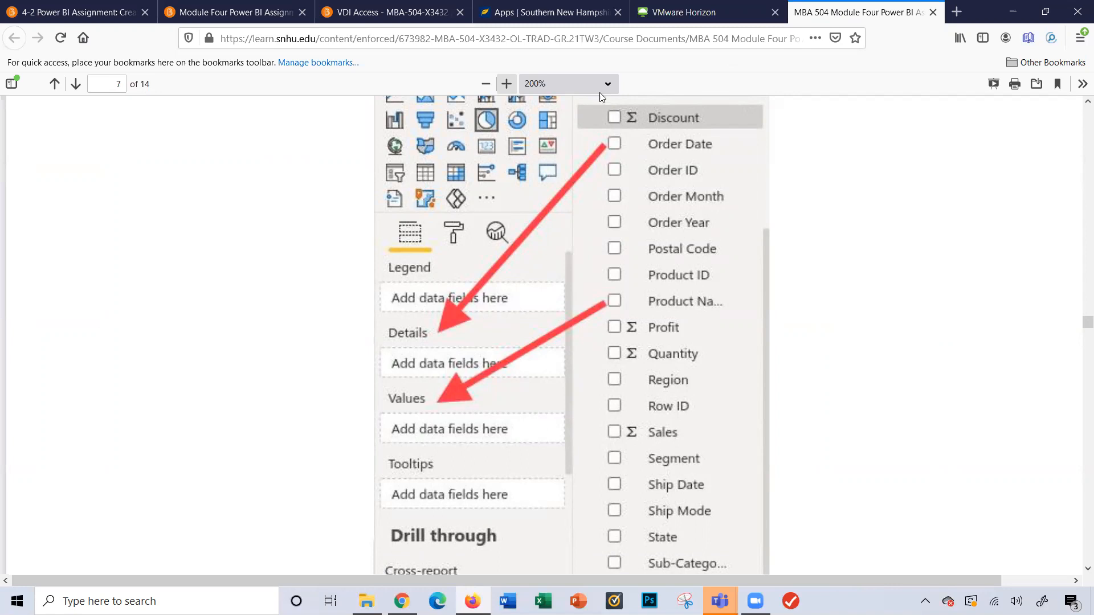
left_click(707, 12)
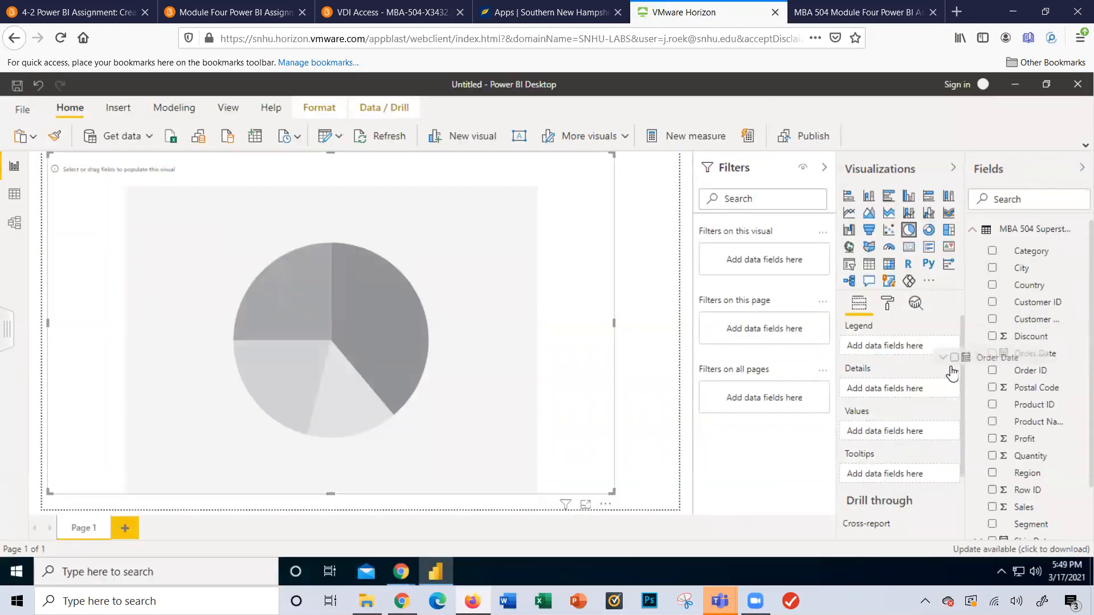
Place Order Date into the pie chart's details and compare with the manual's example.
left_click(991, 354)
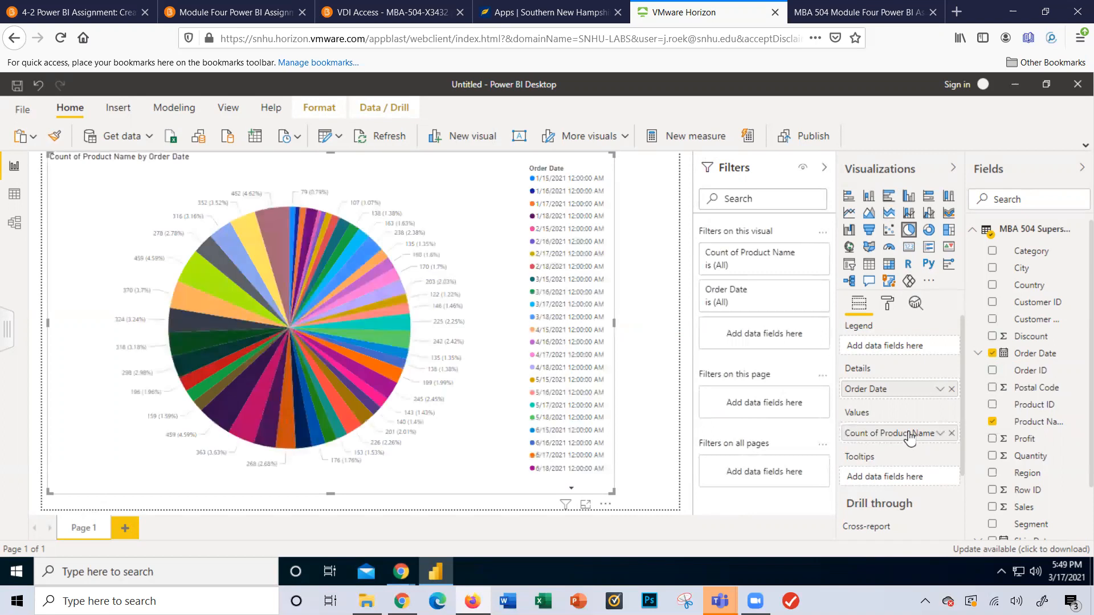
mouse_move(157, 174)
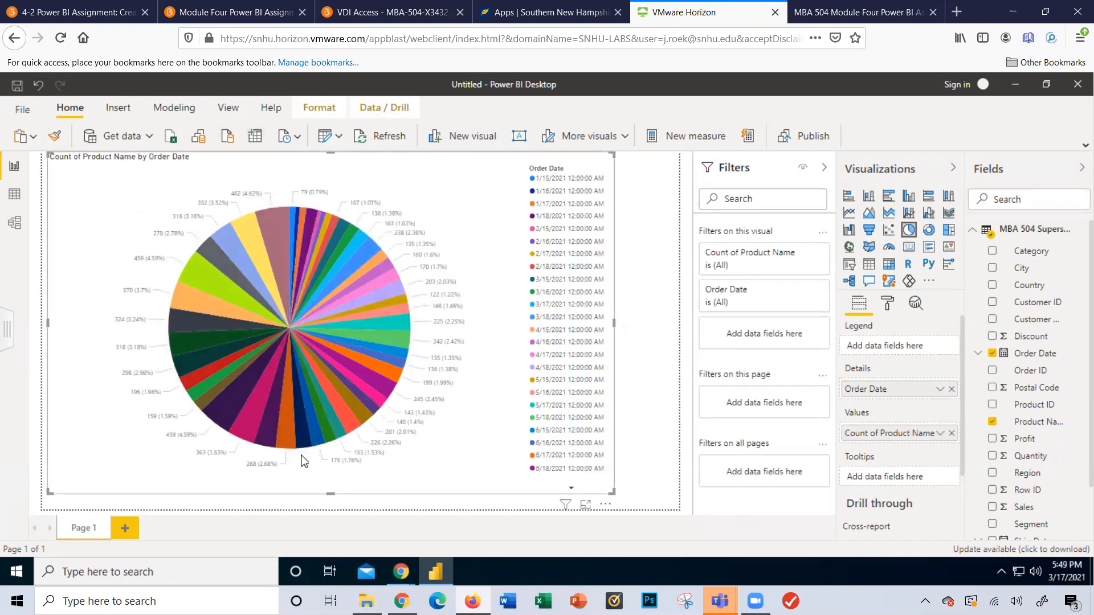
left_click(863, 11)
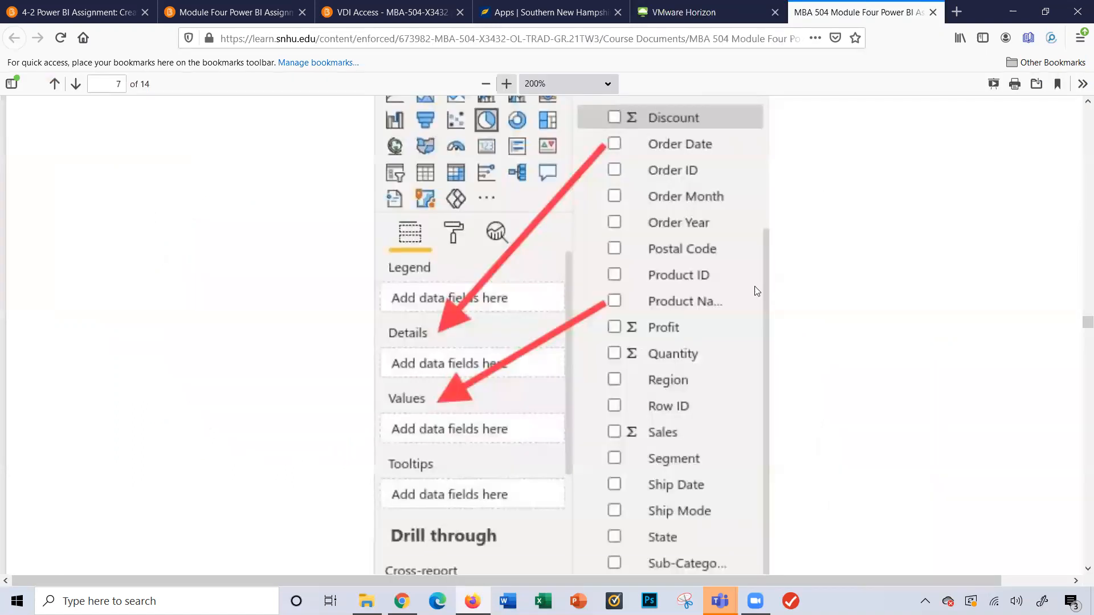
scroll("down", 3)
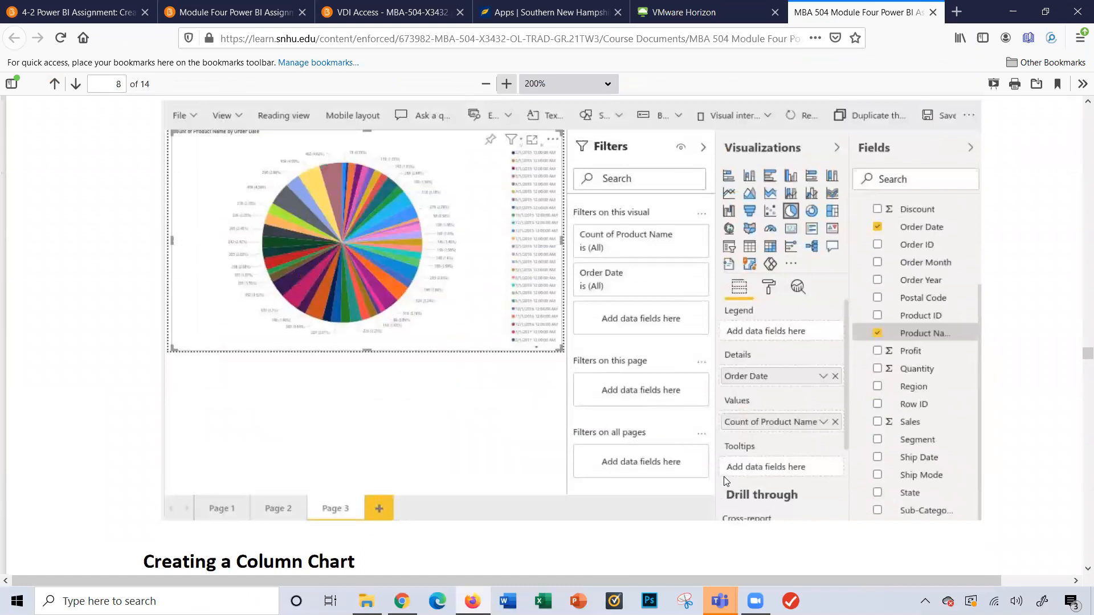
mouse_move(473, 319)
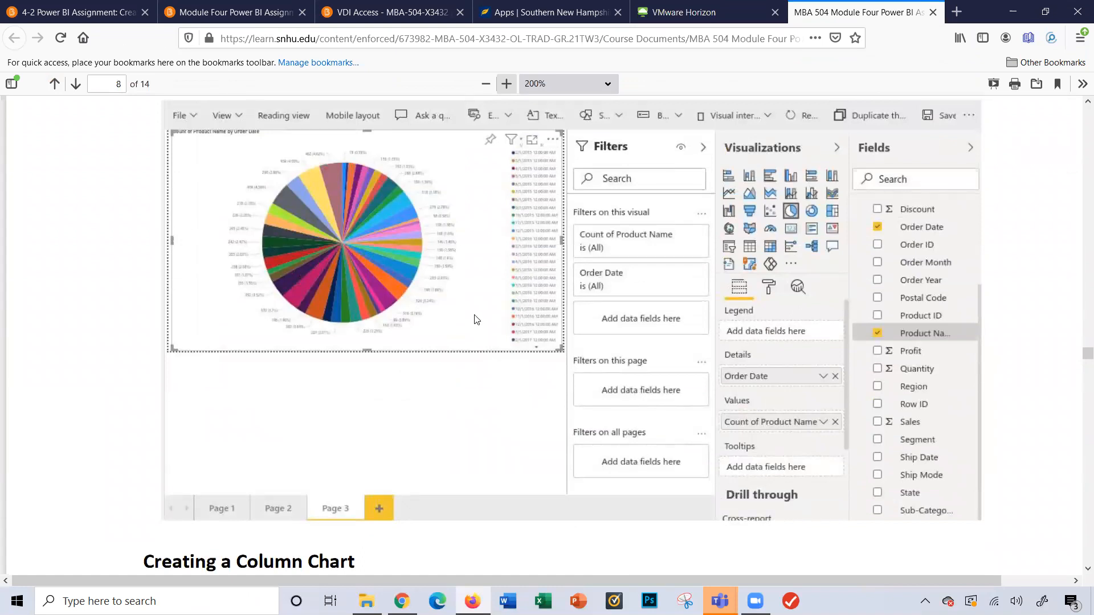
mouse_move(682, 53)
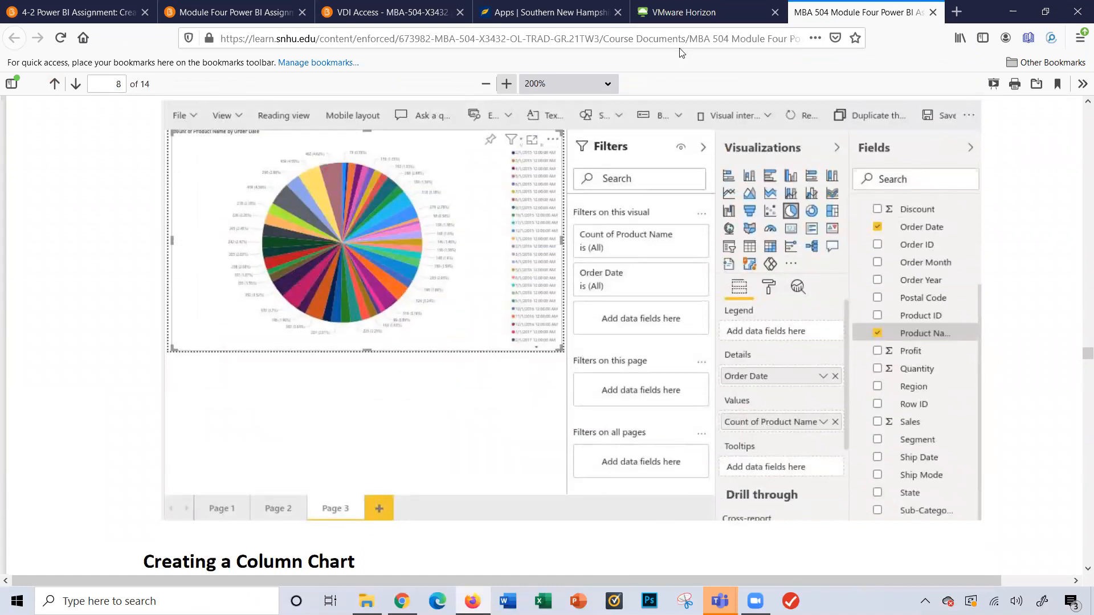
Return from the manual's finished pie chart example to the Power BI report.
left_click(705, 11)
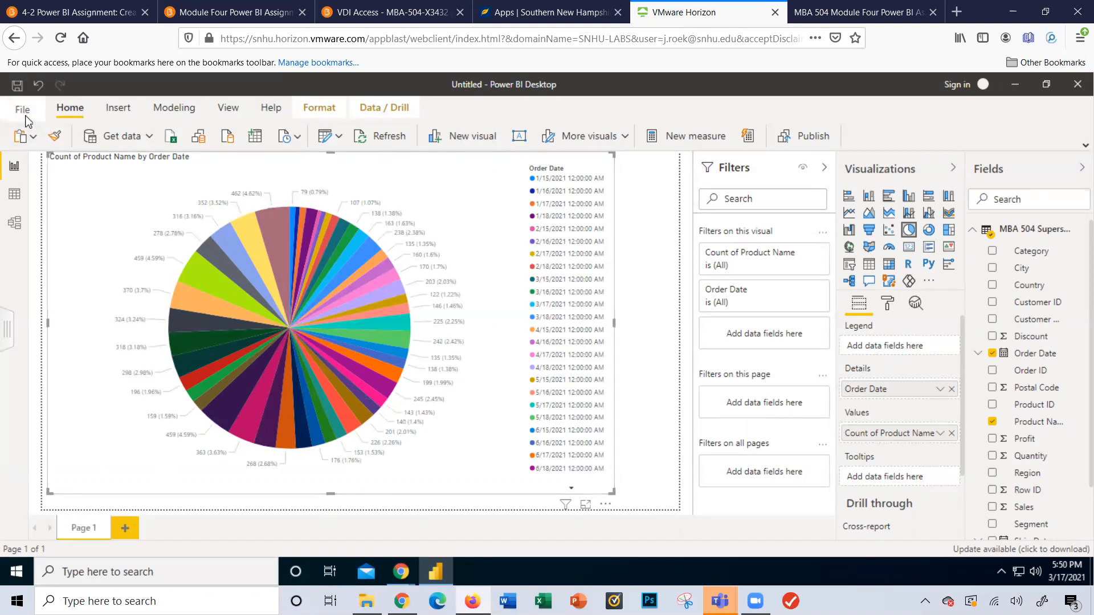
Look up the required PDF name Power_BI_Chart1 in the Brightspace prompt and return to Power BI.
left_click(22, 109)
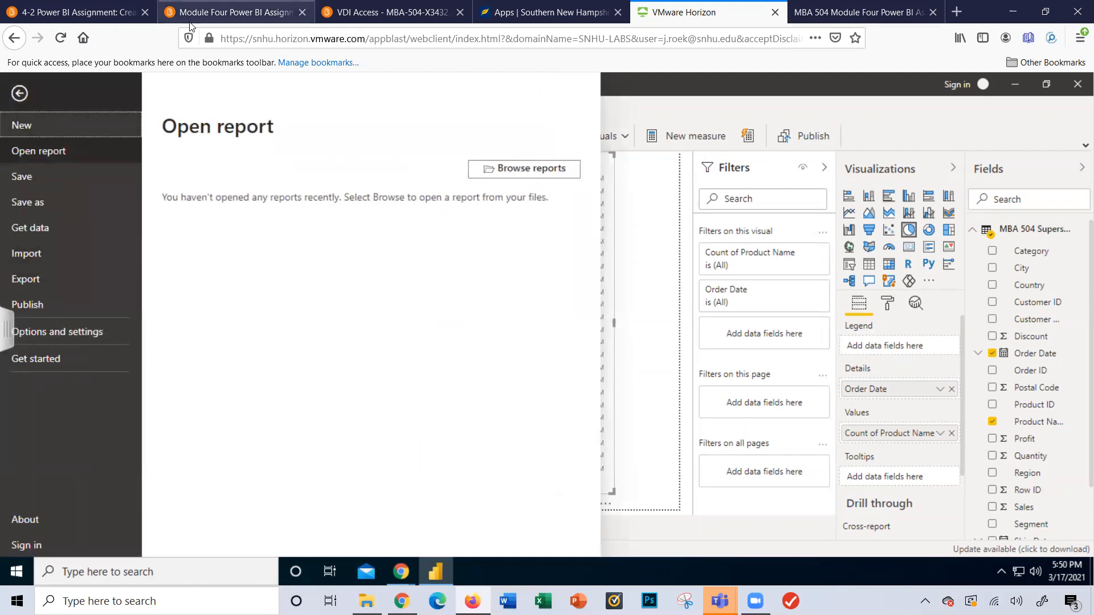
left_click(231, 11)
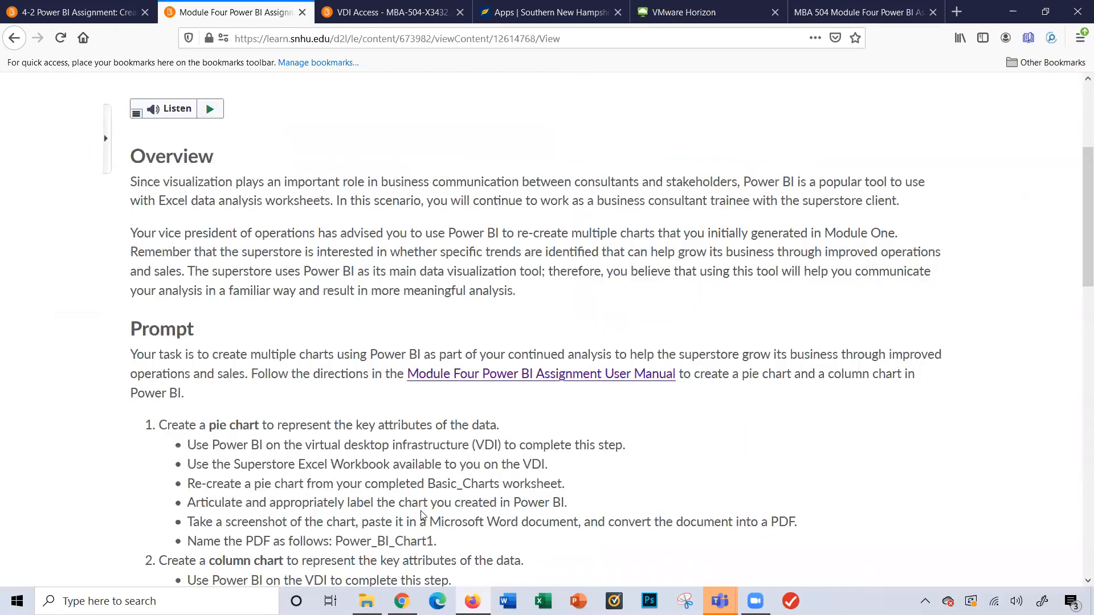
scroll("down", 3)
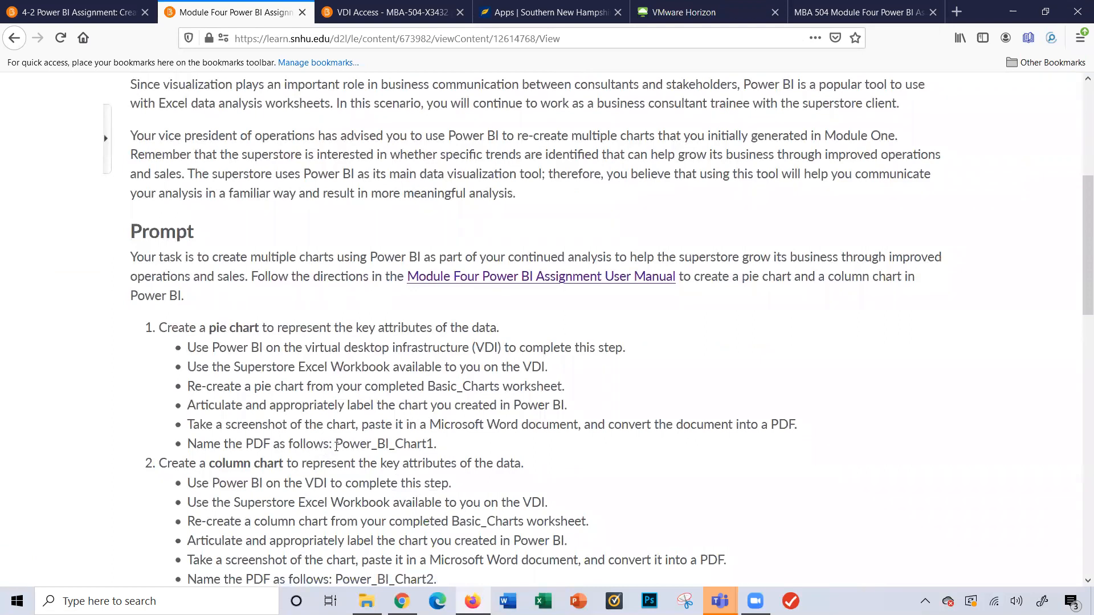
double_click(383, 444)
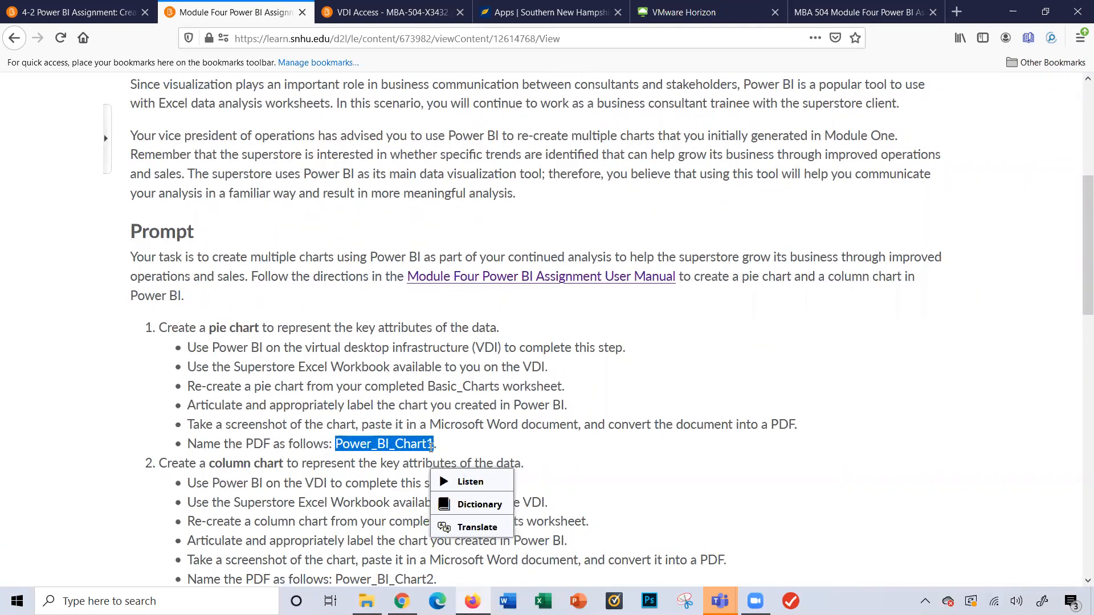
left_click(503, 348)
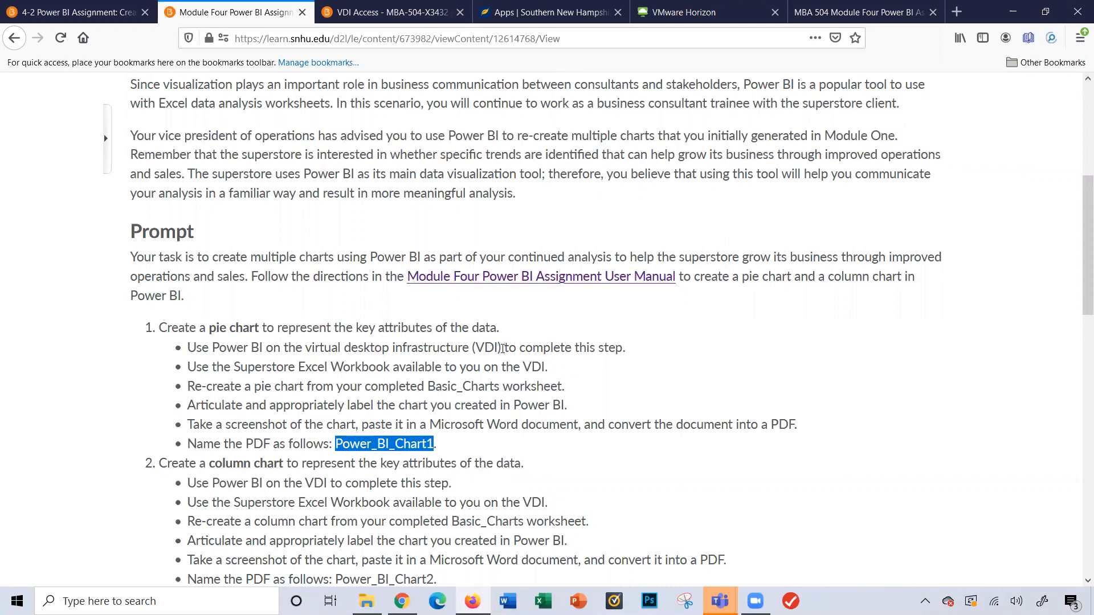
left_click(698, 11)
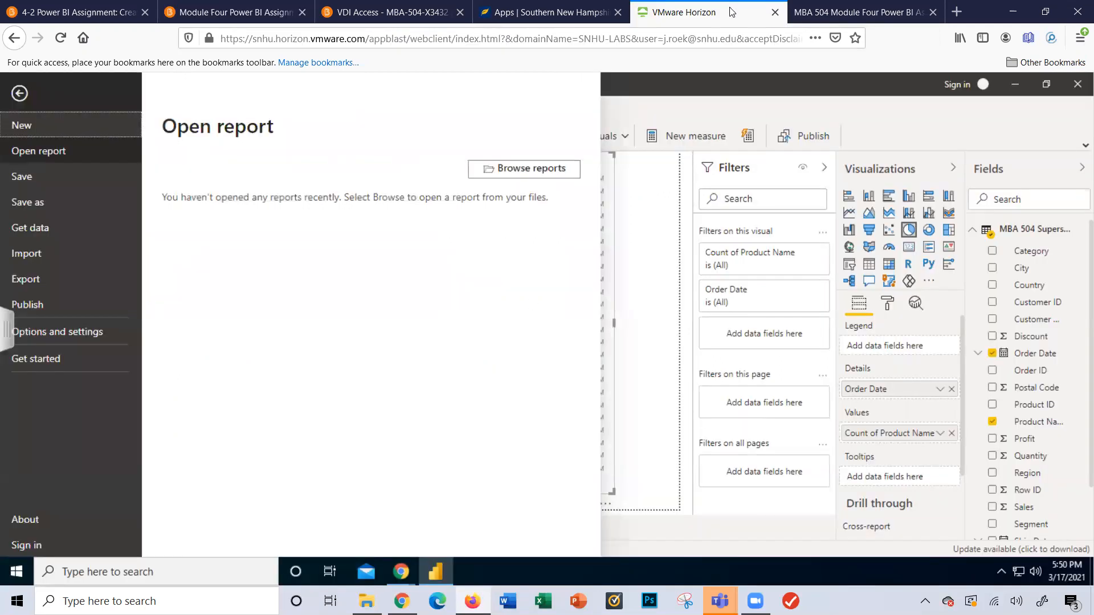
mouse_move(27, 278)
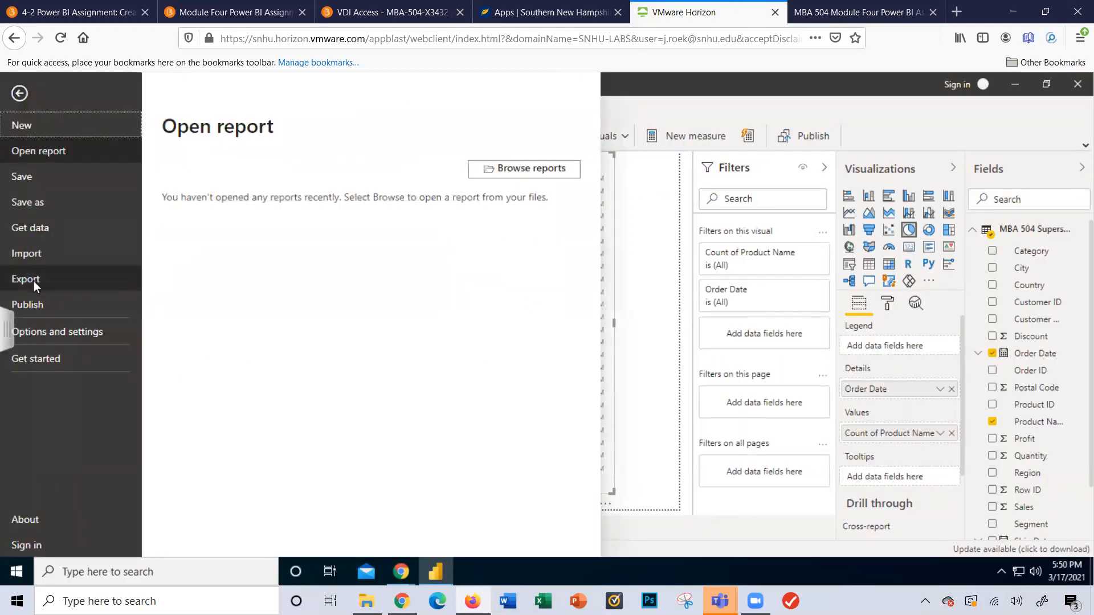
Export the pie chart report page to PDF from the File backstage Export menu.
left_click(26, 278)
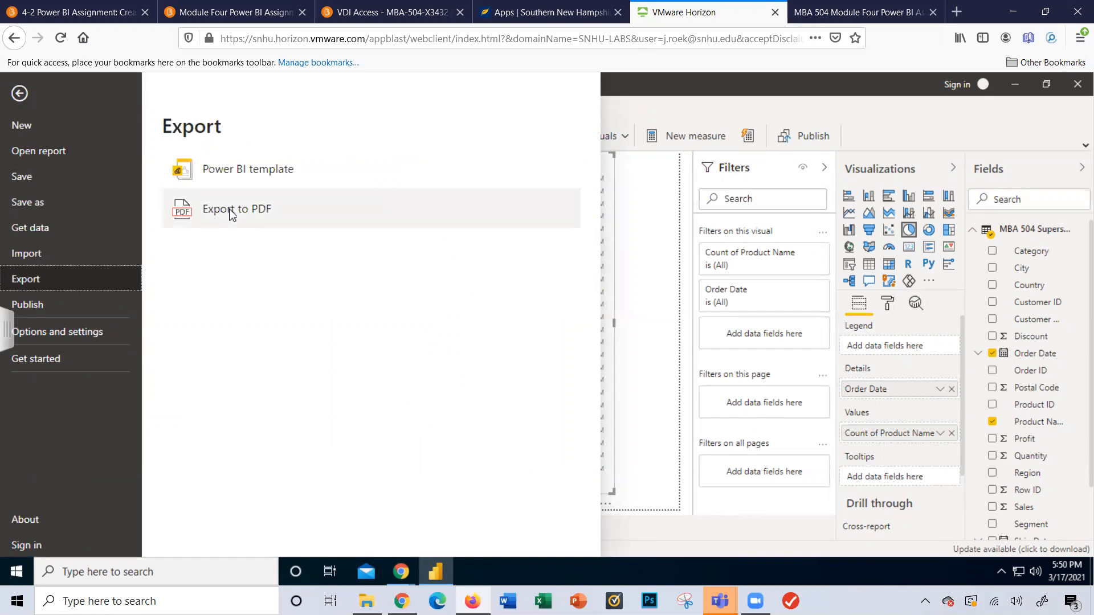
left_click(236, 208)
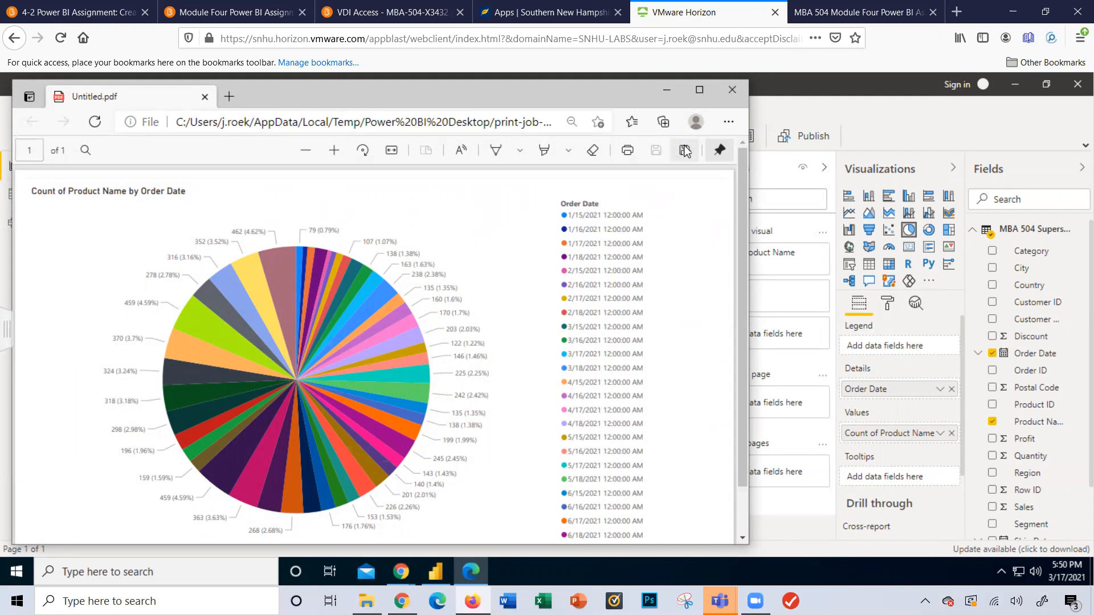
mouse_move(686, 154)
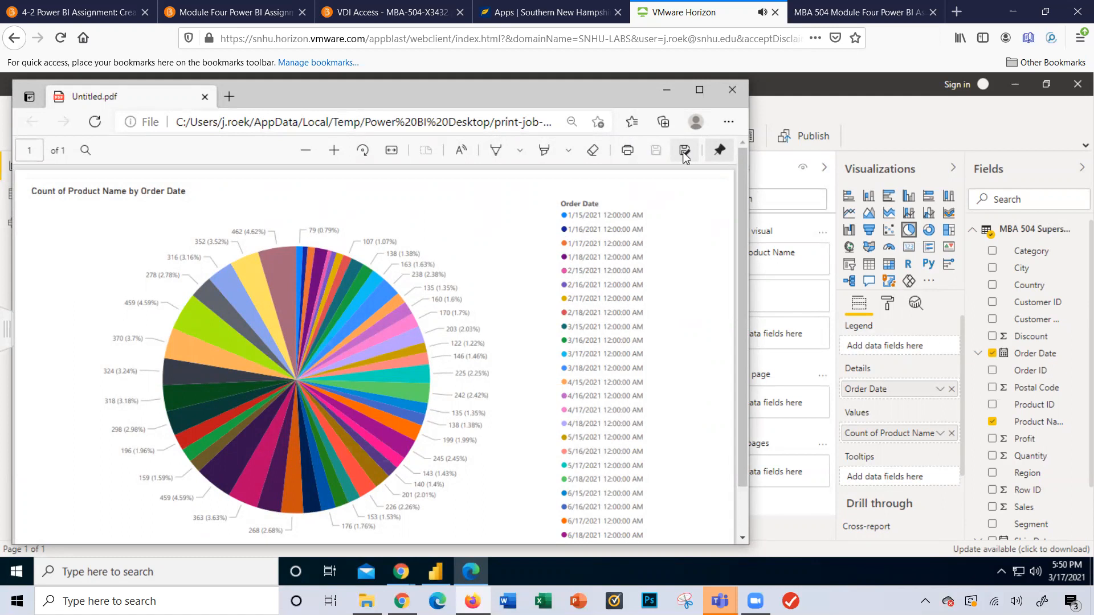
mouse_move(686, 228)
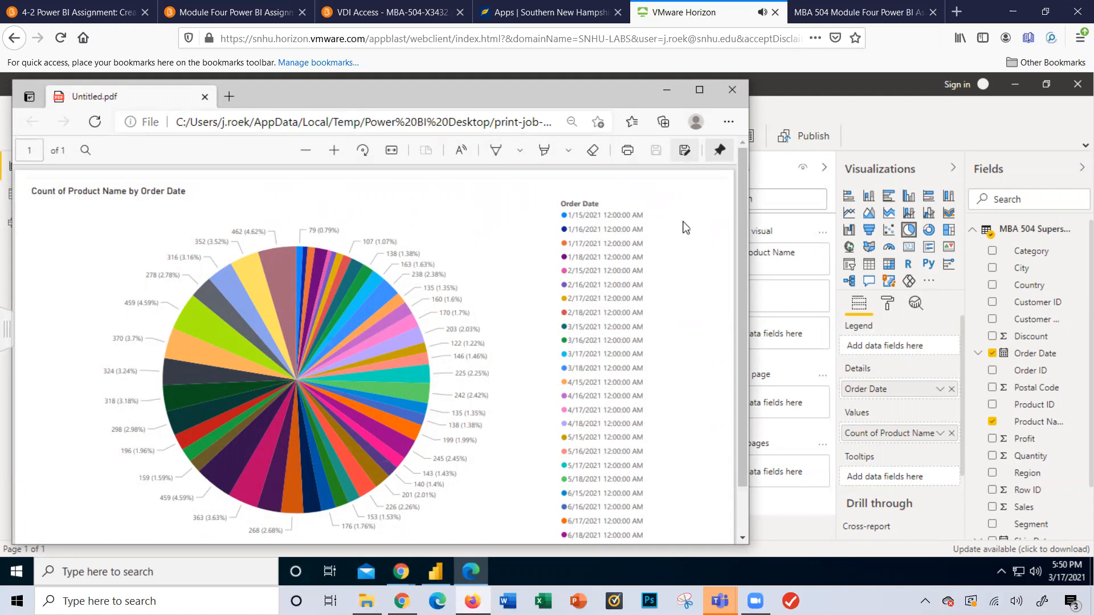
mouse_move(710, 161)
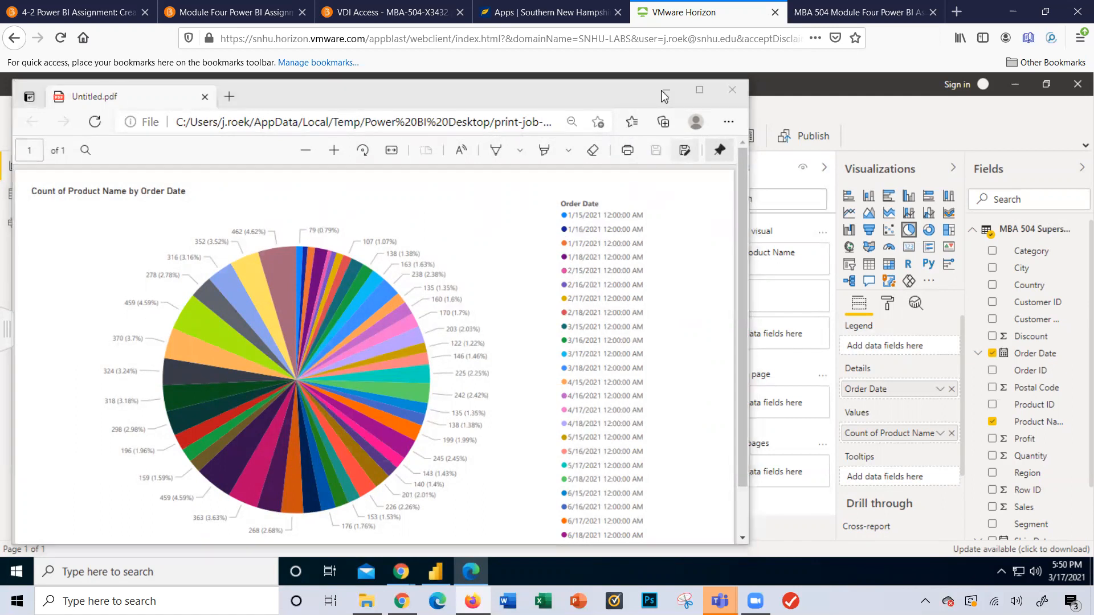
Start saving the exported Untitled.pdf from the Edge PDF toolbar.
left_click(654, 150)
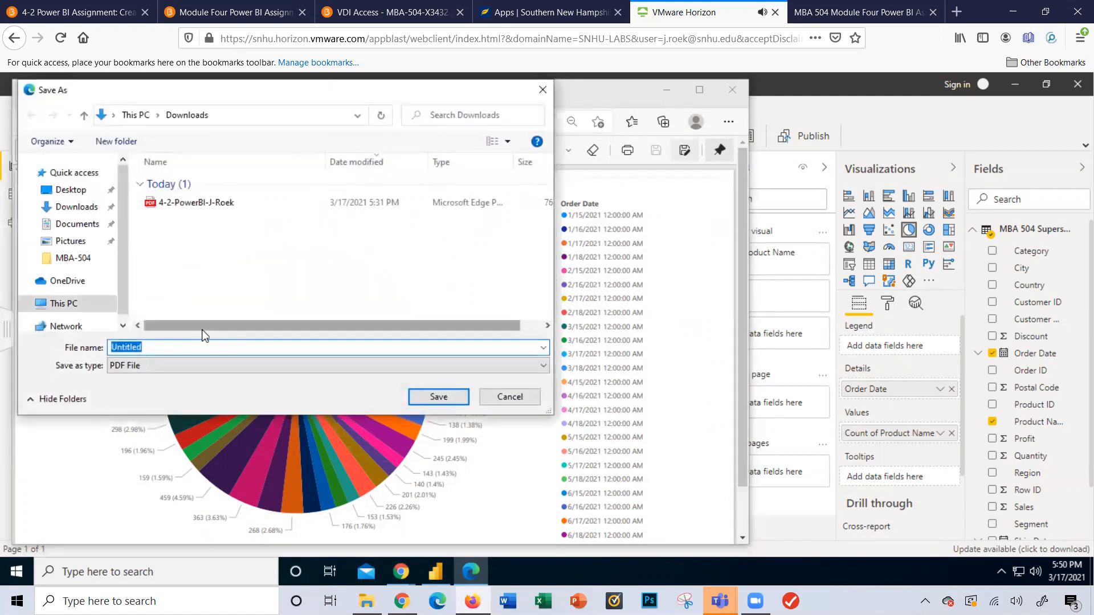
mouse_move(157, 319)
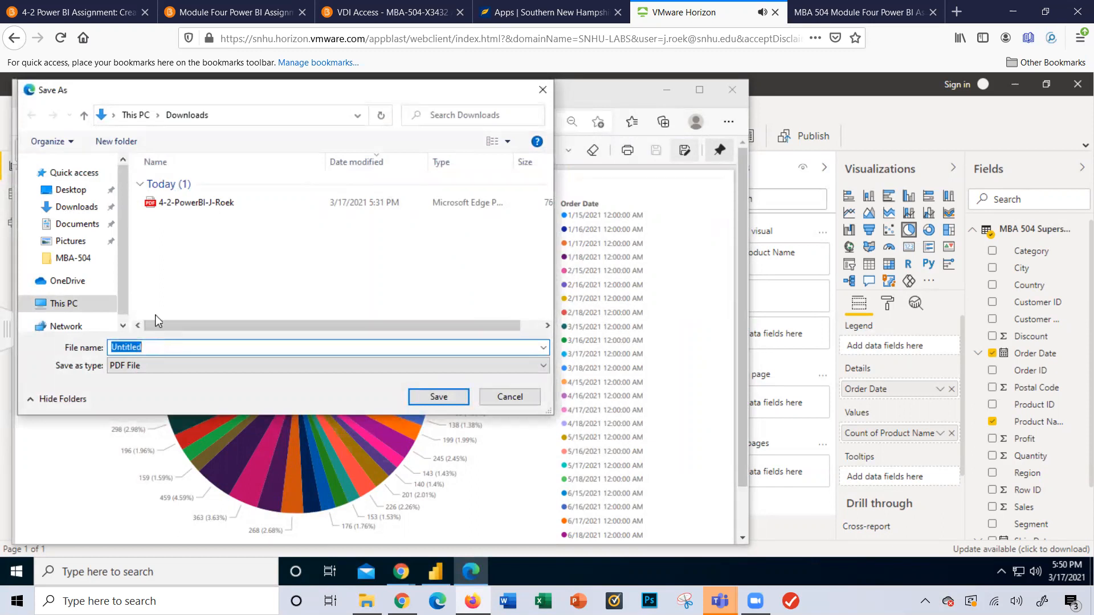
mouse_move(181, 136)
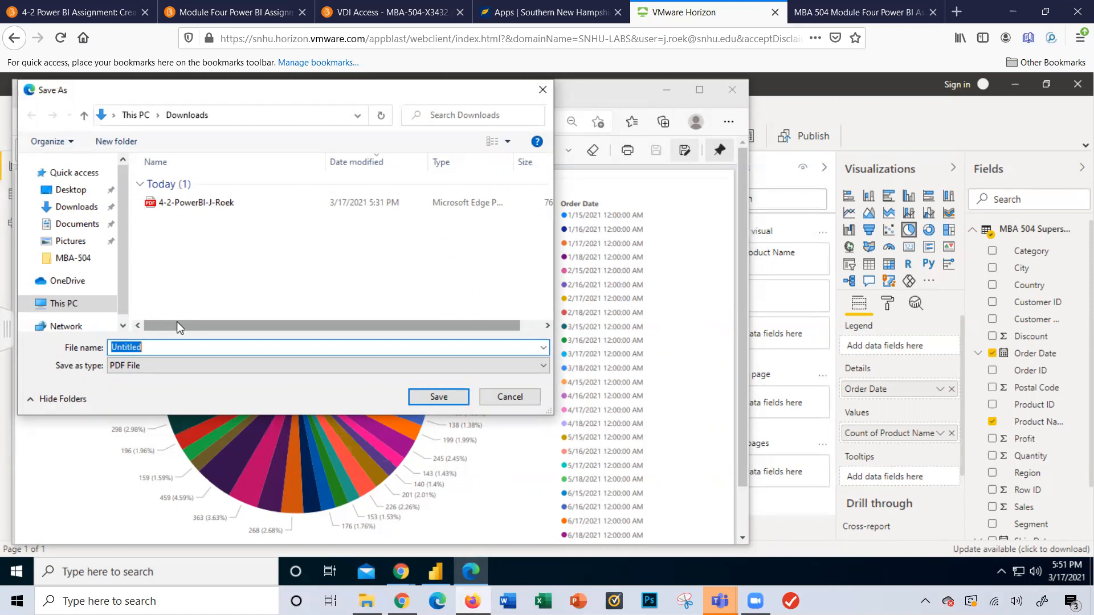
Save the pie chart PDF to Downloads as Power_BI_Chart1 and close Edge to return to Power BI.
type("Power_BI_Charts")
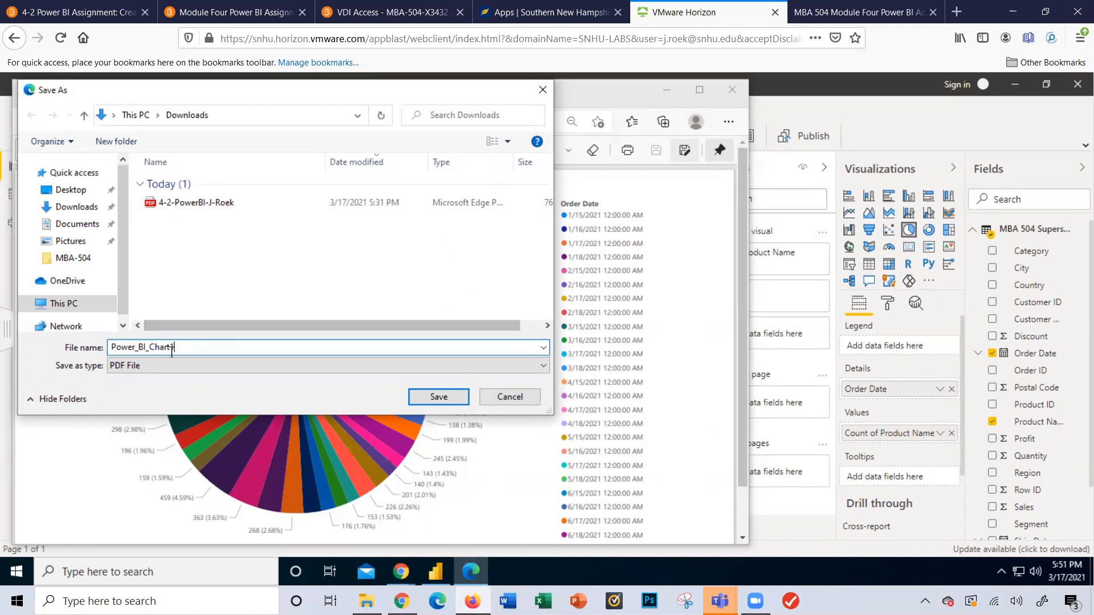
type("1")
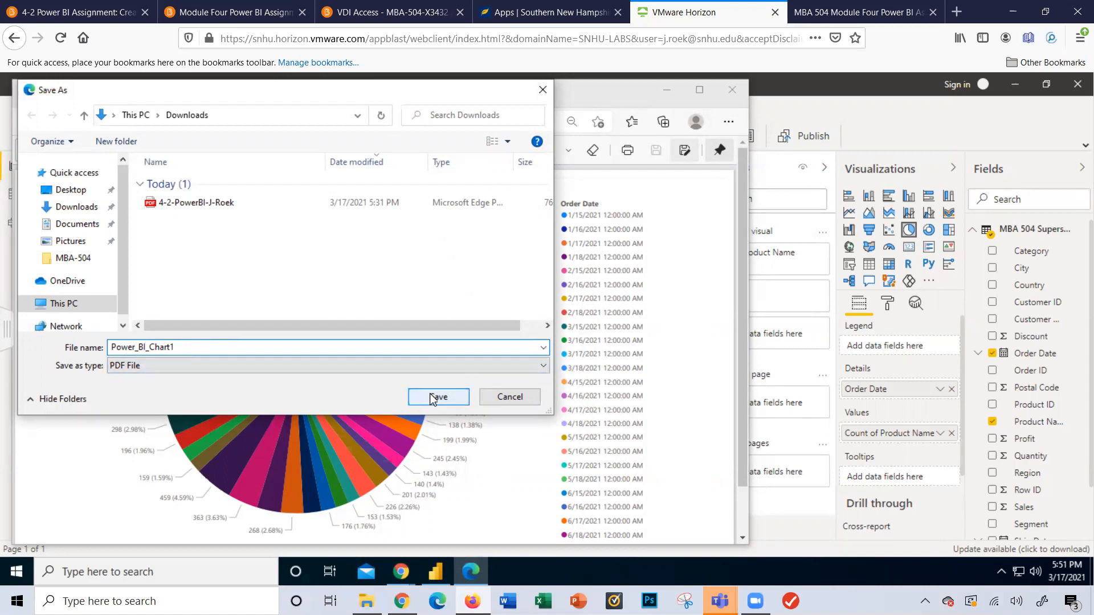
left_click(437, 397)
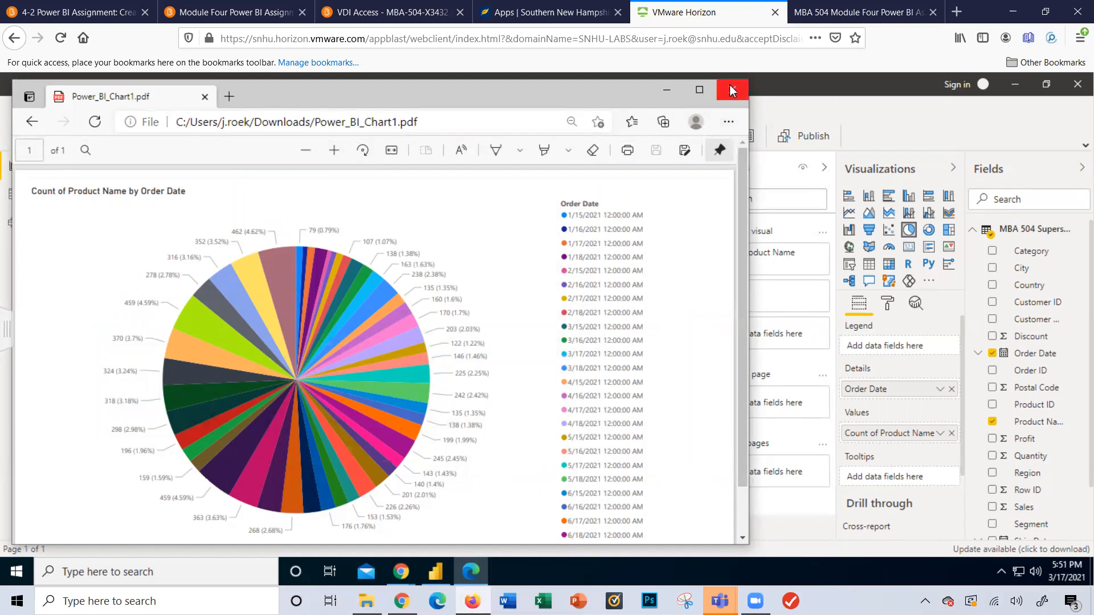
left_click(730, 90)
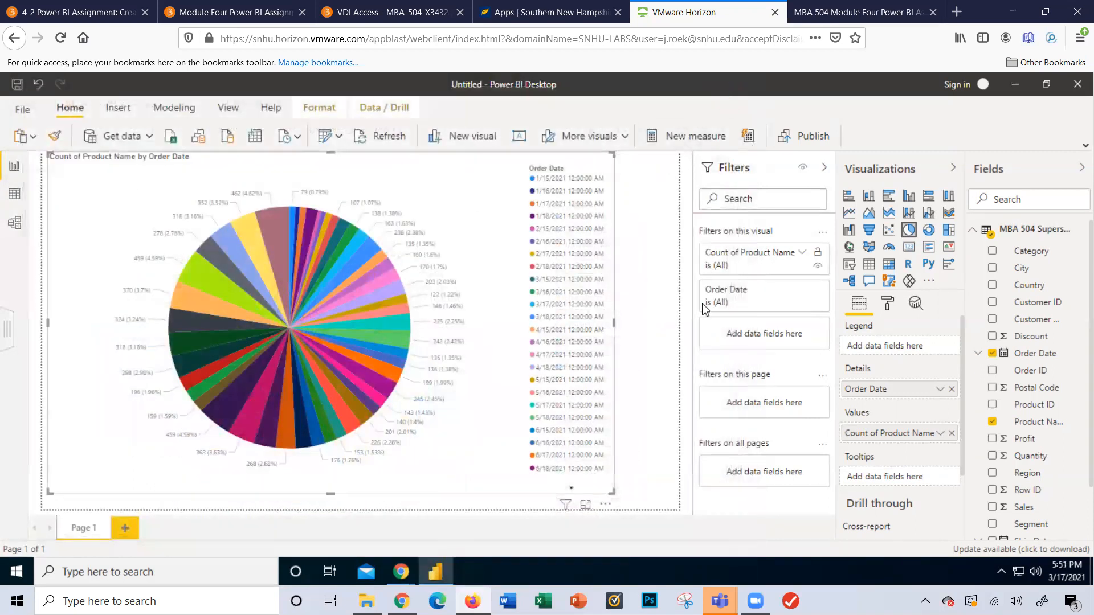
mouse_move(558, 391)
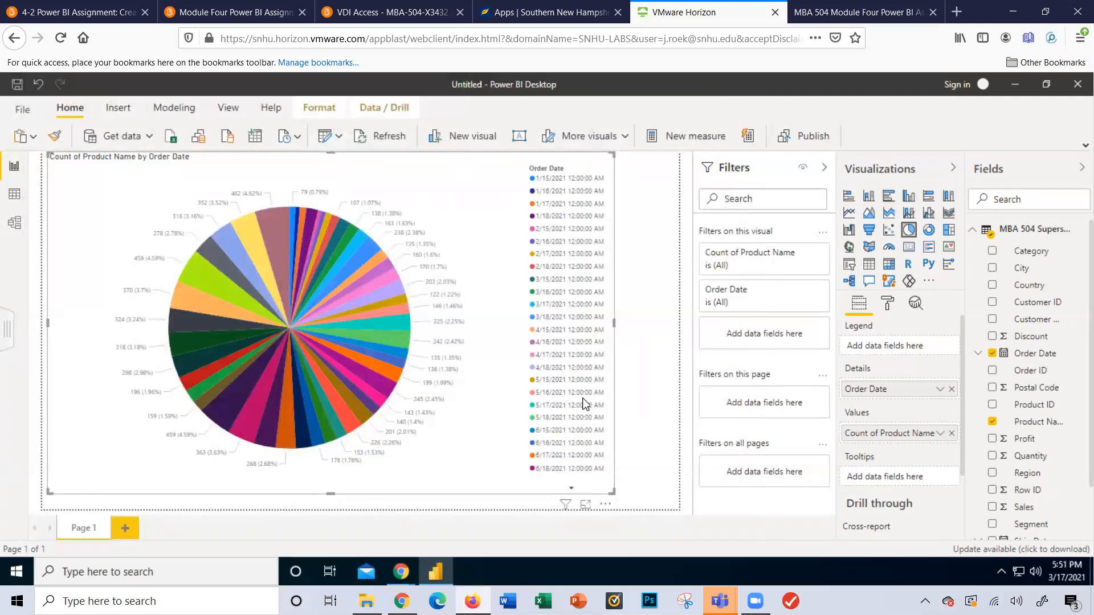
right_click(447, 356)
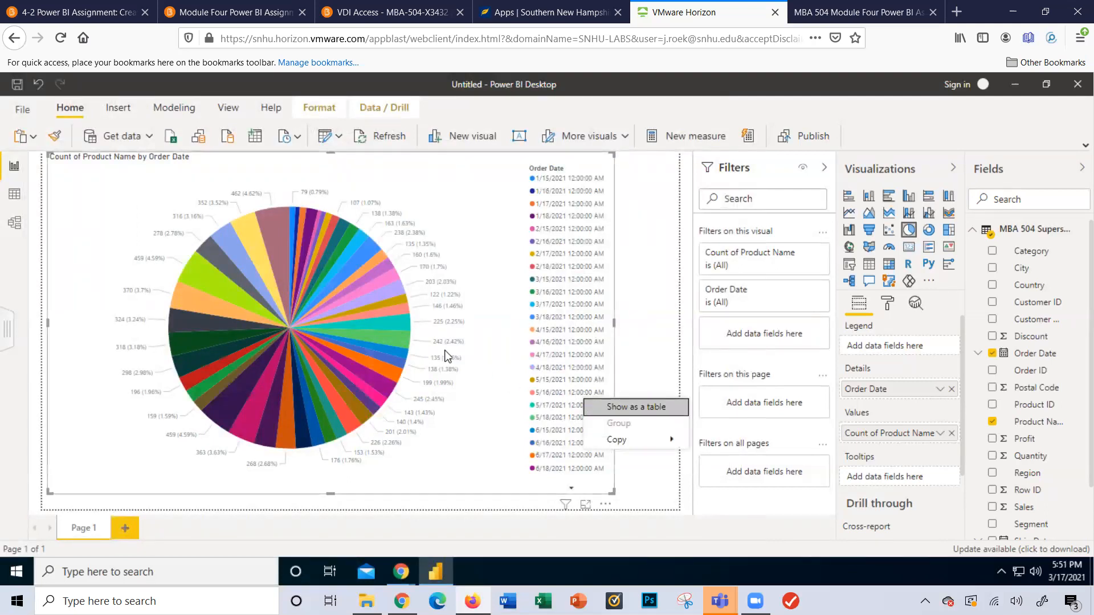
left_click(447, 349)
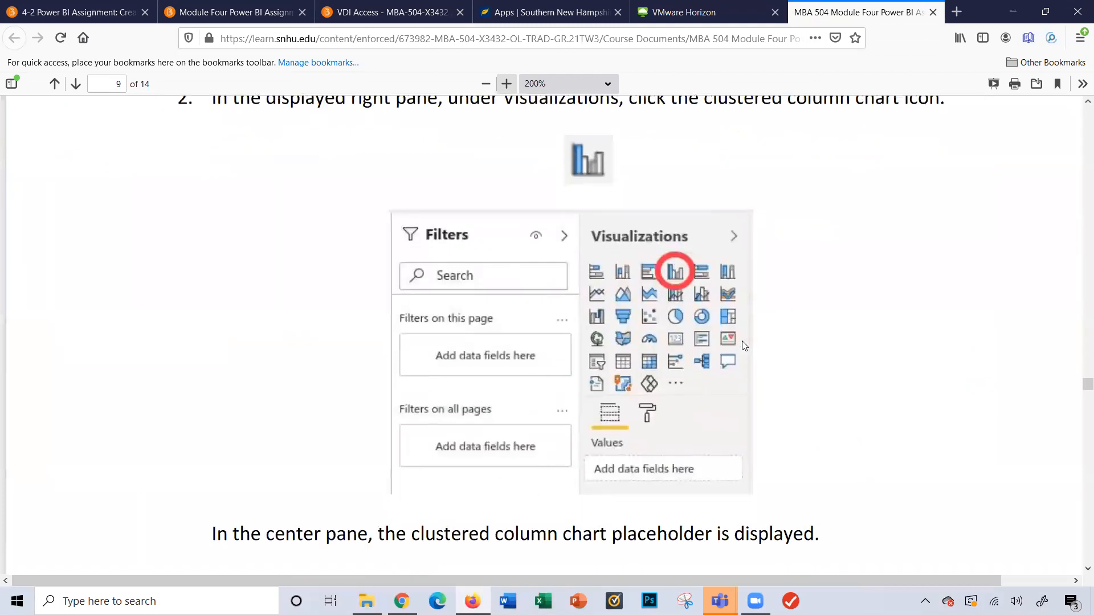
Review the manual's clustered column chart instructions, then return to the Power BI session.
scroll("down", 3)
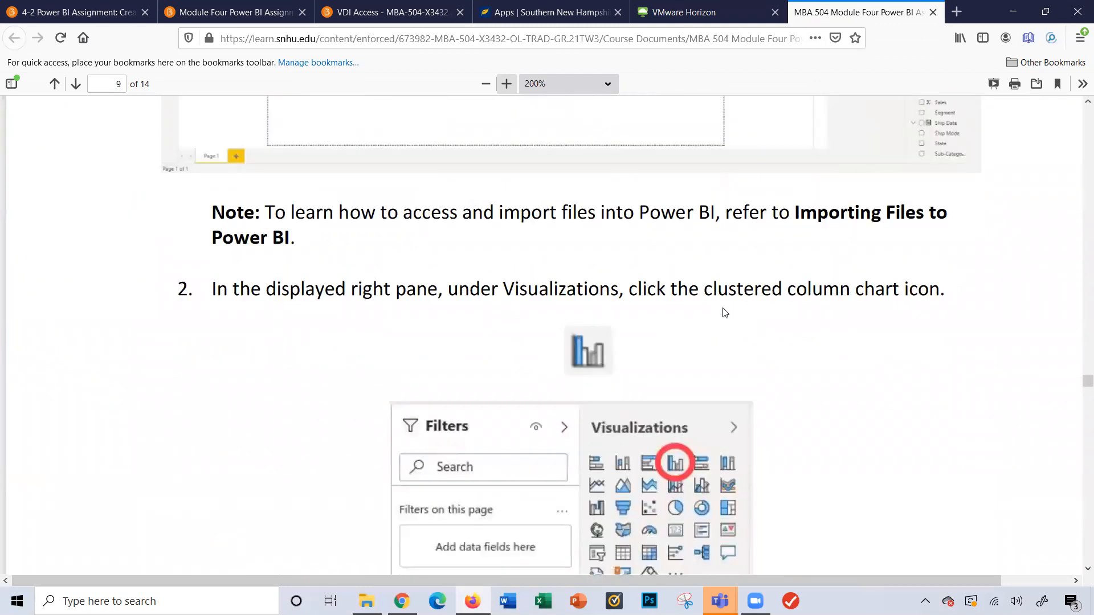
scroll("down", 3)
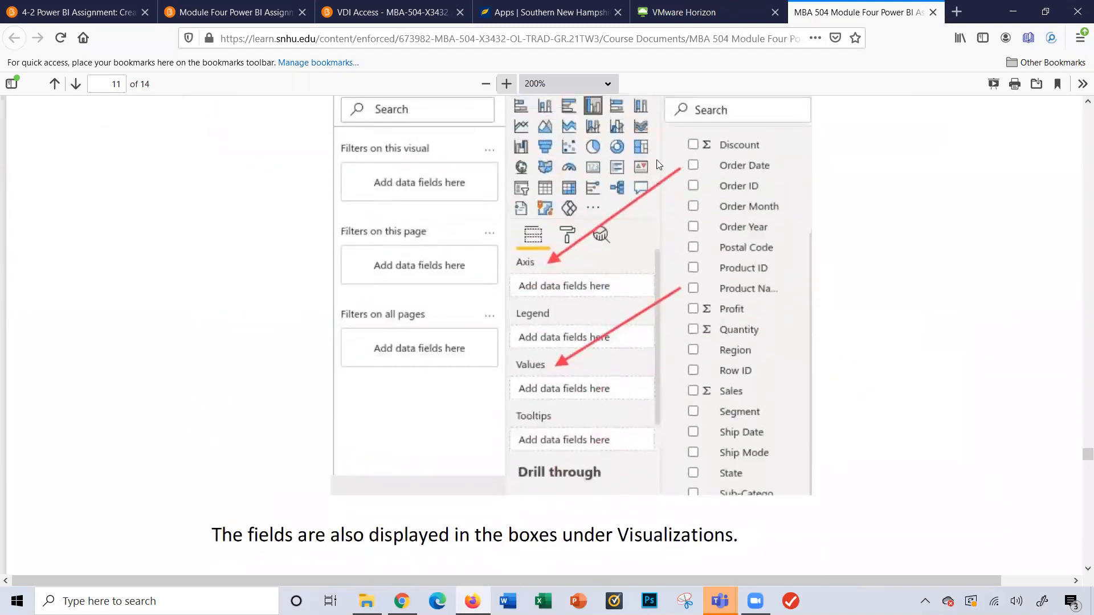
left_click(704, 12)
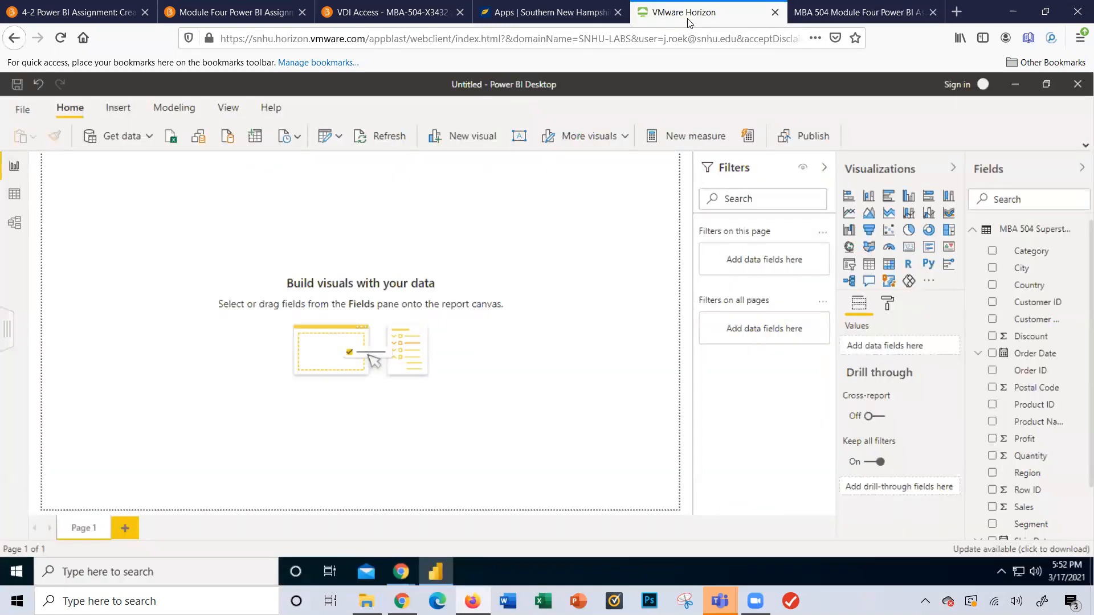
mouse_move(909, 196)
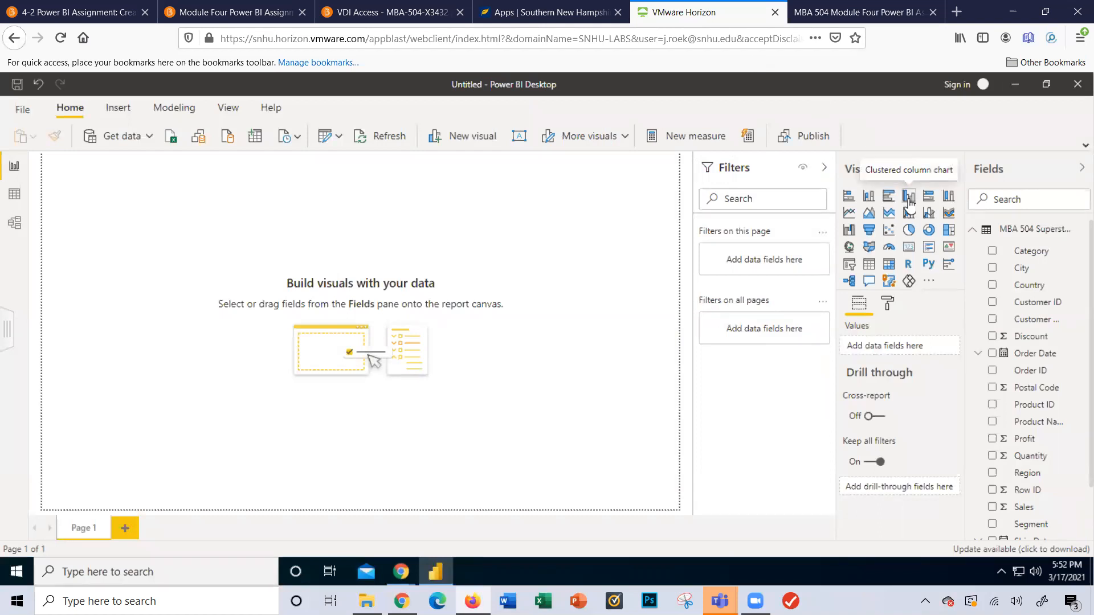
Add a blank clustered column chart from the Visualizations pane to the report page.
left_click(909, 195)
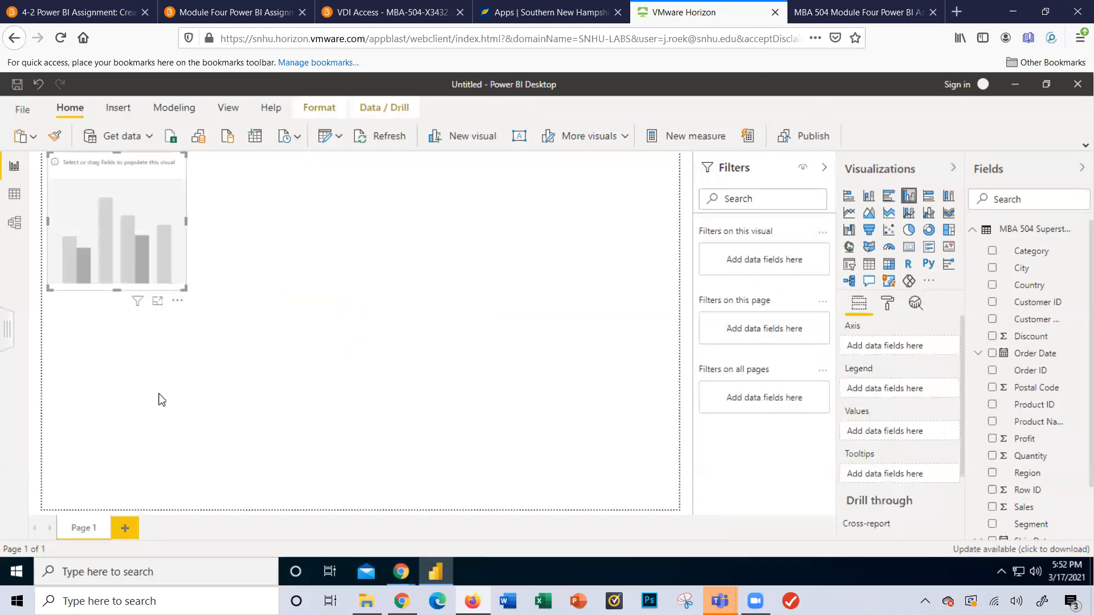
mouse_move(290, 349)
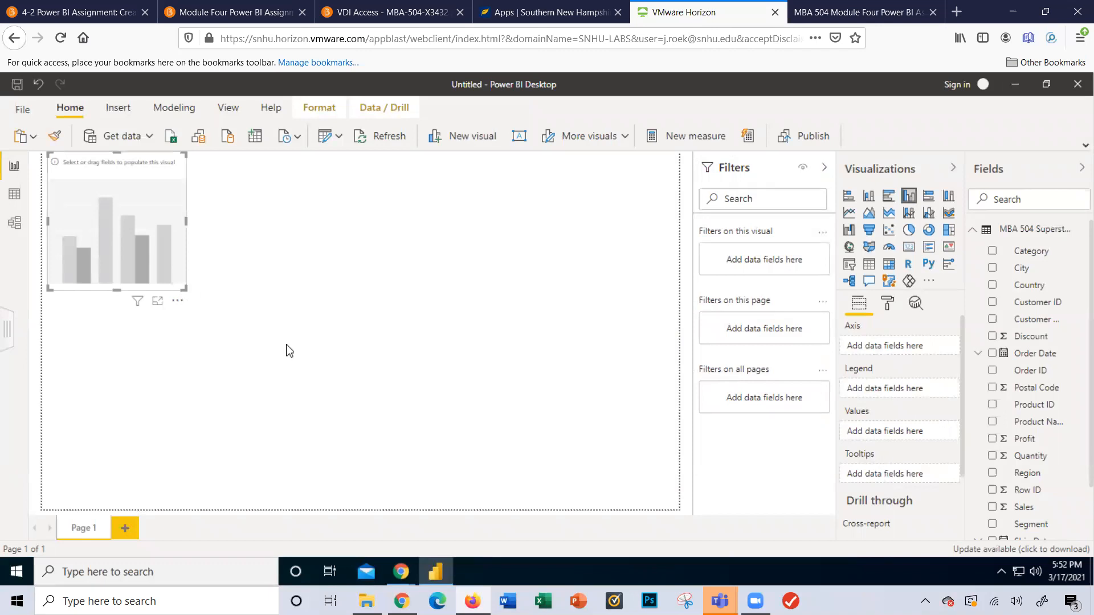
mouse_move(141, 277)
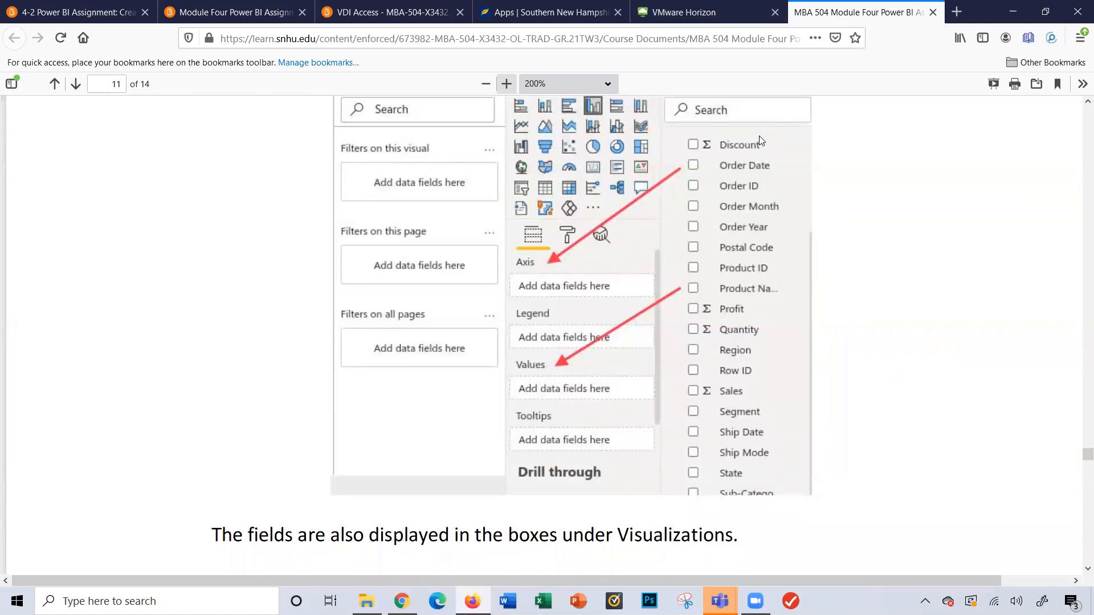
Fill the chart's Values with Count of Product Name by Order Date, then check the manual's month-view example.
left_click(705, 12)
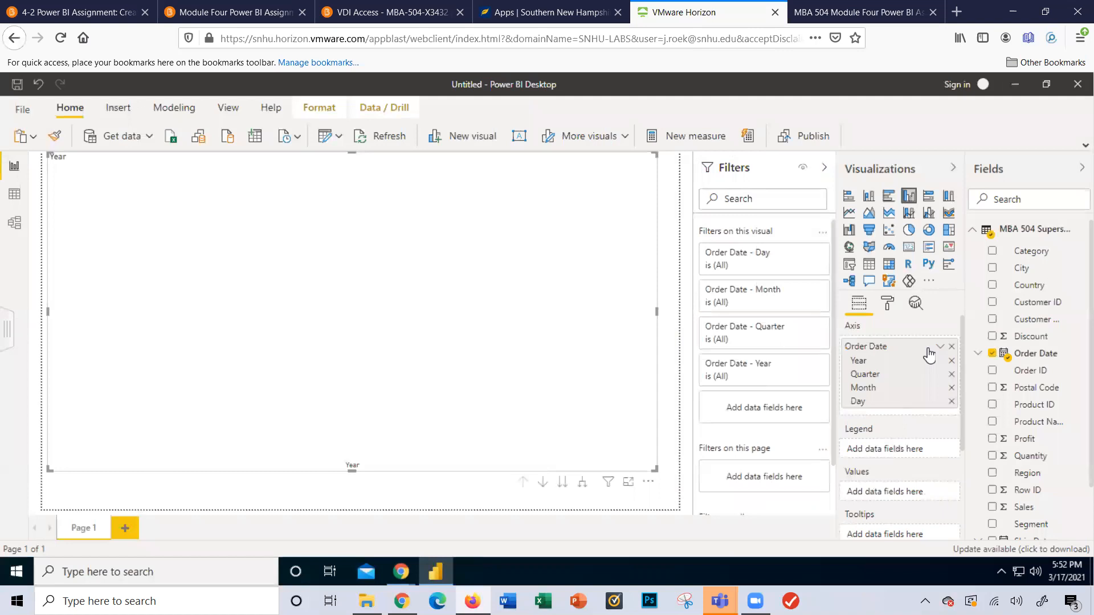
mouse_move(962, 378)
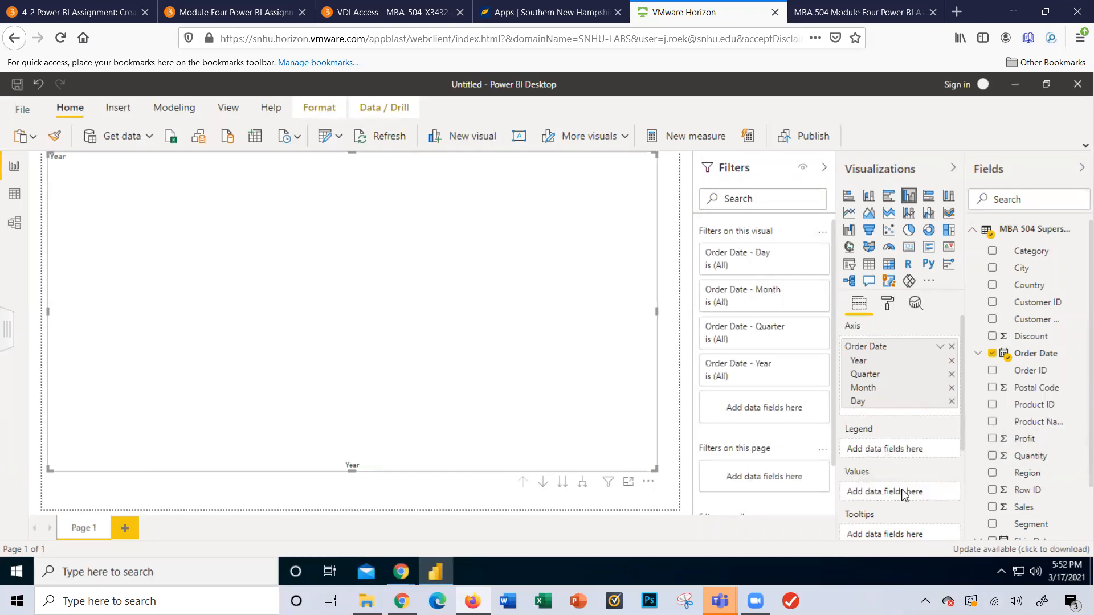
left_click(993, 422)
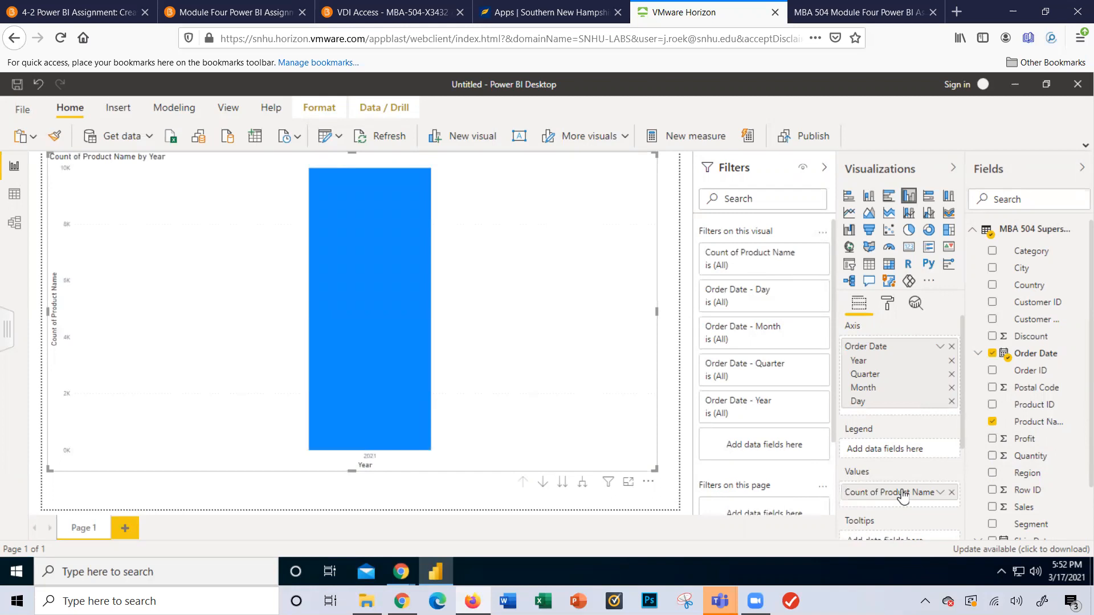
left_click(863, 11)
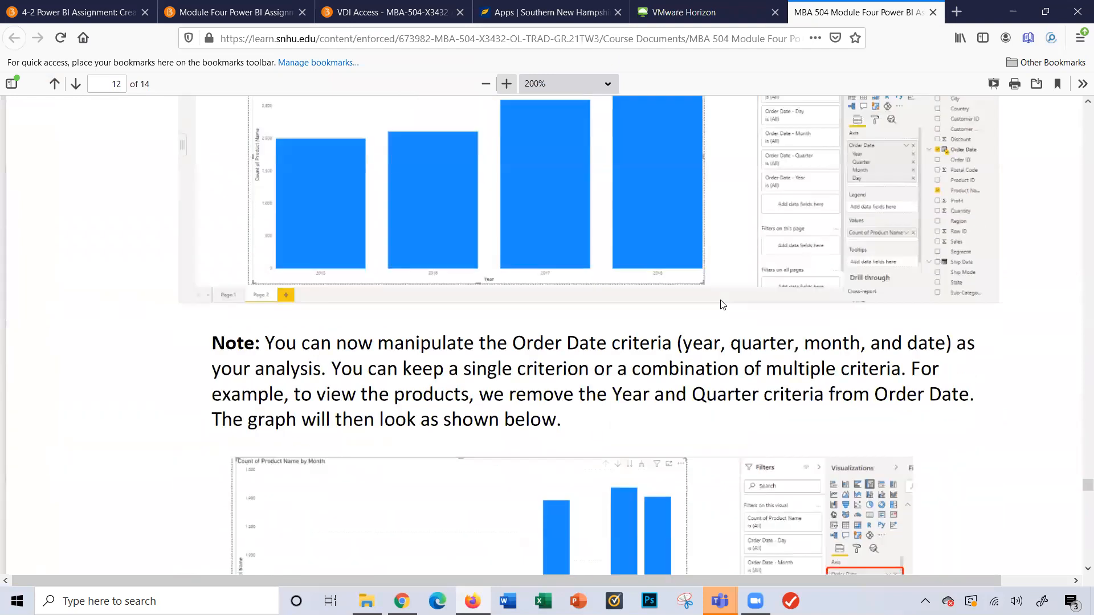
scroll("down", 3)
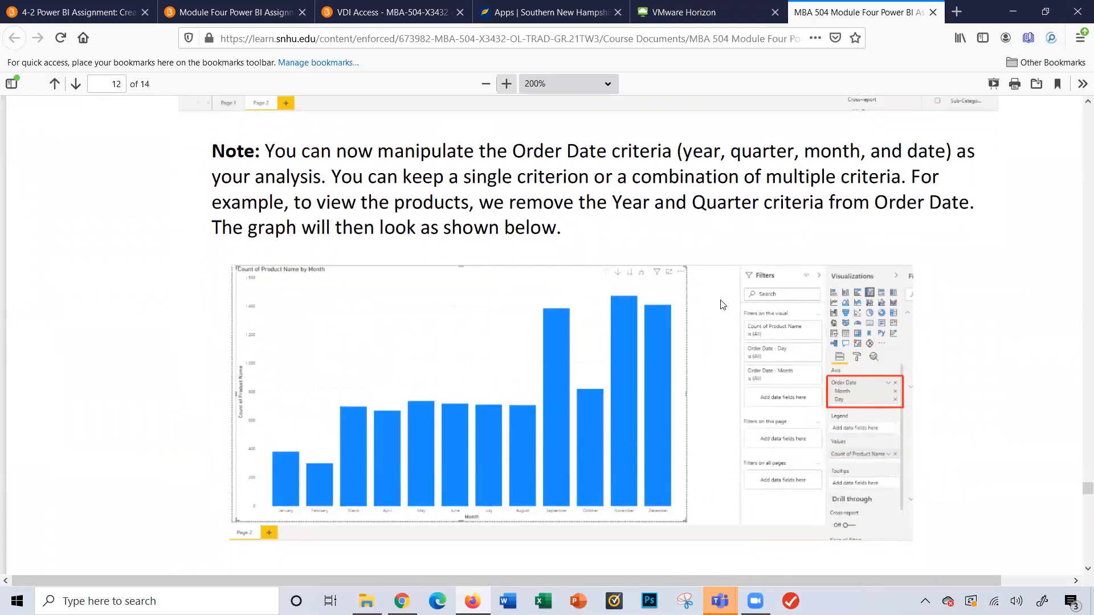
mouse_move(548, 321)
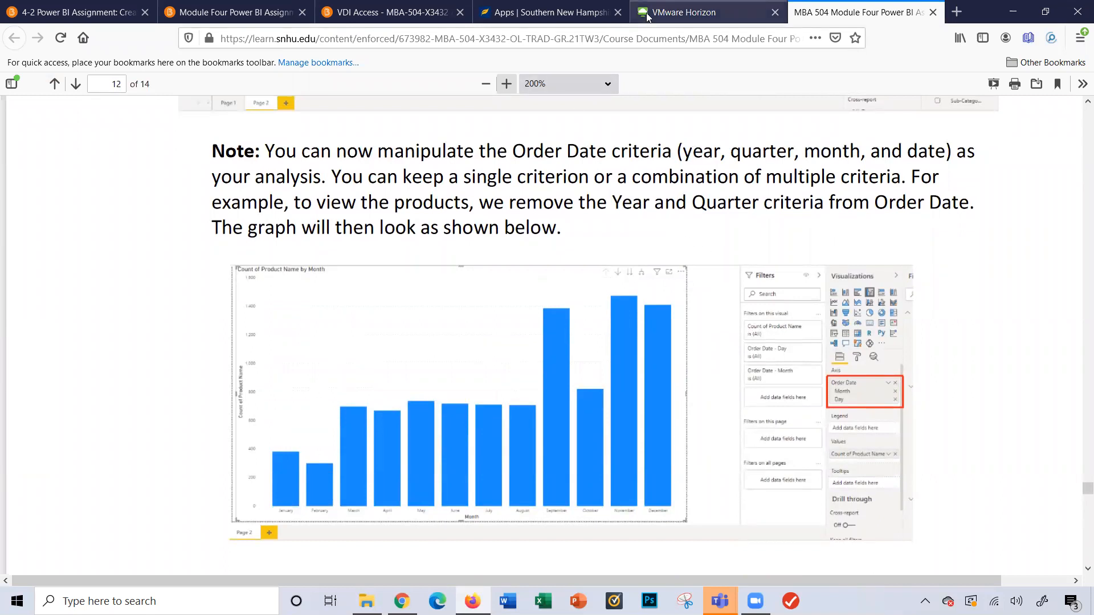
Remove Year and Quarter from the date axis so the chart shows counts by Month.
left_click(704, 12)
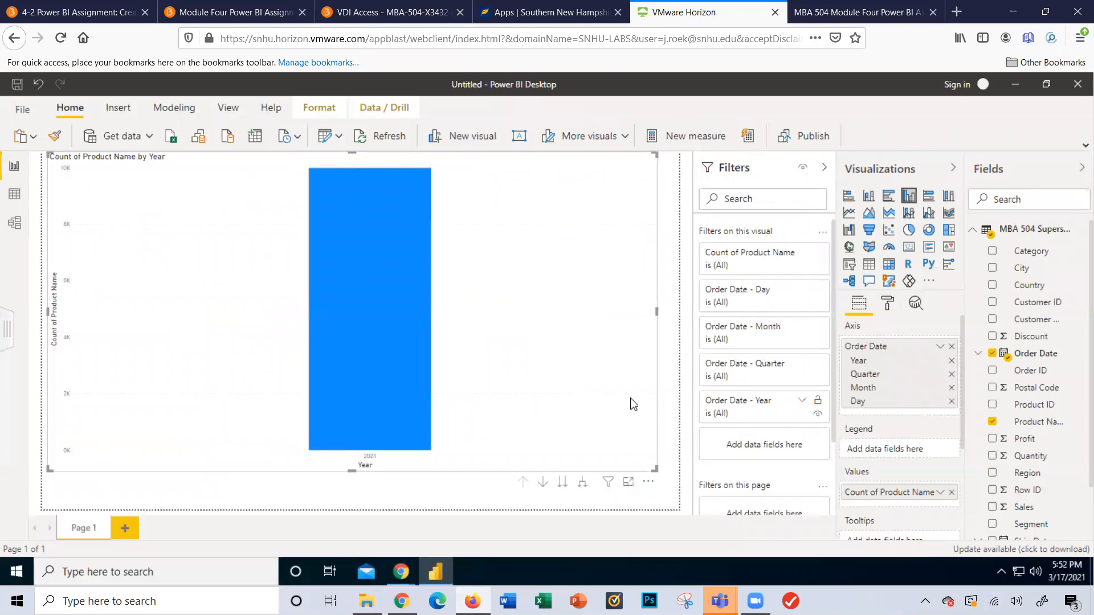
mouse_move(620, 404)
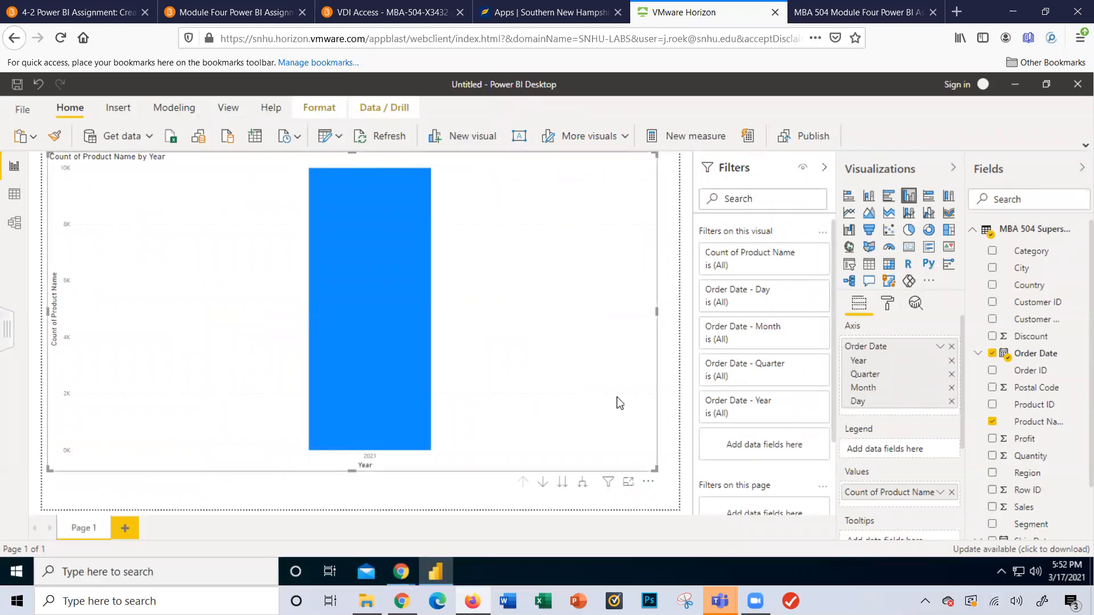
mouse_move(823, 434)
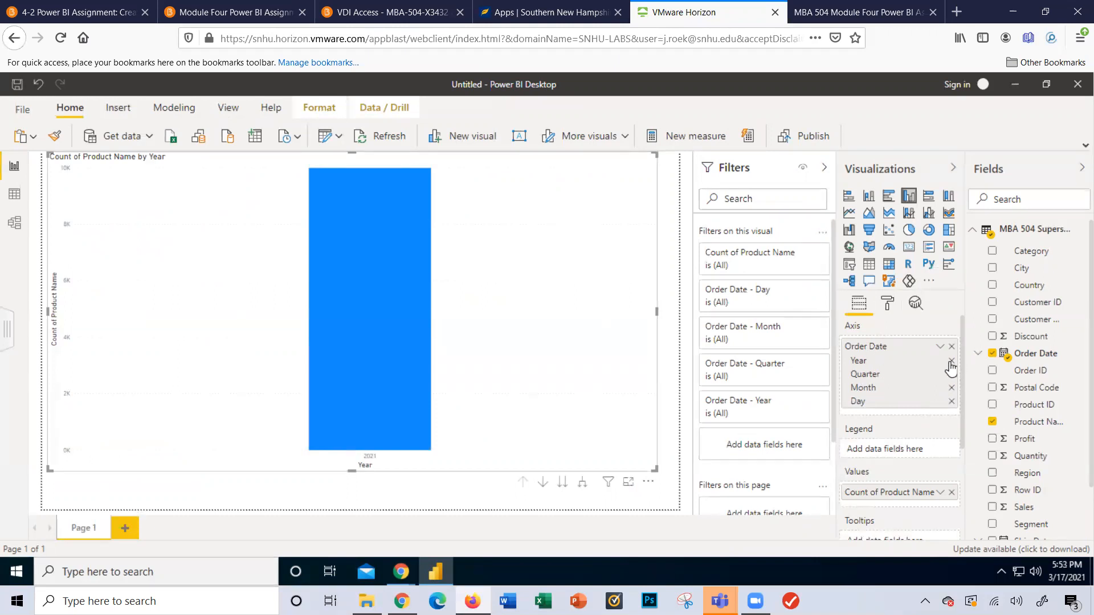
left_click(951, 361)
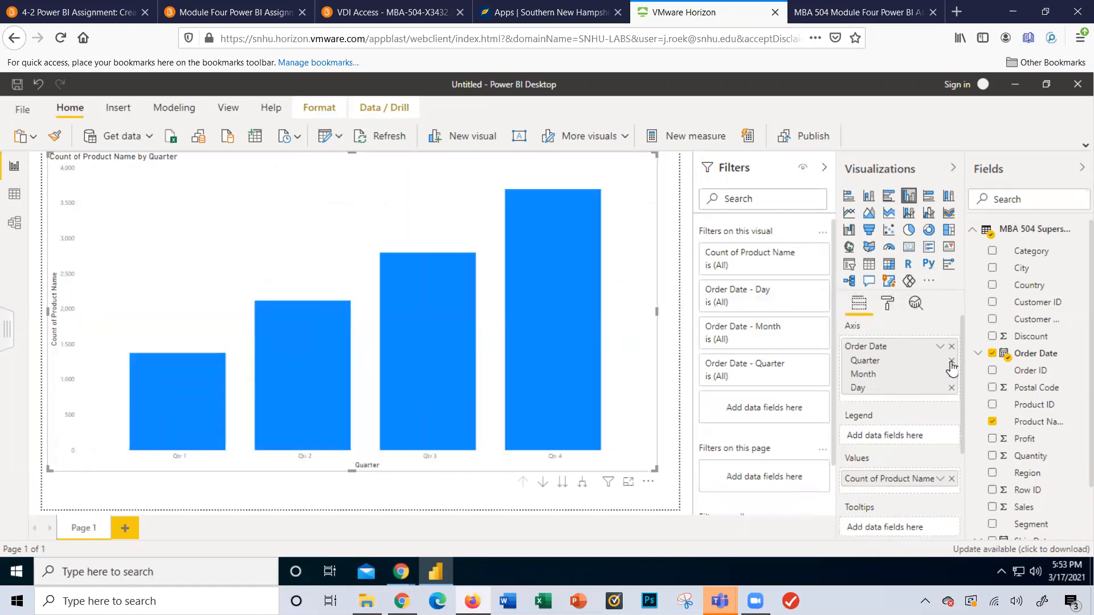
left_click(951, 361)
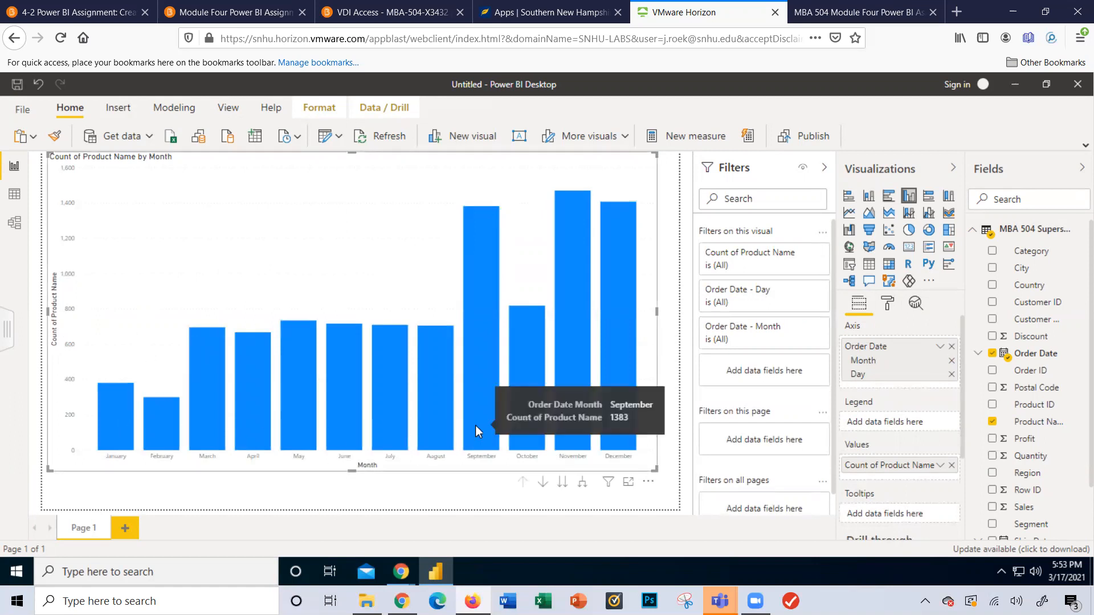
mouse_move(310, 407)
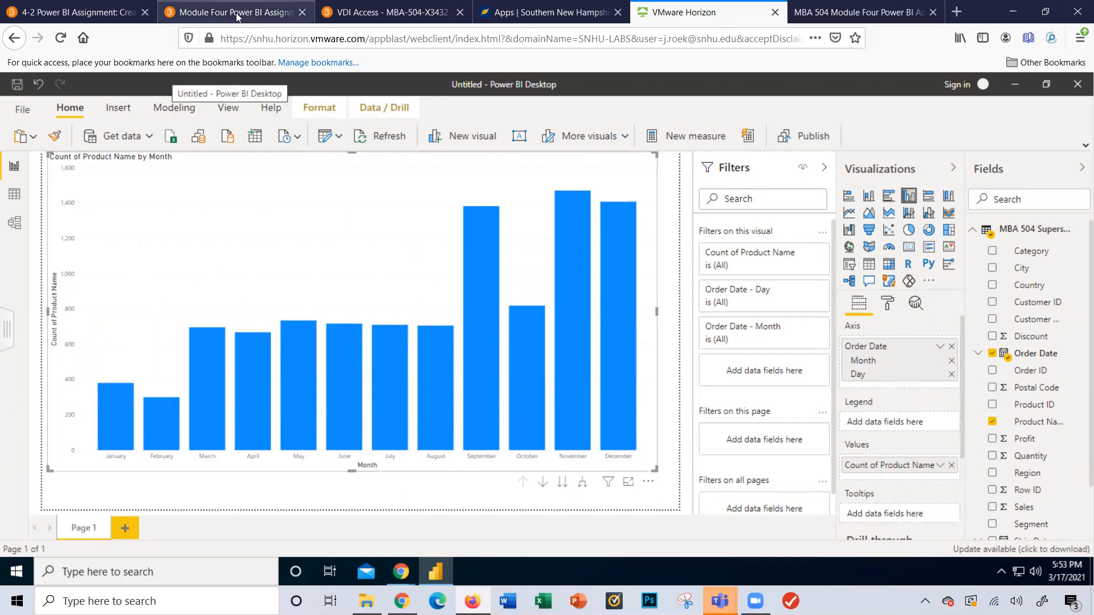
Check the required Power_BI_Chart2 file name in the Brightspace assignment, then return to Power BI.
left_click(234, 11)
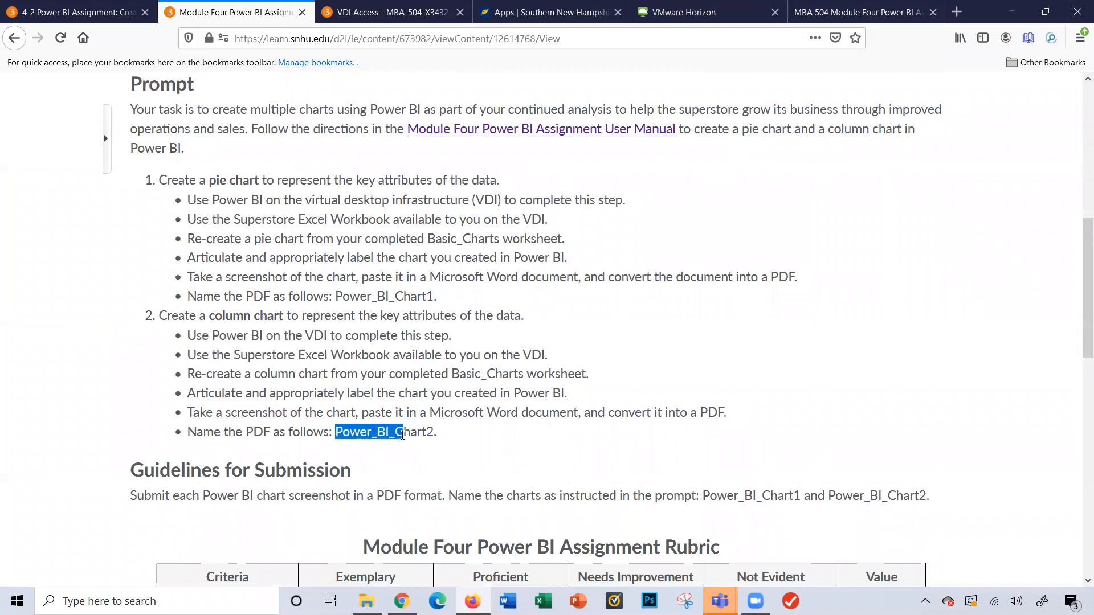
left_click_drag(388, 432, 417, 432)
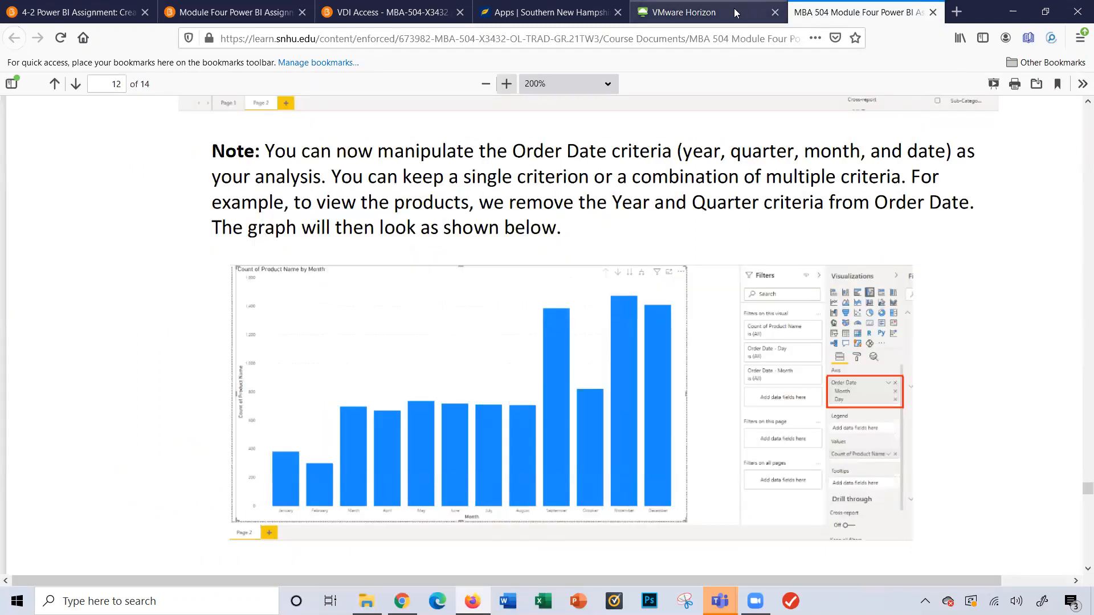
left_click(677, 12)
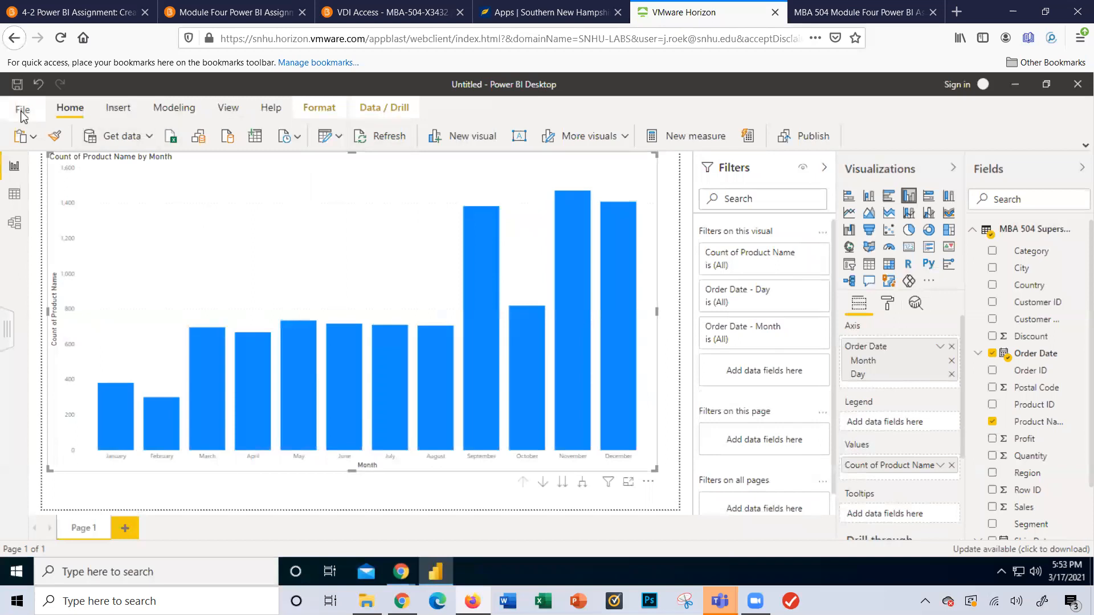
Export the Count of Product Name by Month column chart page to PDF via File > Export.
left_click(20, 111)
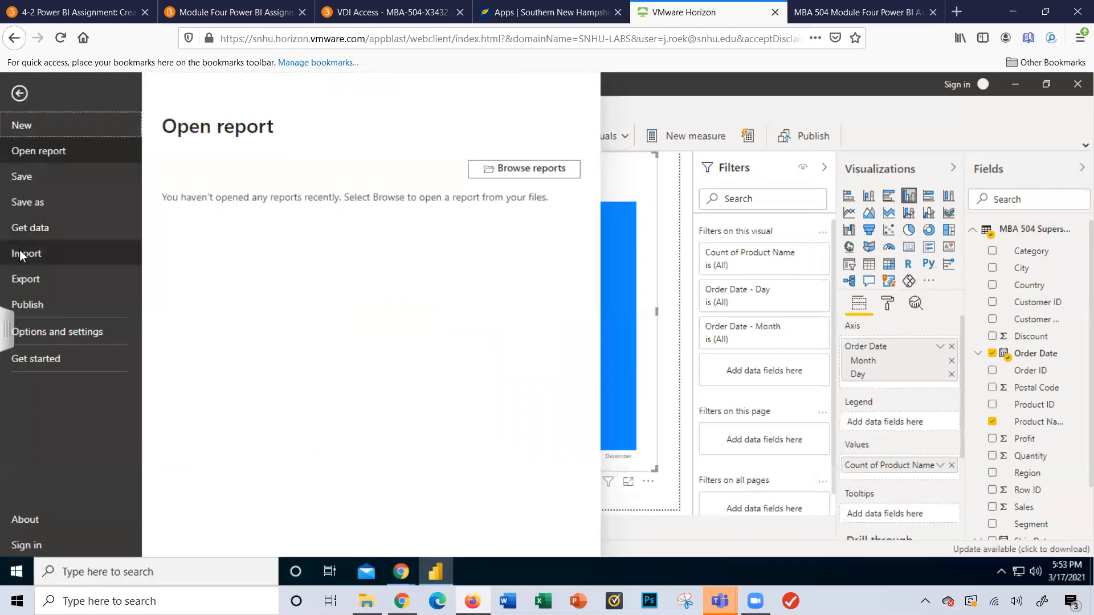
left_click(26, 279)
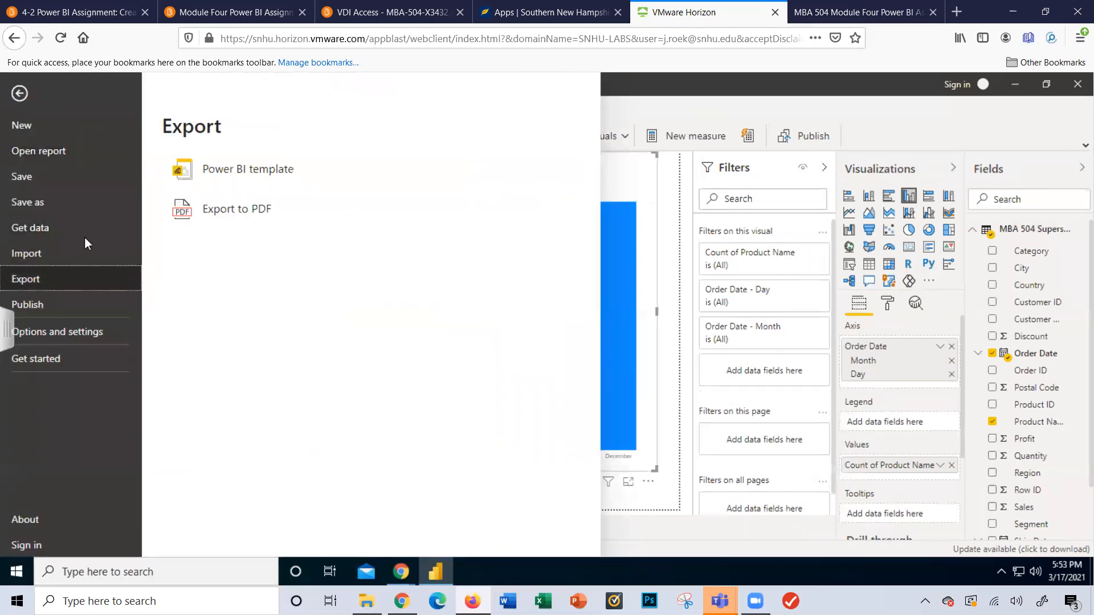
left_click(237, 209)
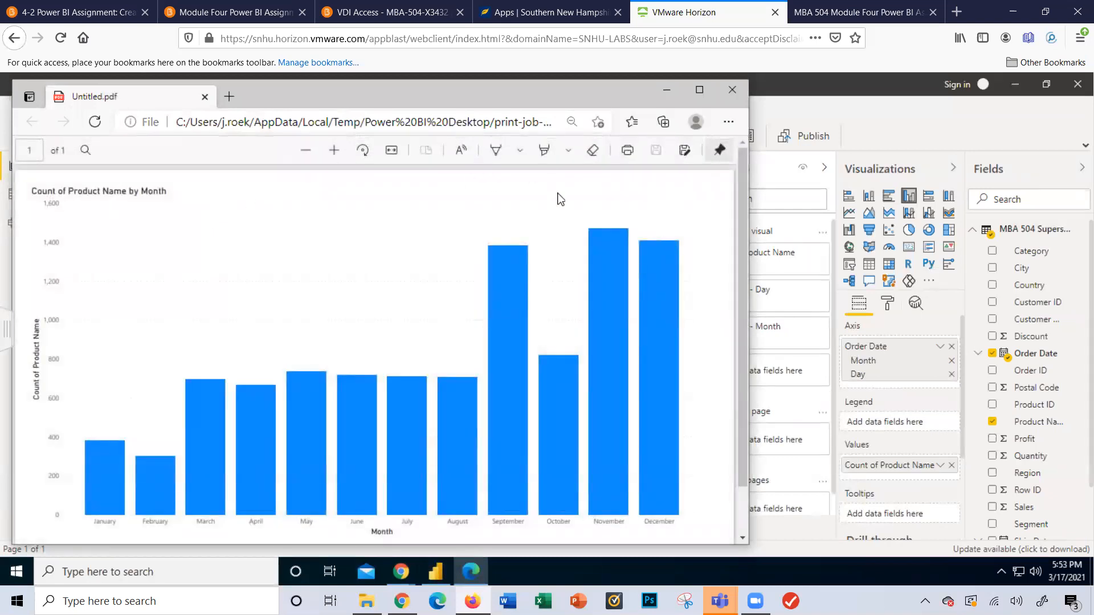
mouse_move(685, 151)
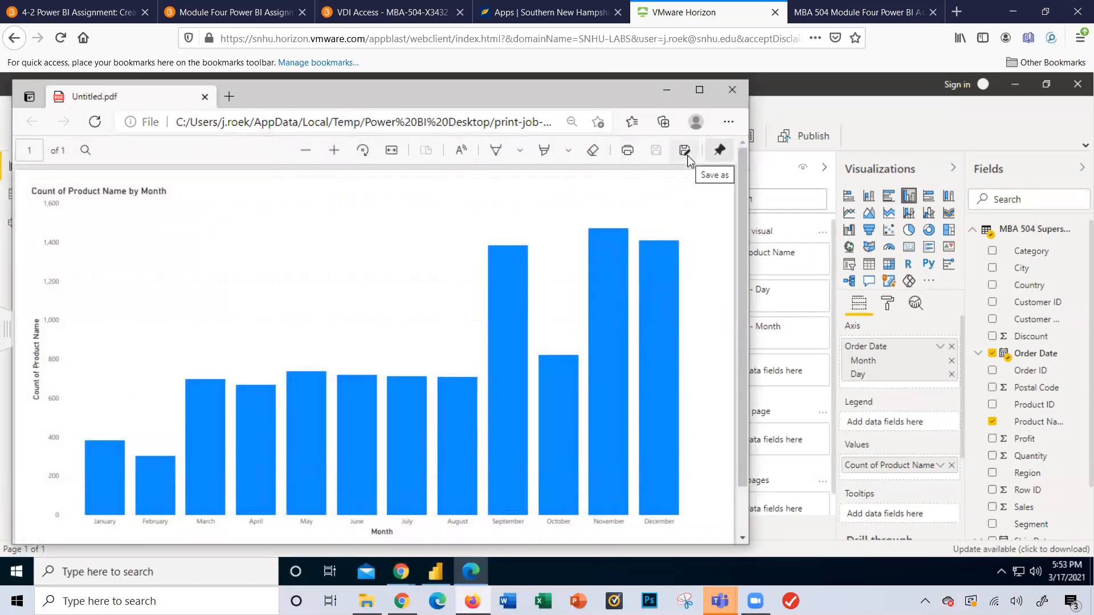
Save the exported column chart PDF to Downloads as Power_BI_Chart2.
left_click(685, 150)
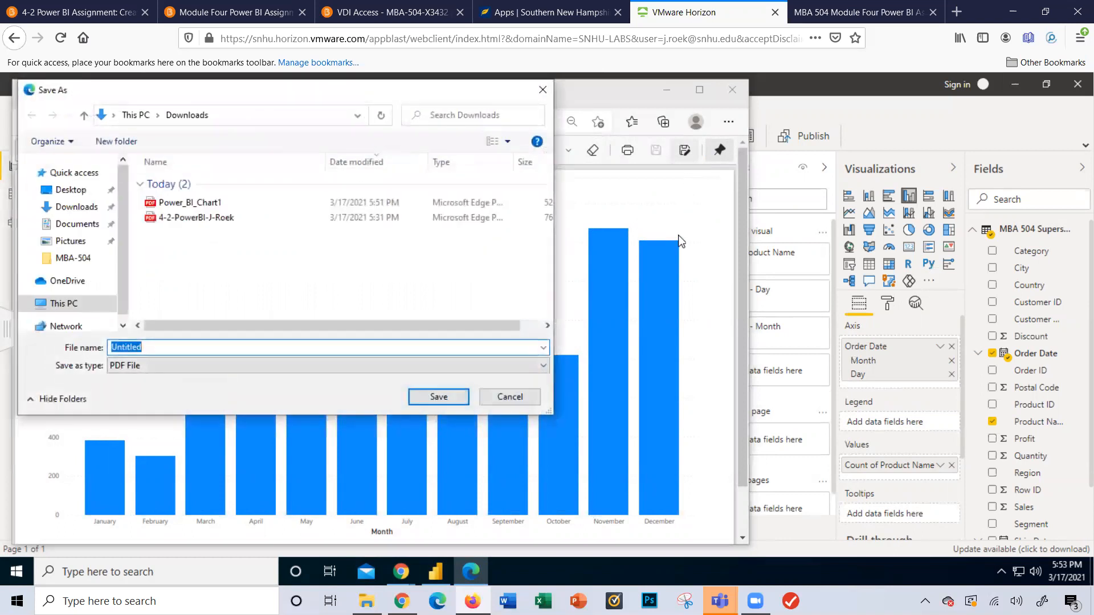
type("Power_BI_Chart2")
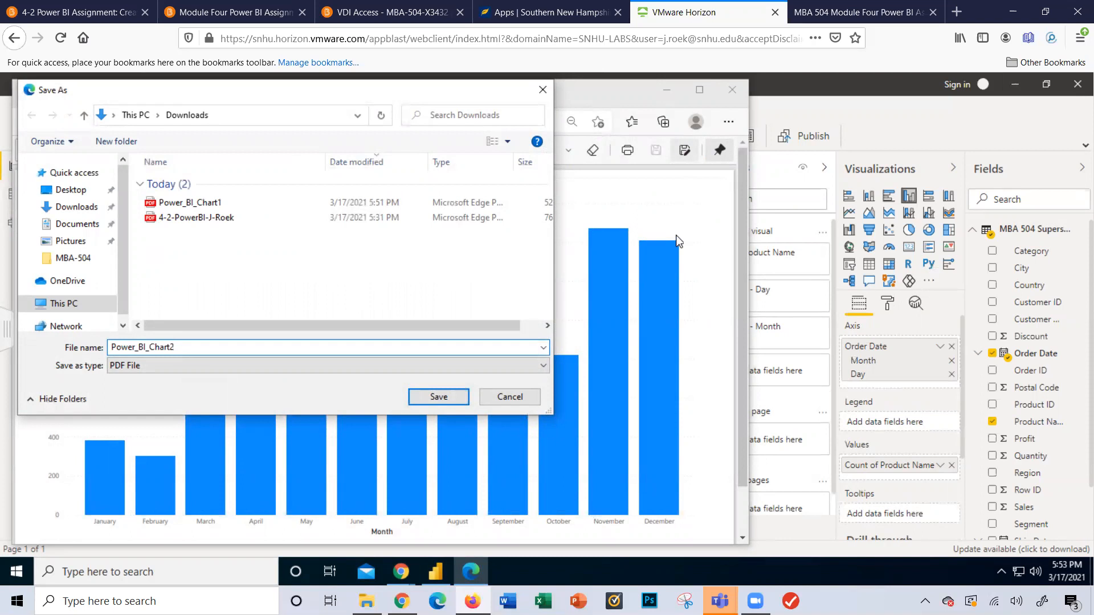
left_click(438, 396)
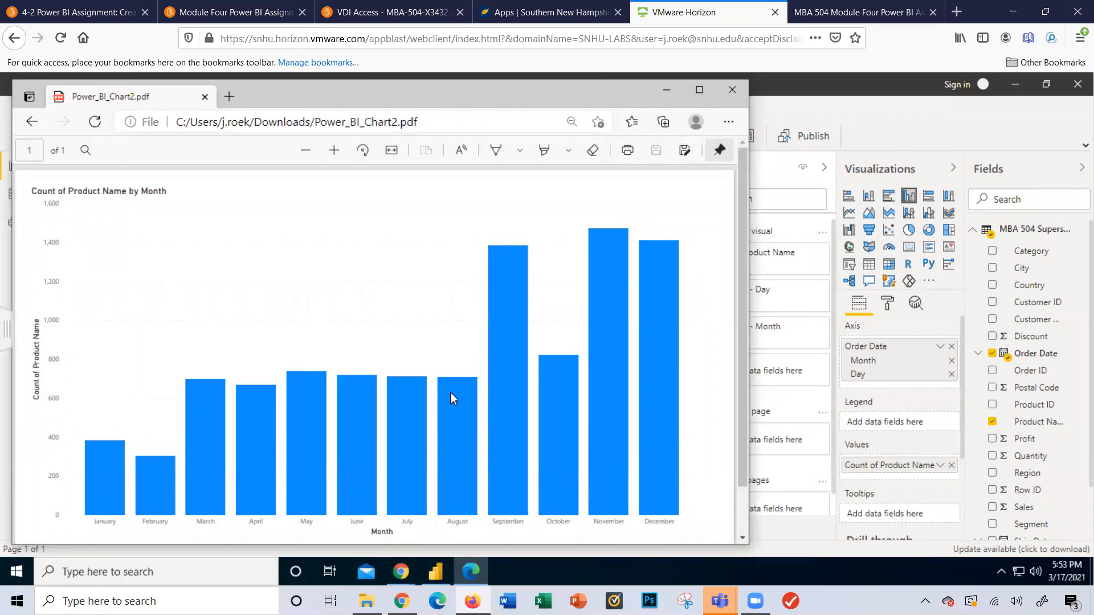
mouse_move(696, 281)
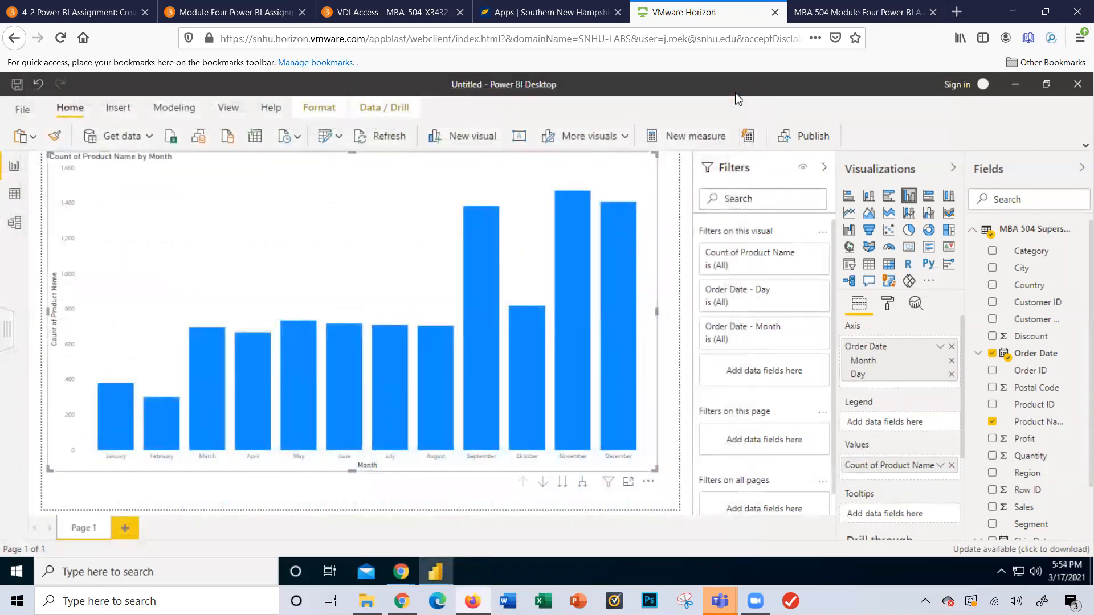
mouse_move(734, 99)
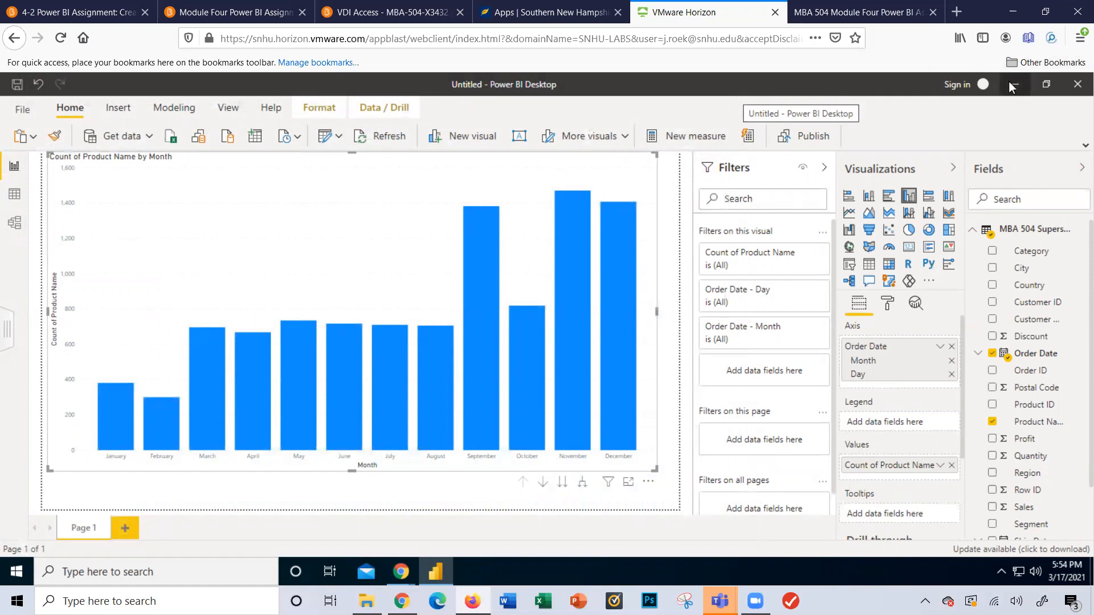
mouse_move(1012, 86)
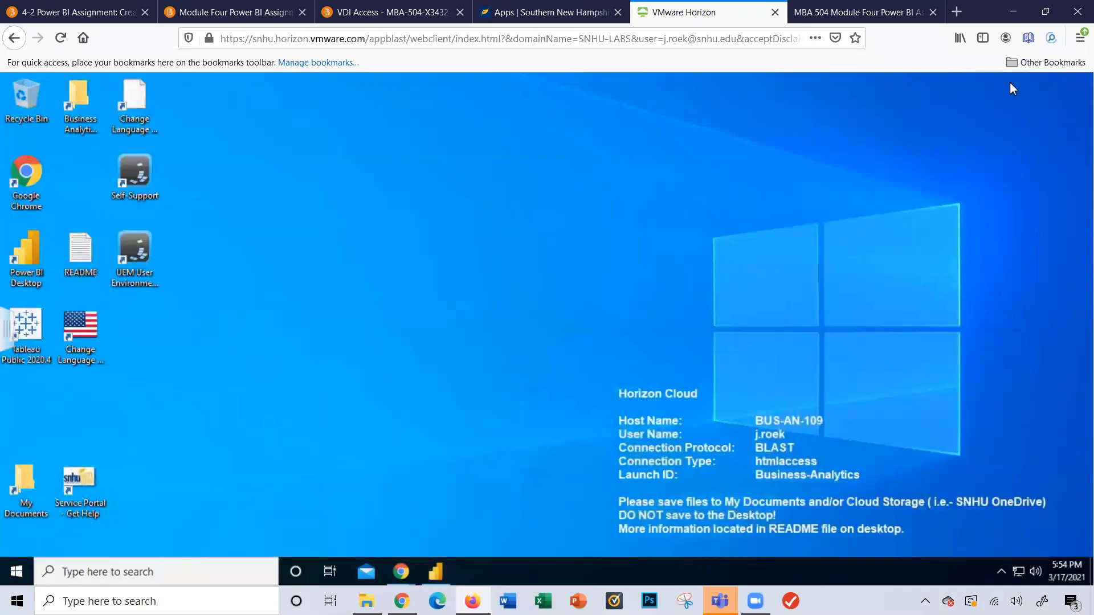
mouse_move(356, 521)
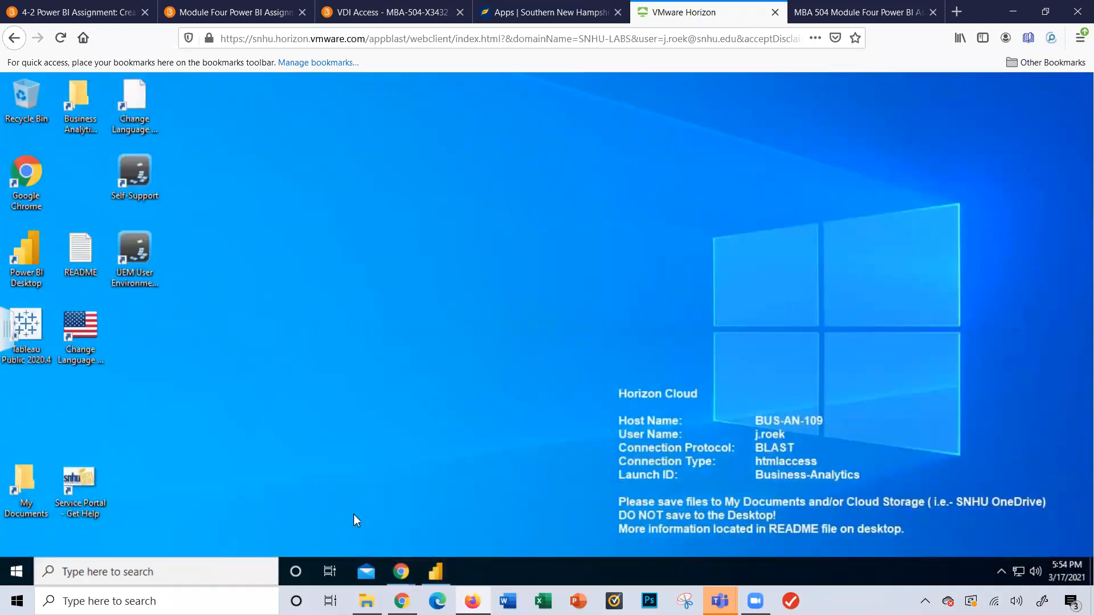
mouse_move(400, 571)
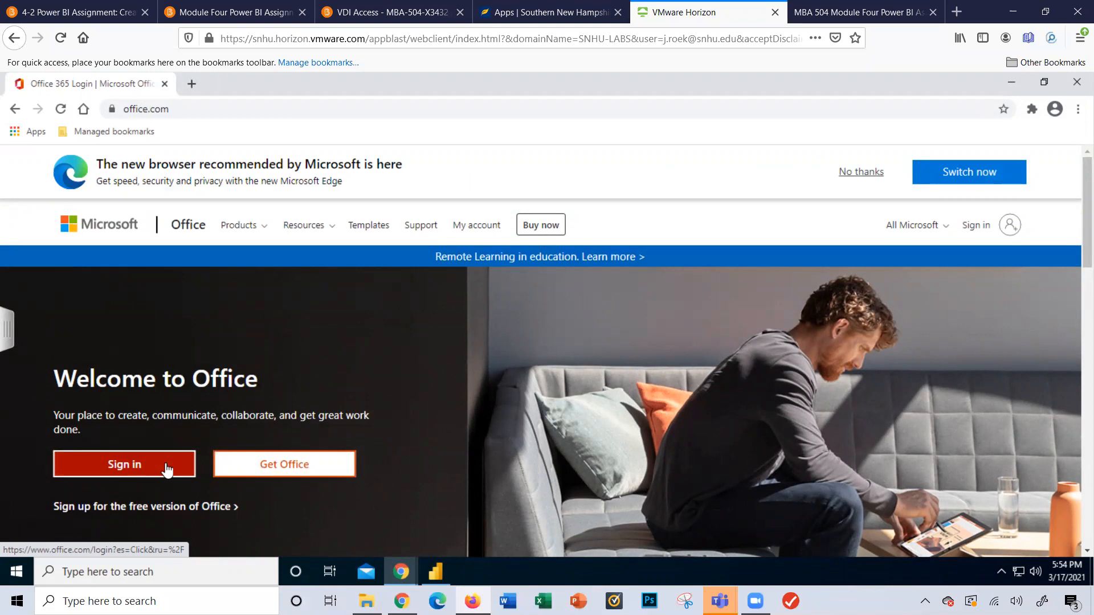
mouse_move(361, 395)
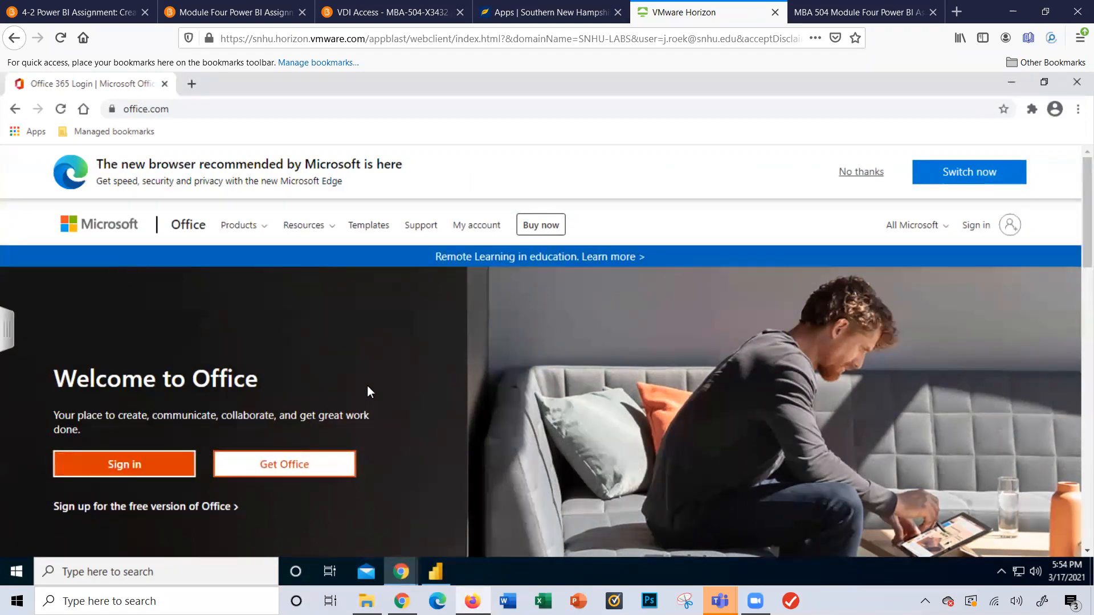
mouse_move(489, 173)
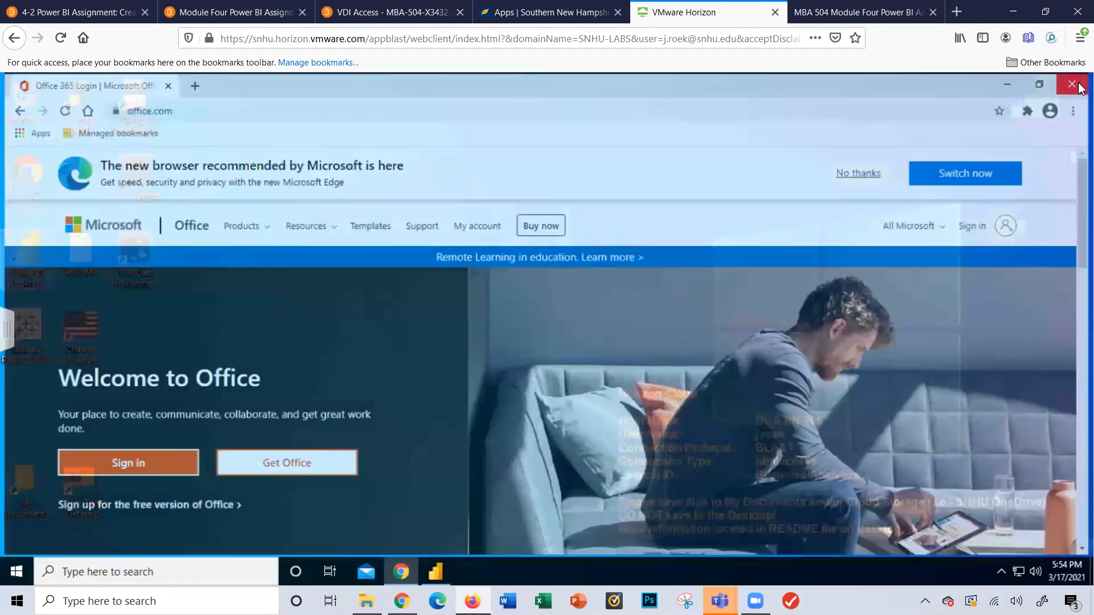
Close the Office.com browser window, leaving the remote desktop bare.
left_click(1074, 85)
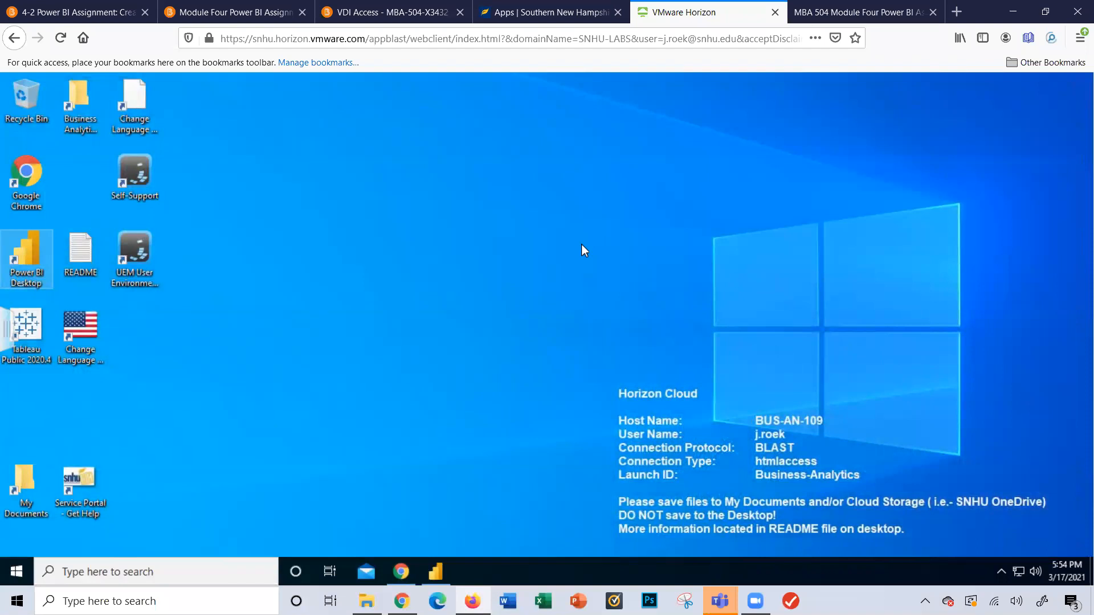
mouse_move(229, 348)
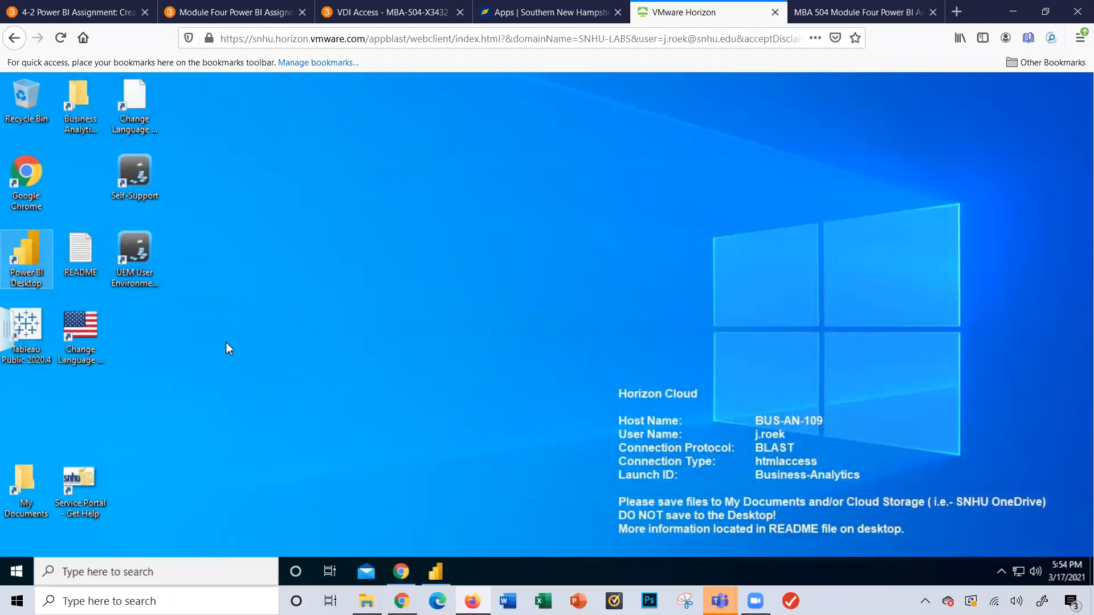
mouse_move(739, 447)
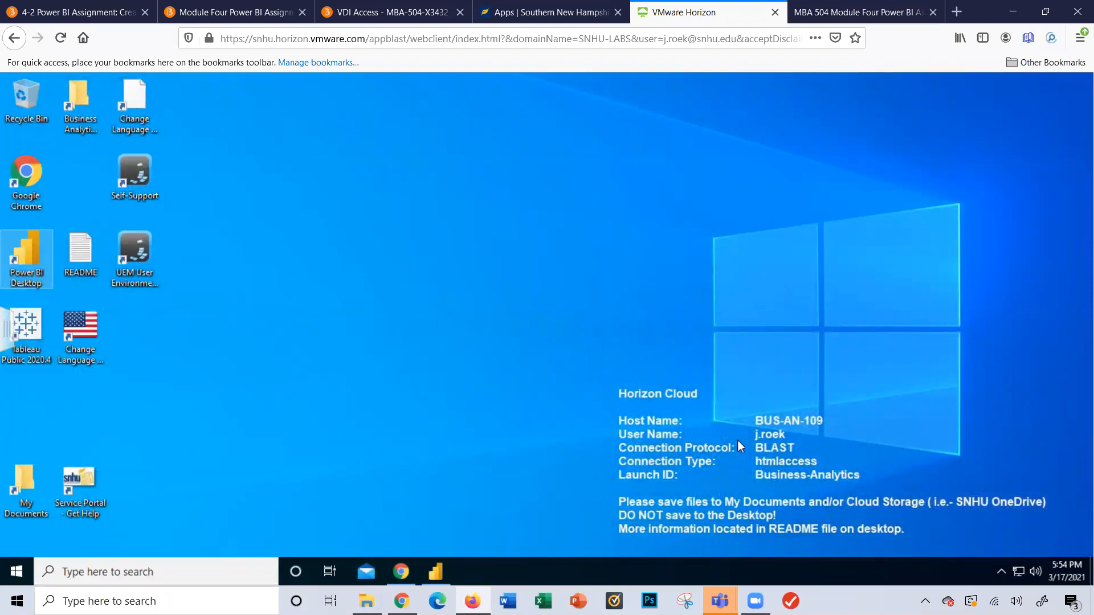
mouse_move(664, 441)
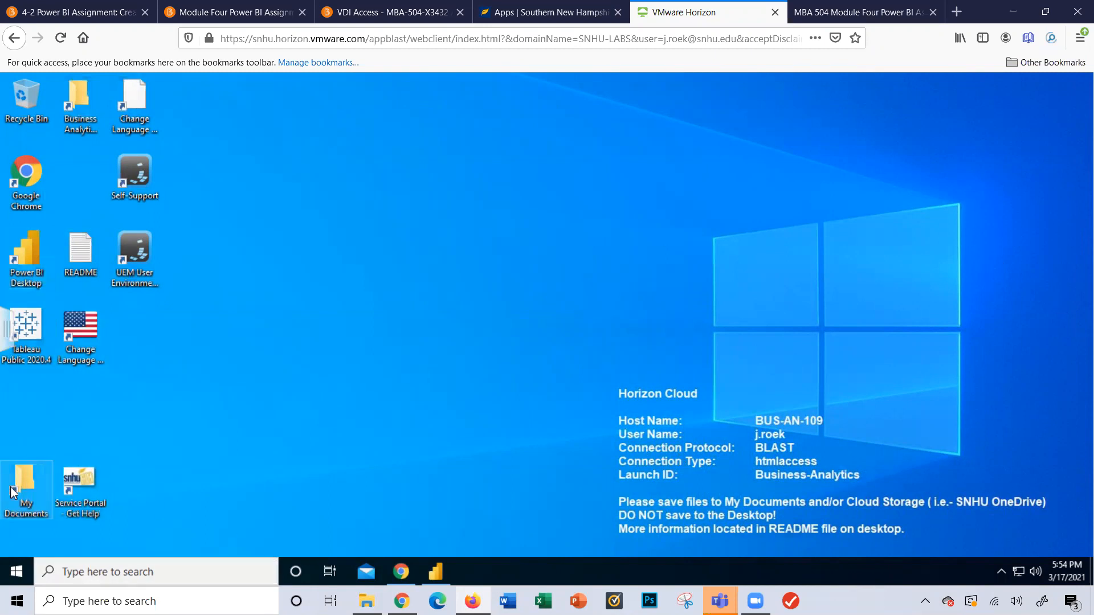
Browse to Downloads and confirm Power_BI_Chart1 and Power_BI_Chart2 PDFs are listed.
double_click(27, 485)
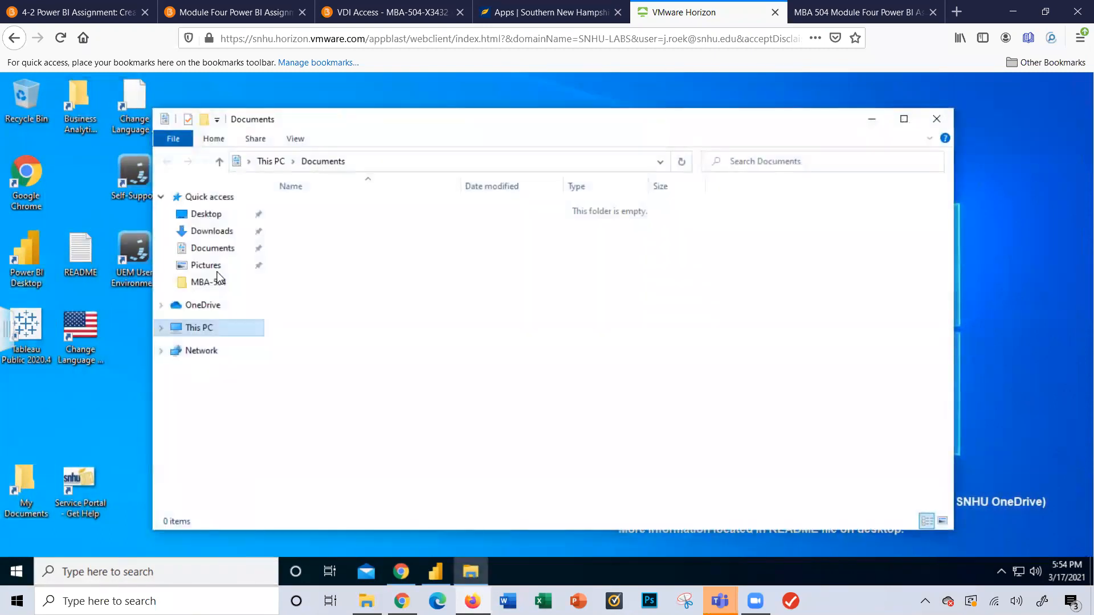
left_click(212, 232)
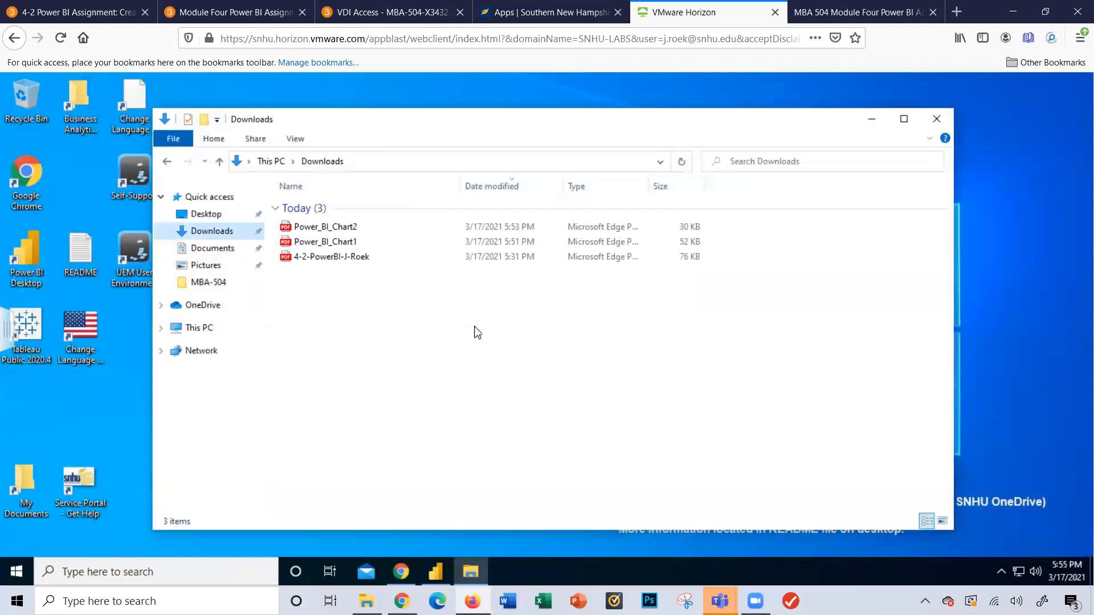
mouse_move(212, 231)
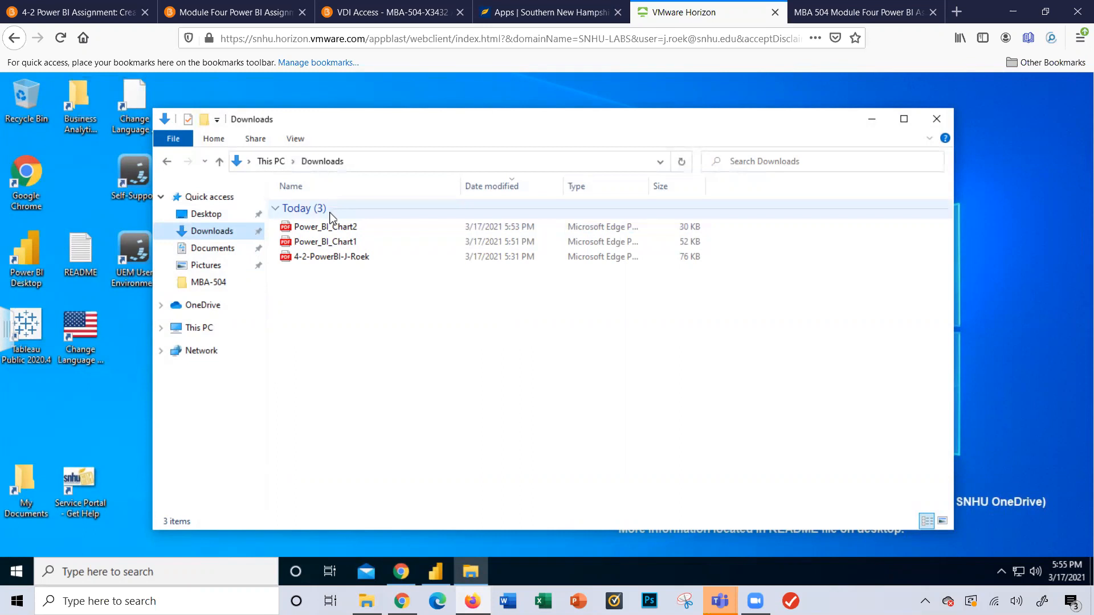
mouse_move(467, 565)
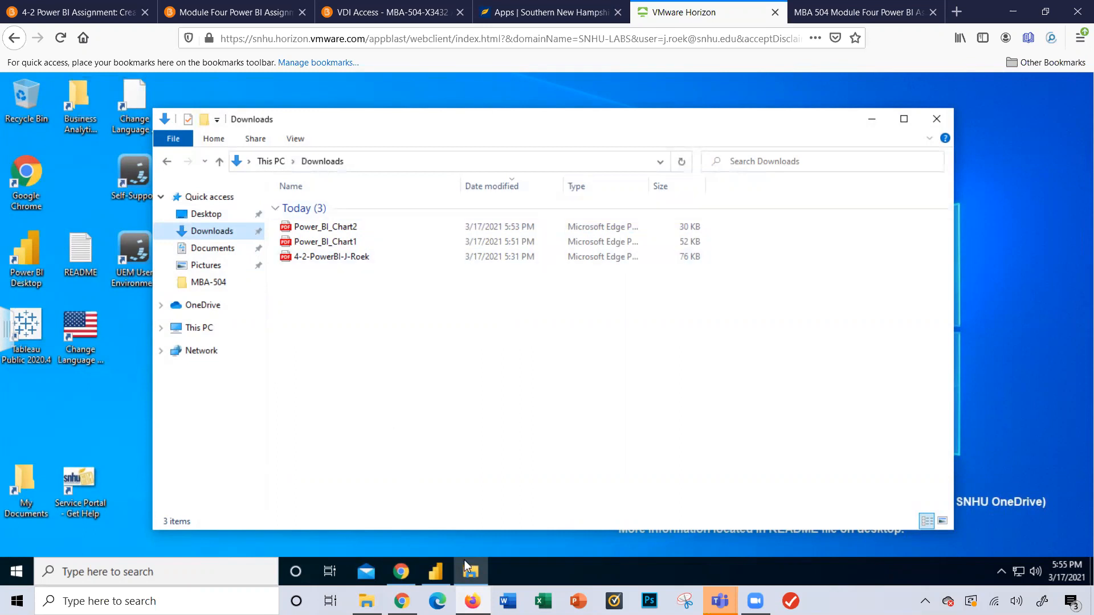
mouse_move(471, 571)
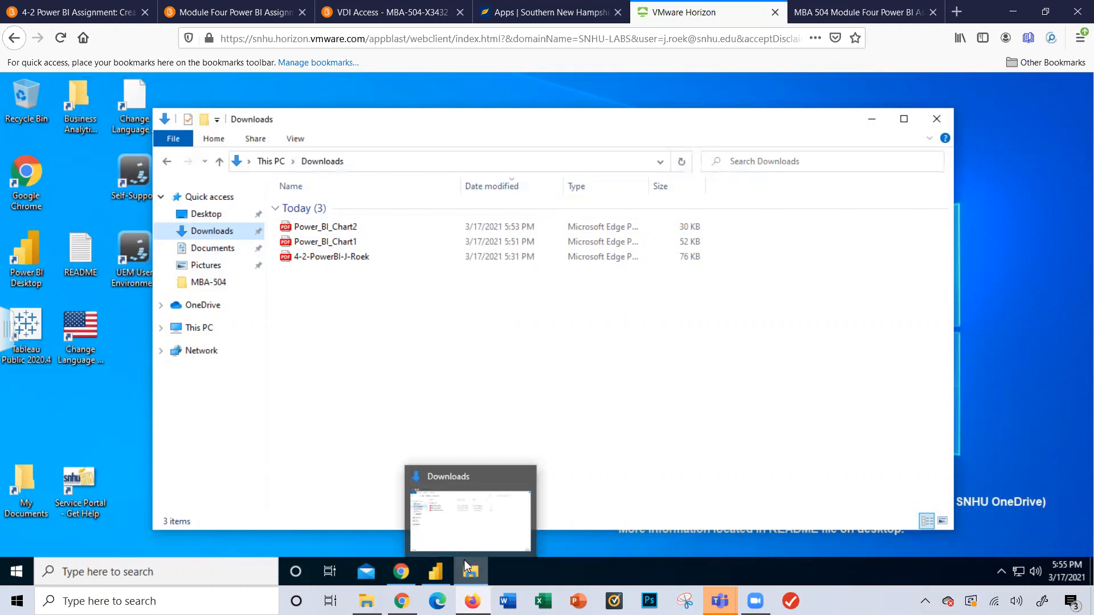